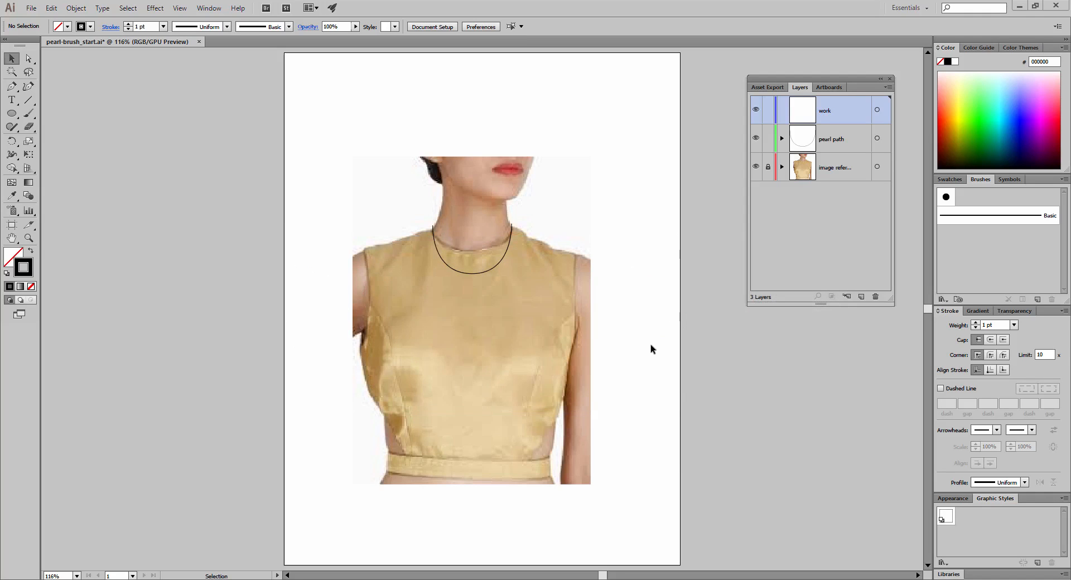
mouse_move(628, 196)
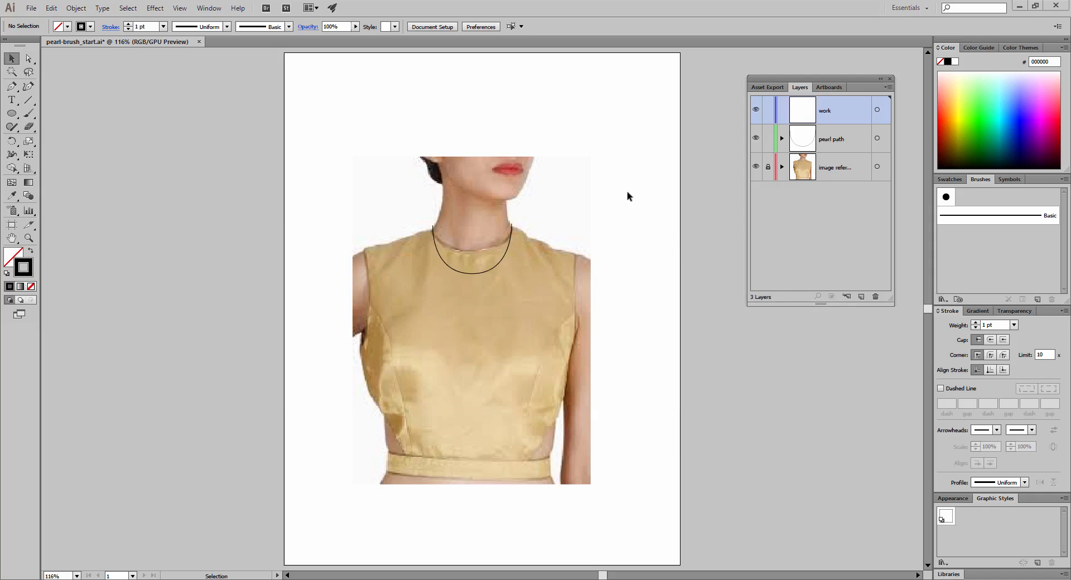
mouse_move(582, 162)
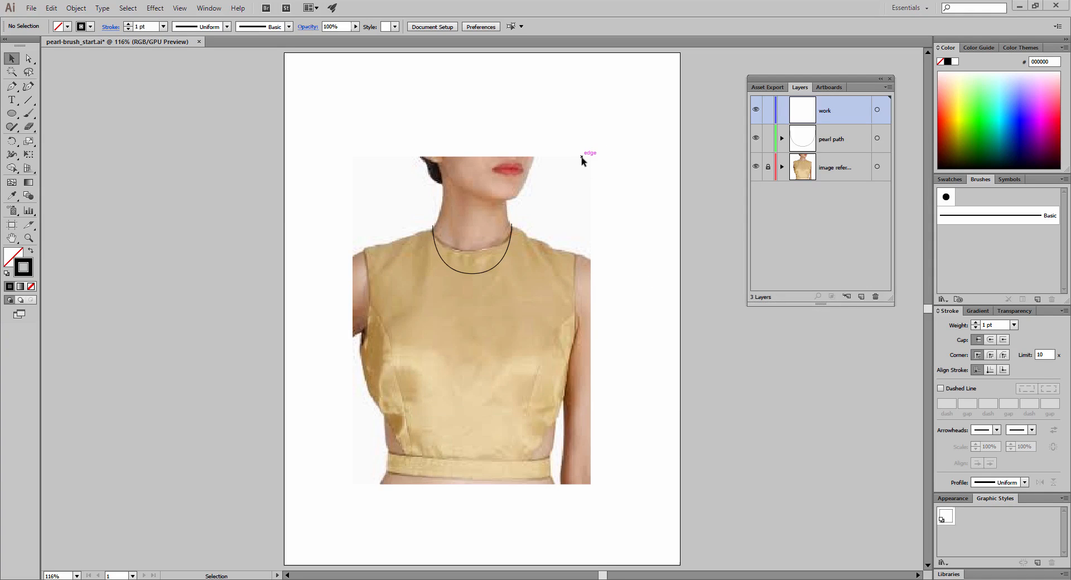
mouse_move(600, 138)
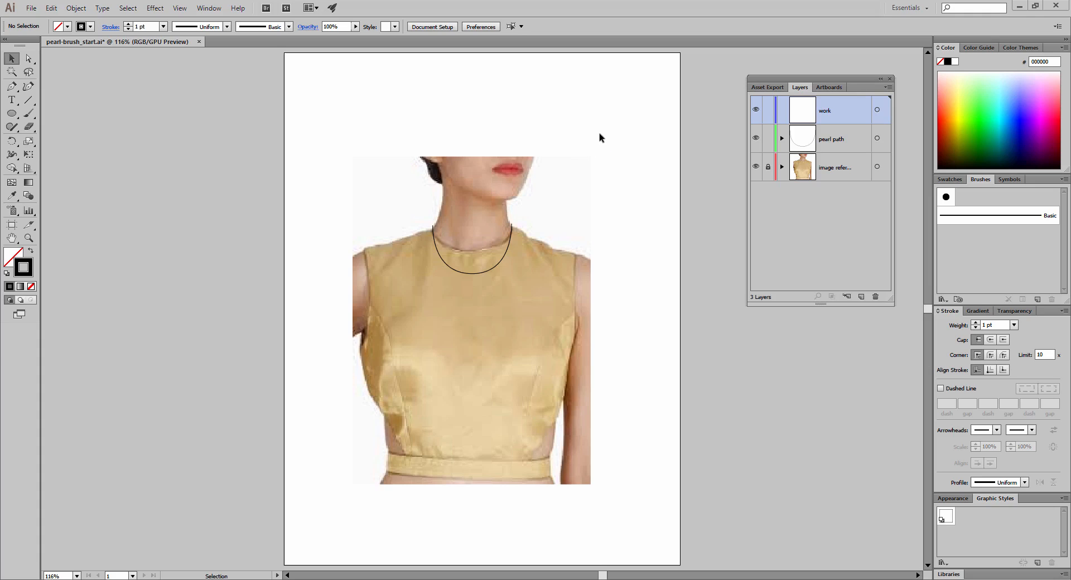
mouse_move(577, 101)
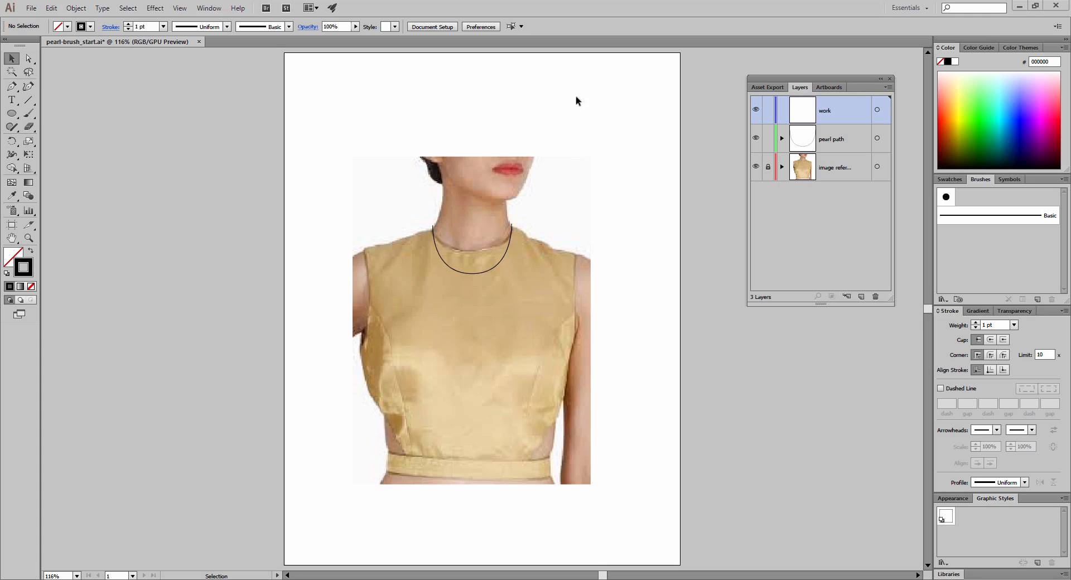
mouse_move(528, 233)
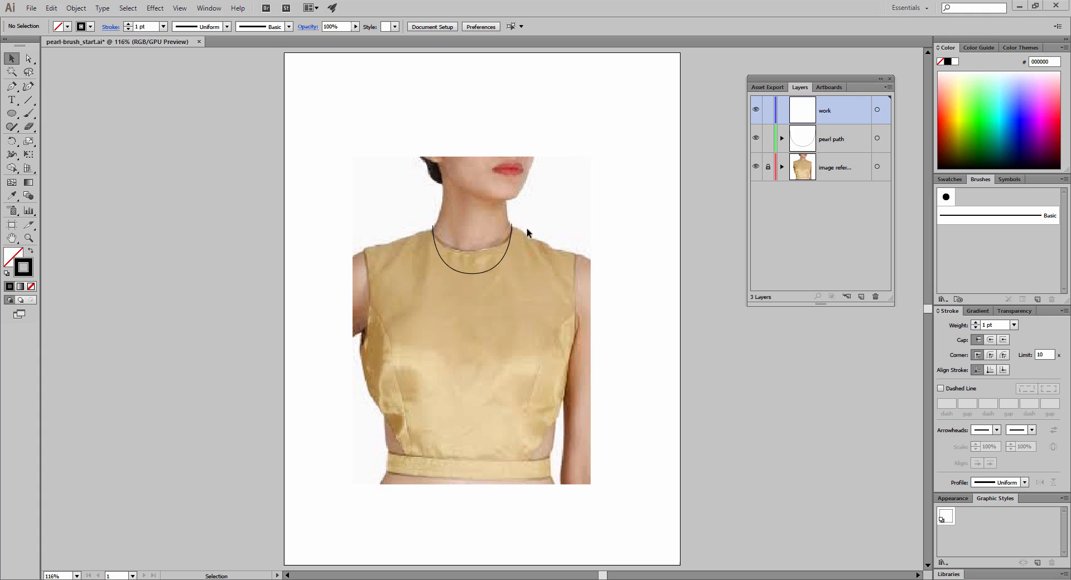
mouse_move(457, 312)
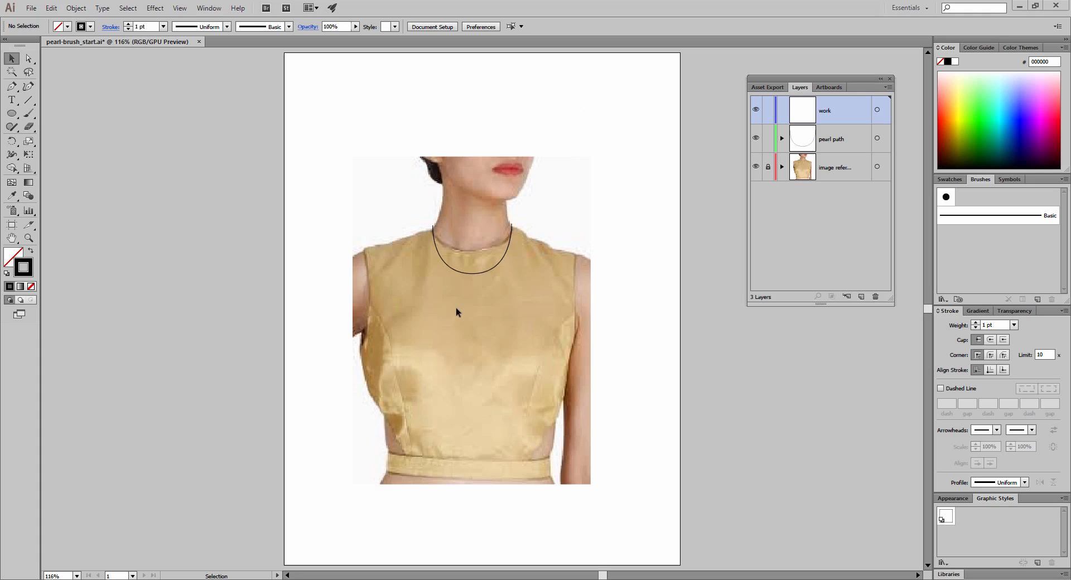
mouse_move(754, 253)
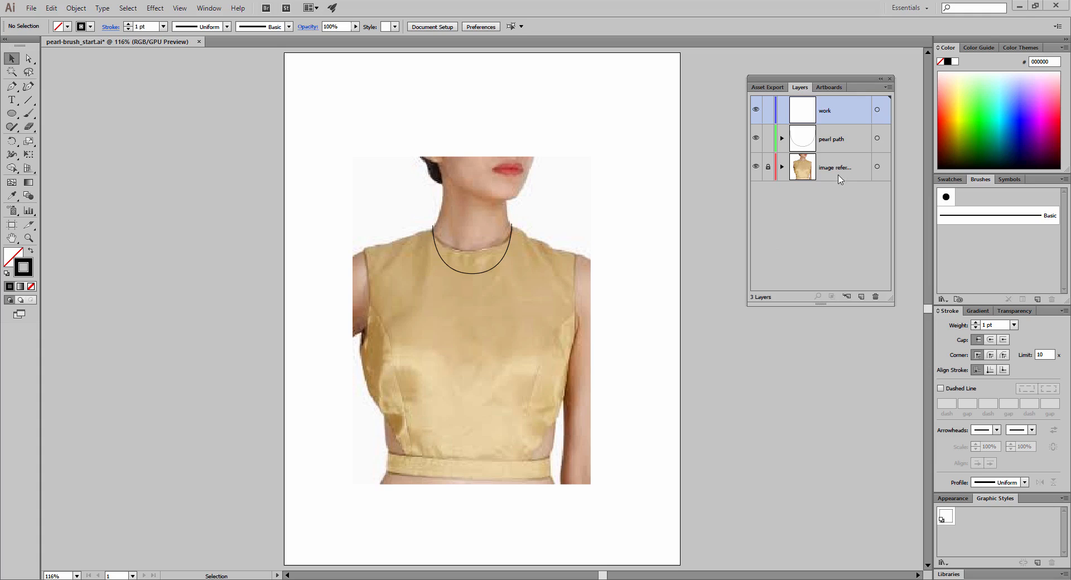
mouse_move(475, 280)
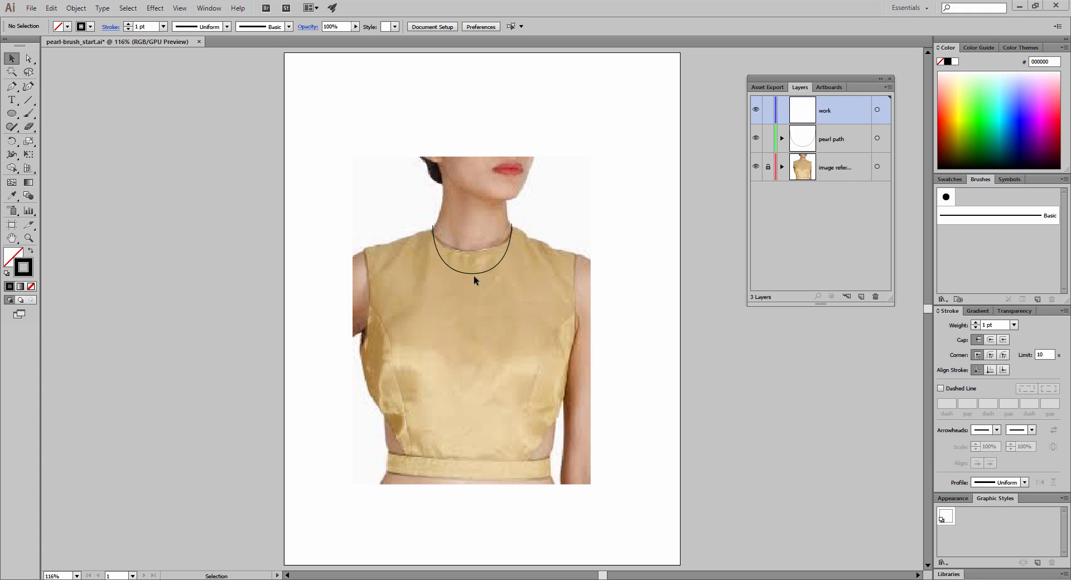
mouse_move(851, 141)
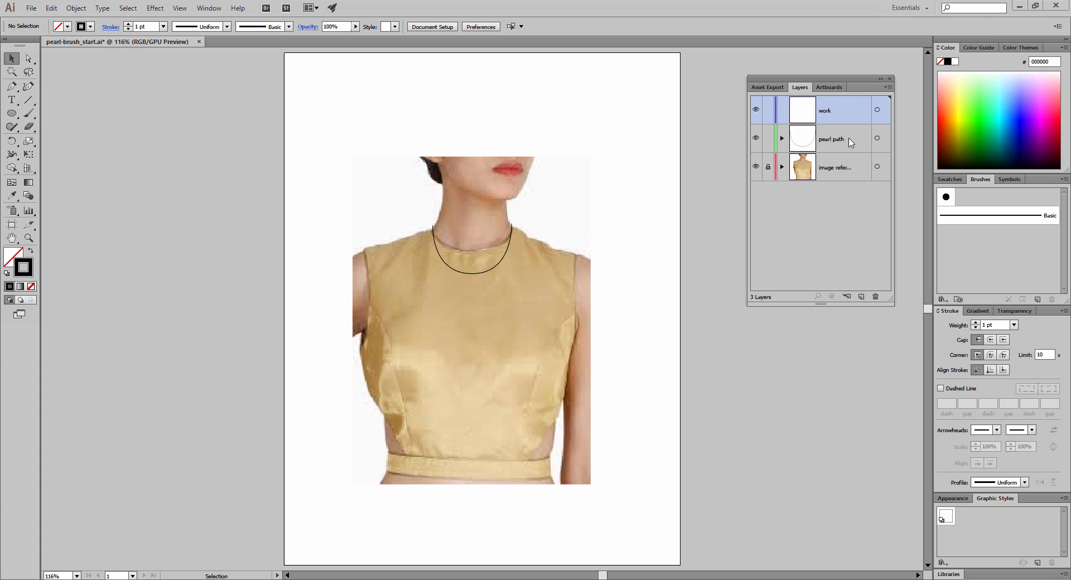
Zoom in on the neckline and switch to the Ellipse tool for the first pearl circle.
click(824, 110)
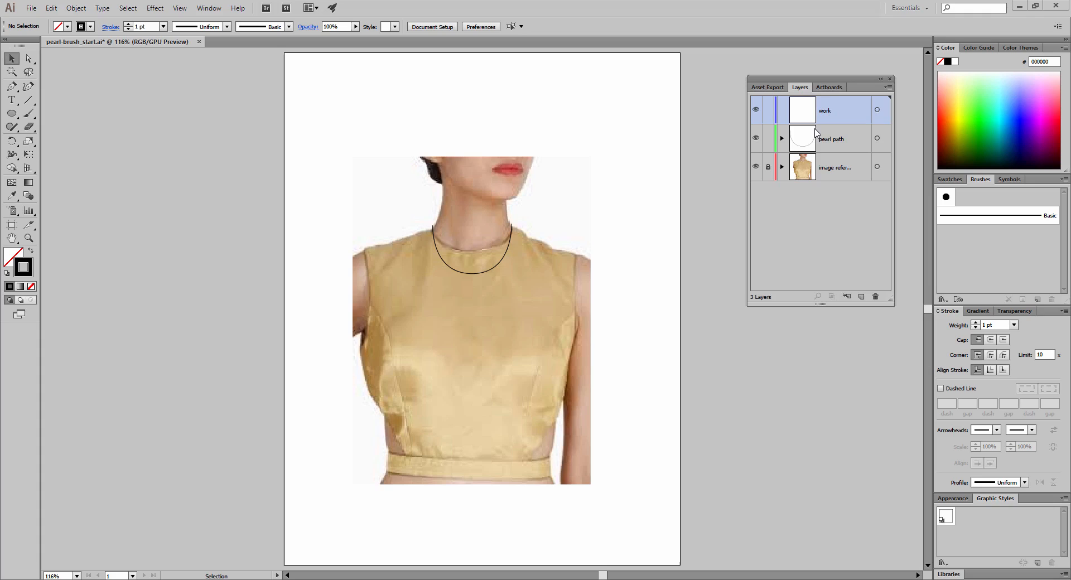
mouse_move(776, 172)
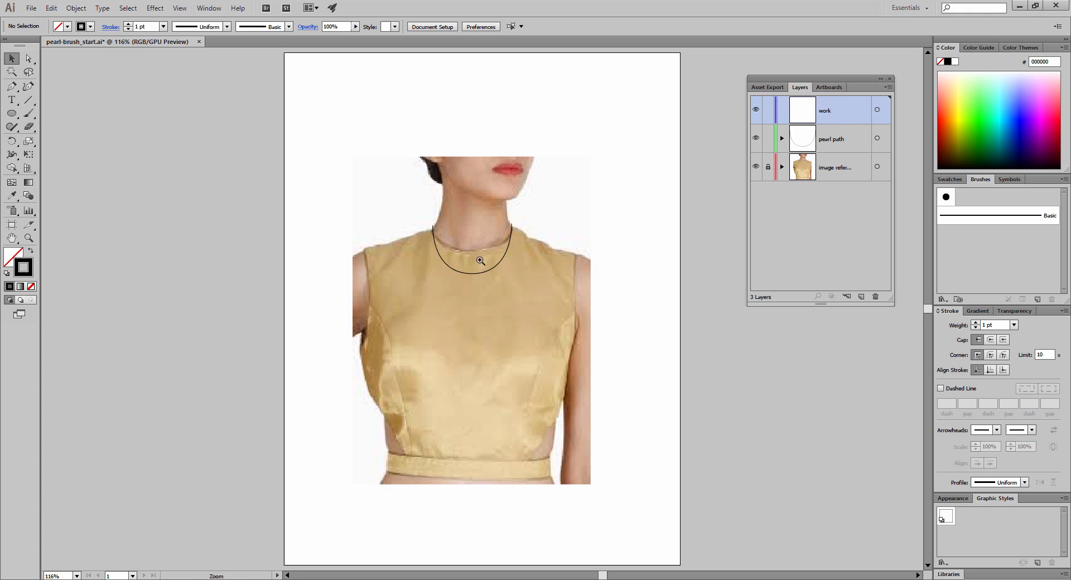
click(480, 261)
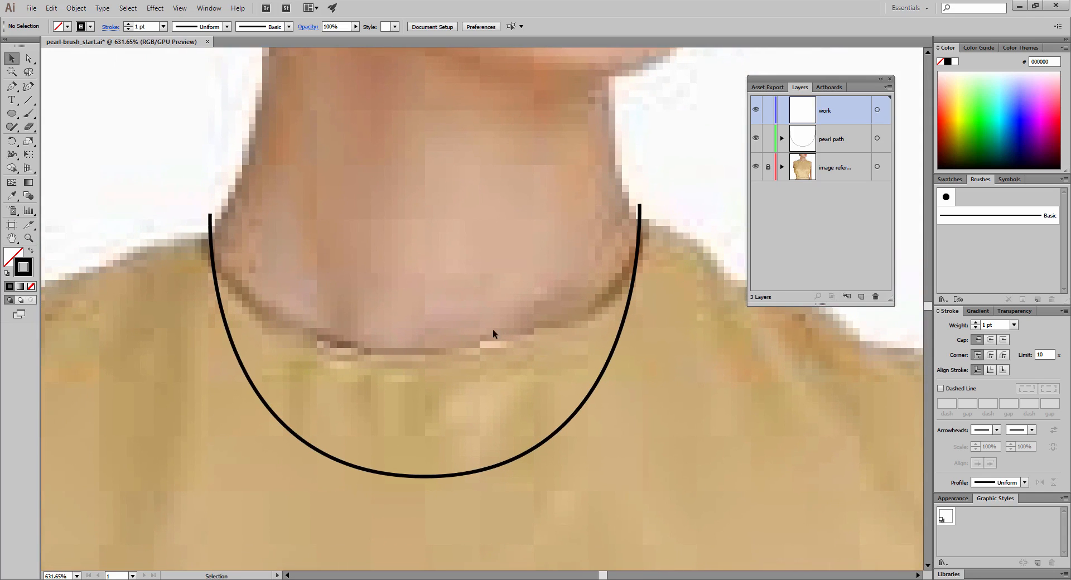
mouse_move(471, 290)
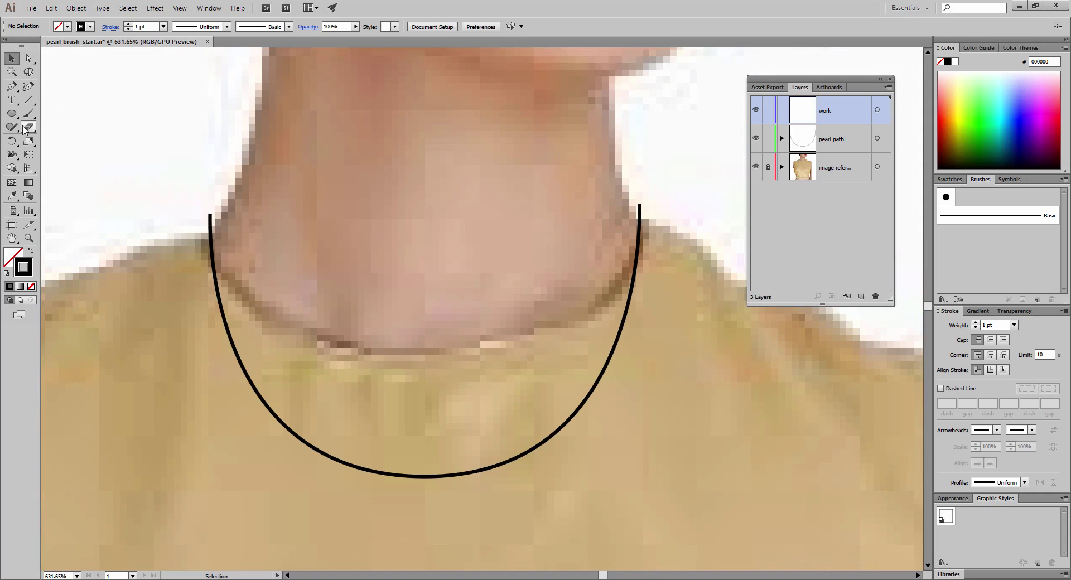
click(11, 114)
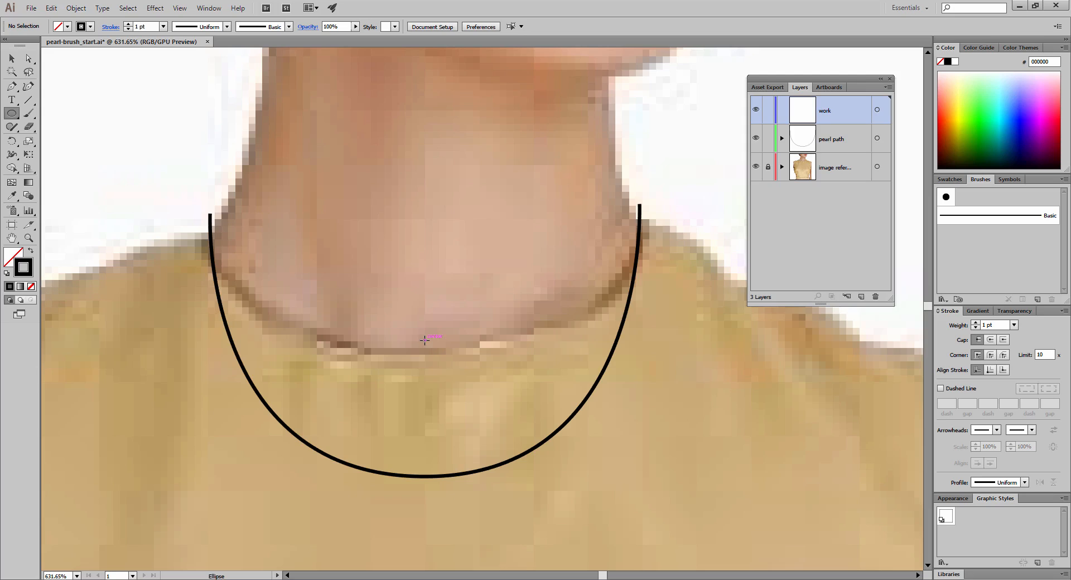
mouse_move(424, 339)
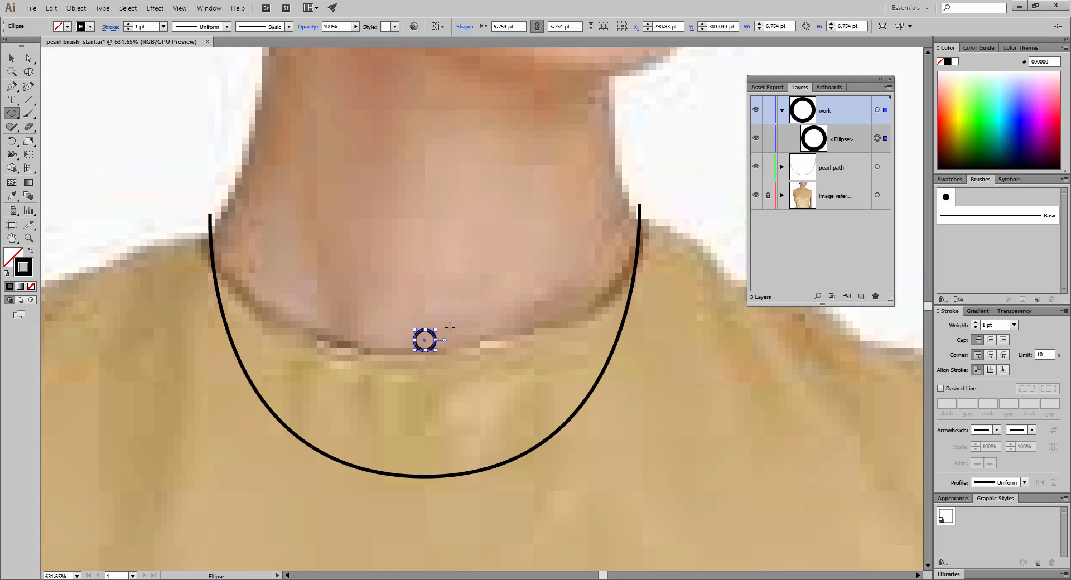
mouse_move(455, 315)
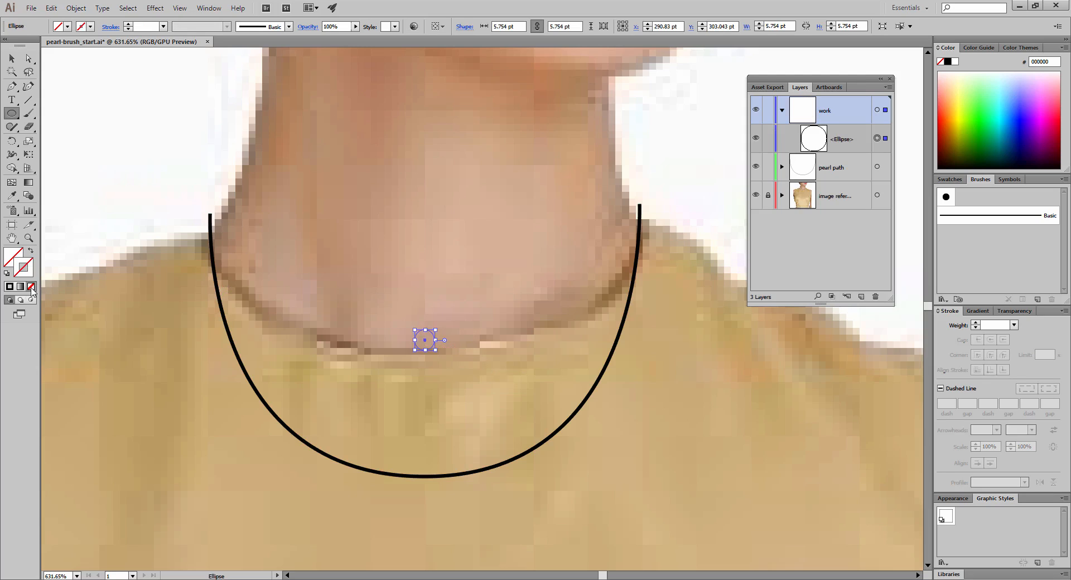
mouse_move(11, 257)
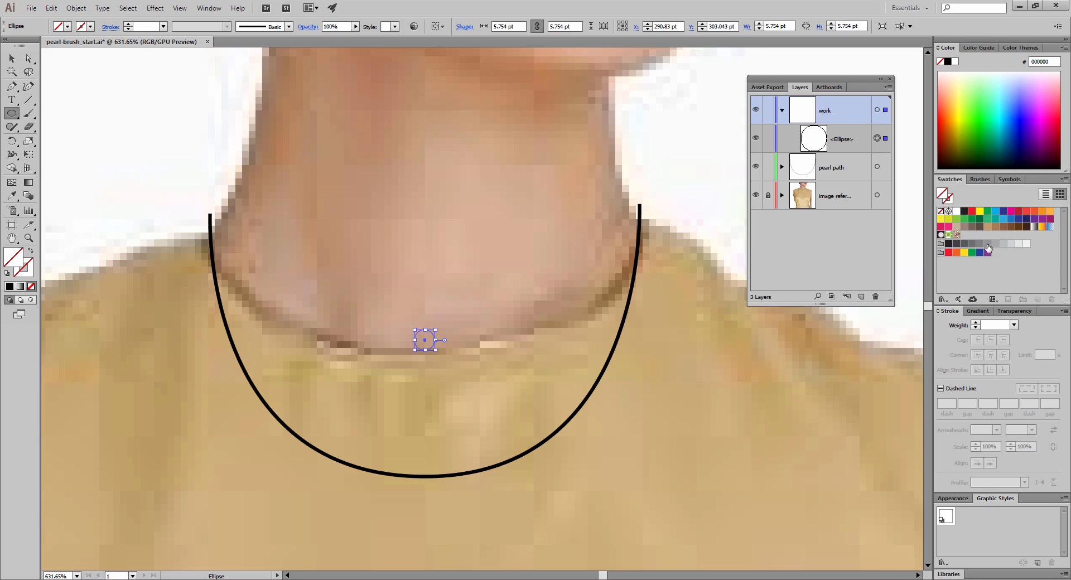
mouse_move(988, 246)
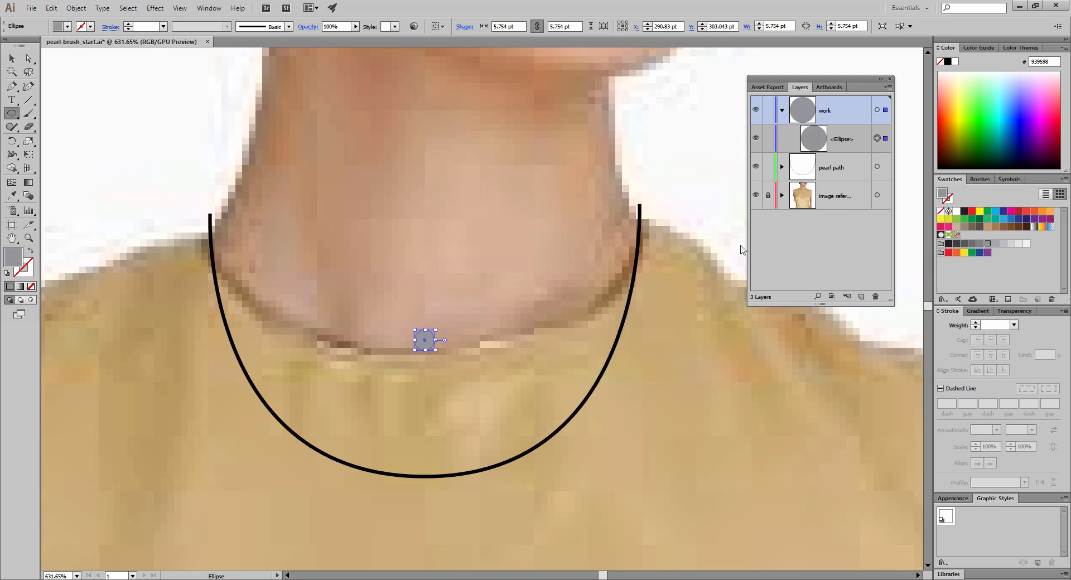
mouse_move(494, 261)
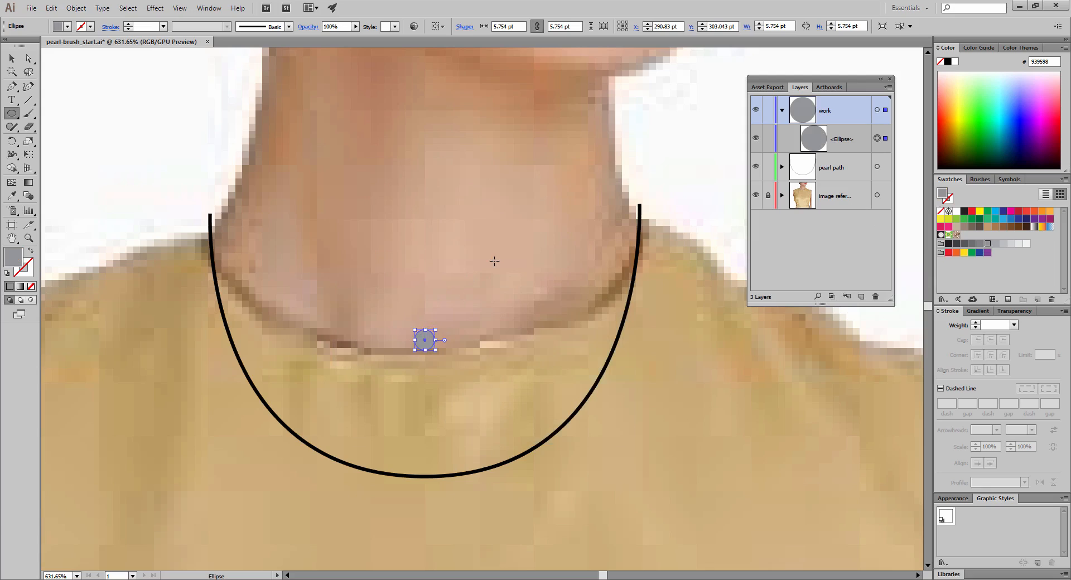
mouse_move(616, 129)
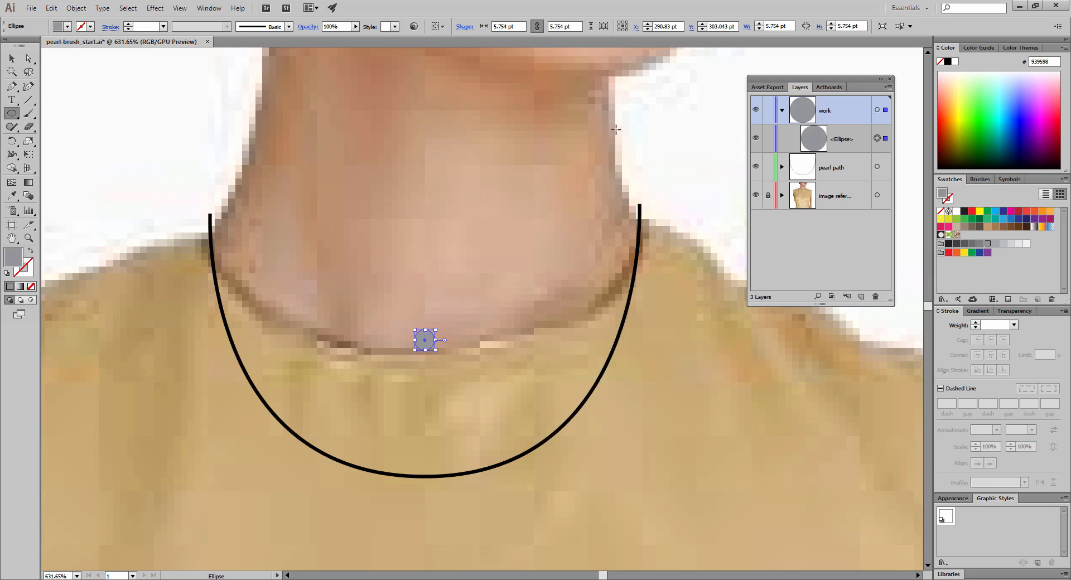
mouse_move(509, 129)
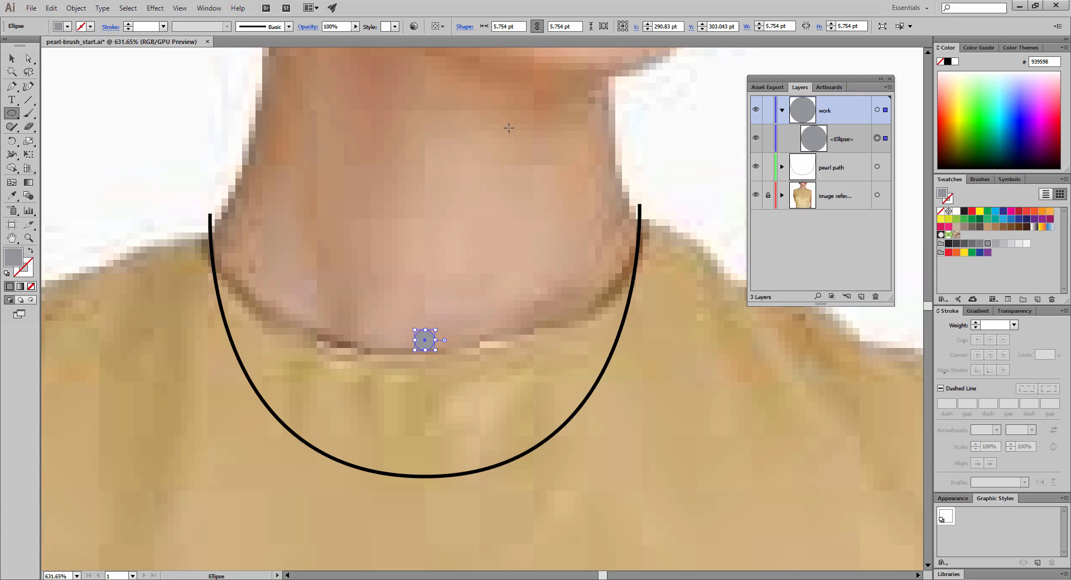
mouse_move(476, 244)
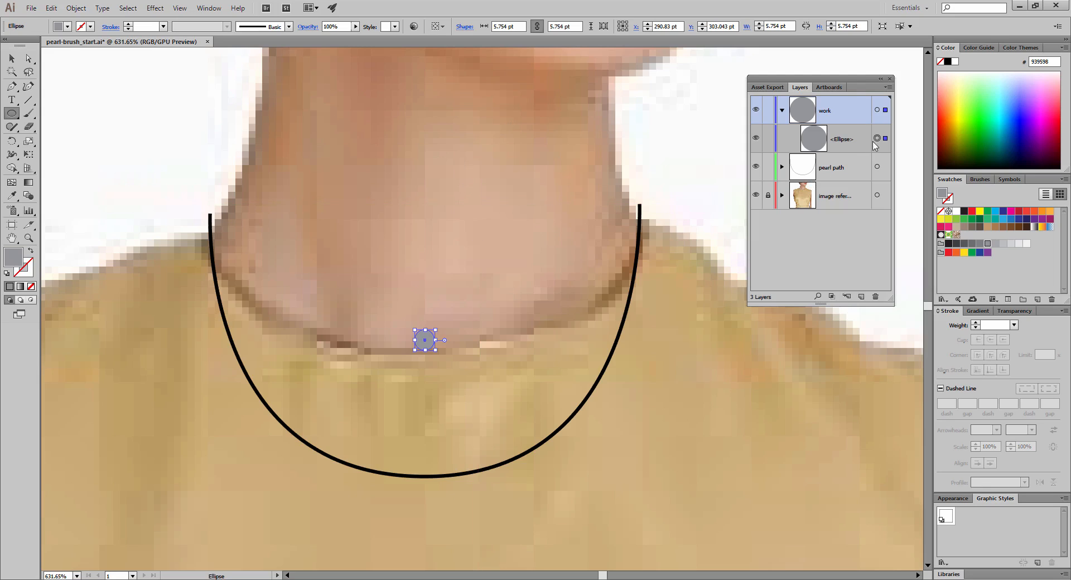
mouse_move(872, 144)
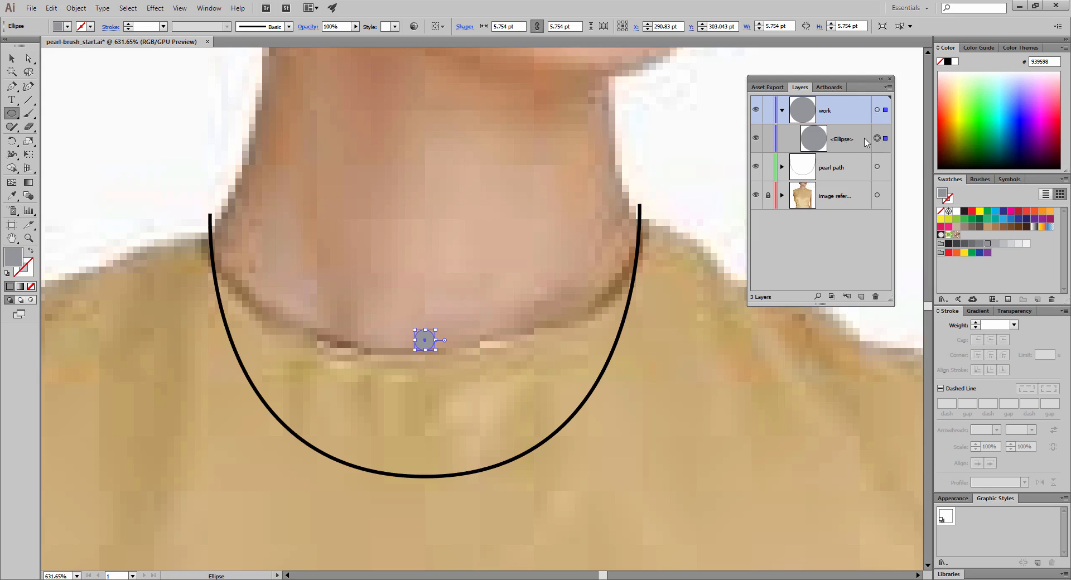
mouse_move(663, 141)
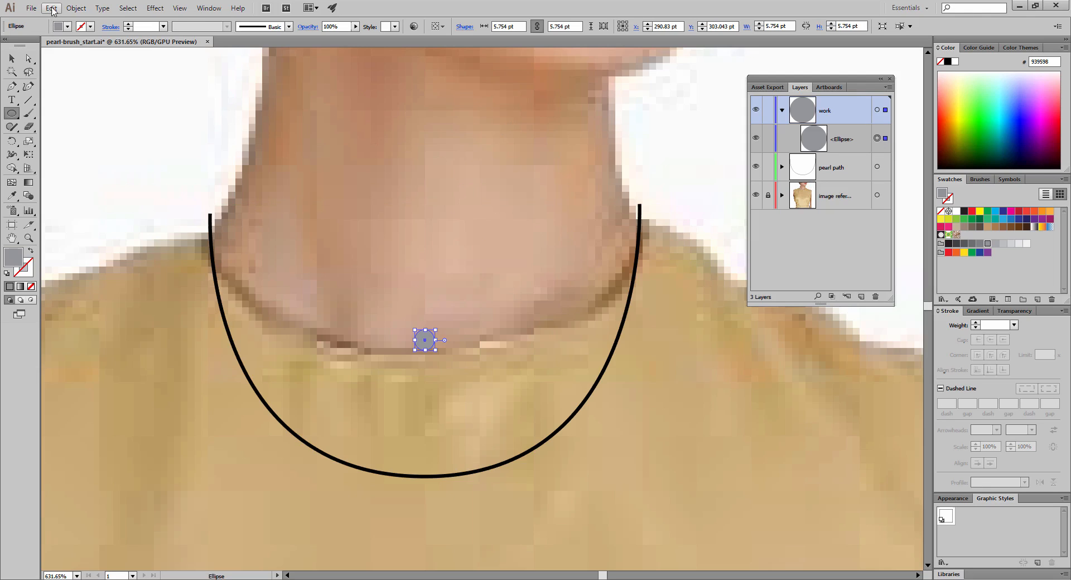
Paste a copy of the grey circle in front of the original and zoom closer on it.
click(51, 8)
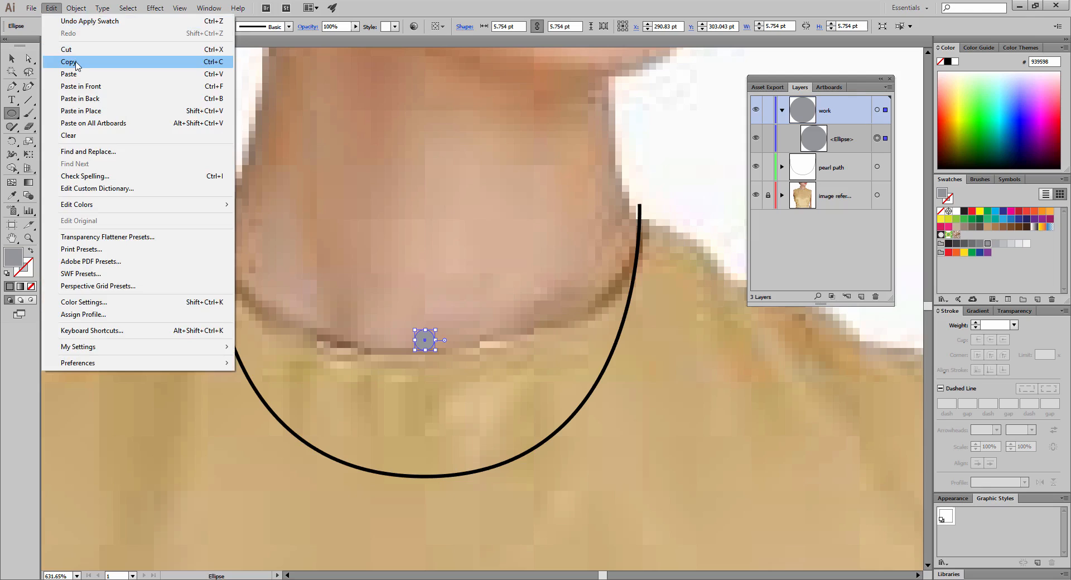
mouse_move(53, 15)
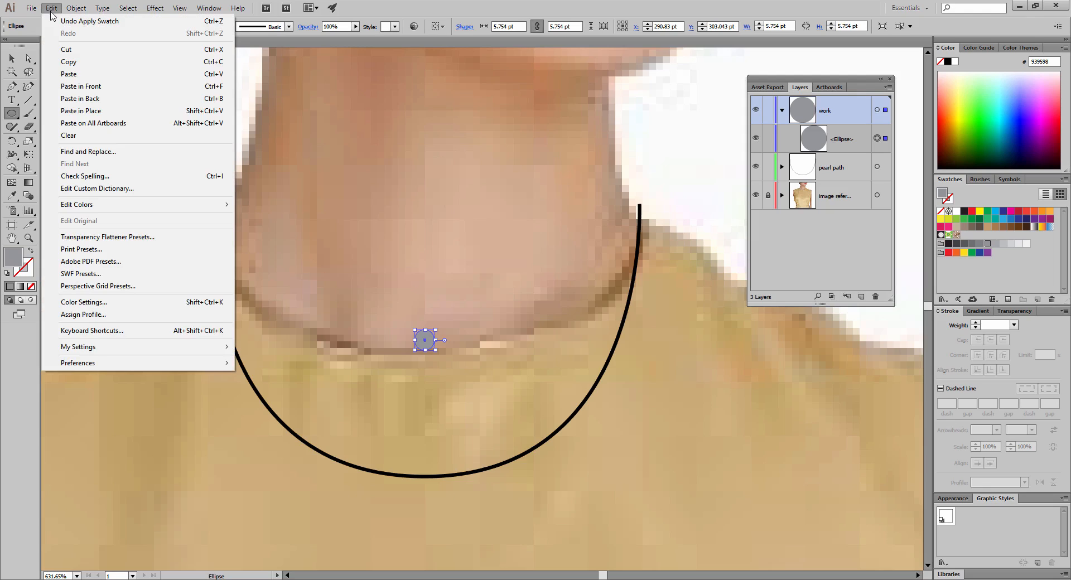
click(80, 86)
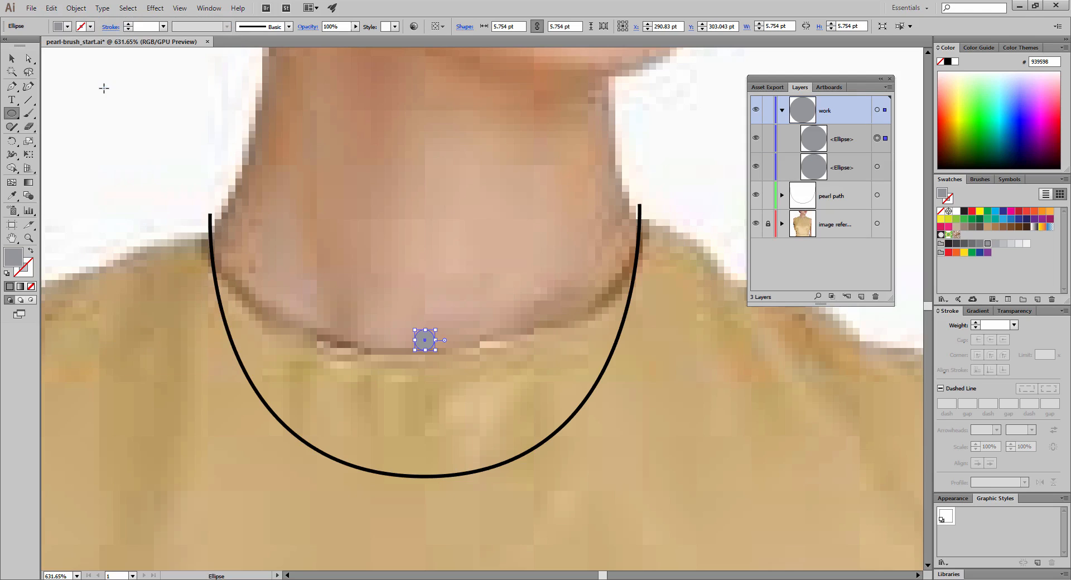
mouse_move(564, 299)
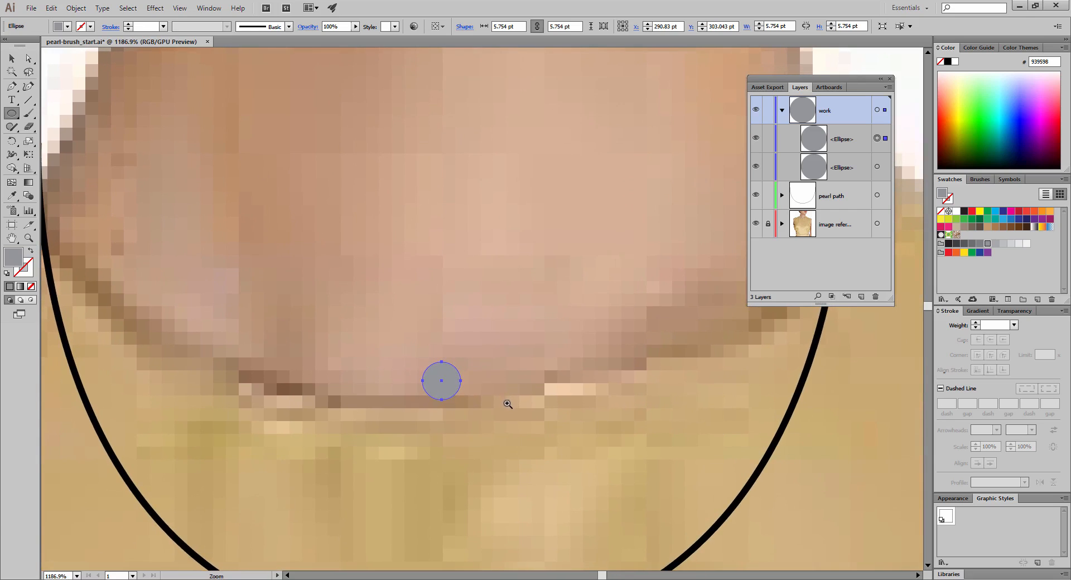
click(442, 380)
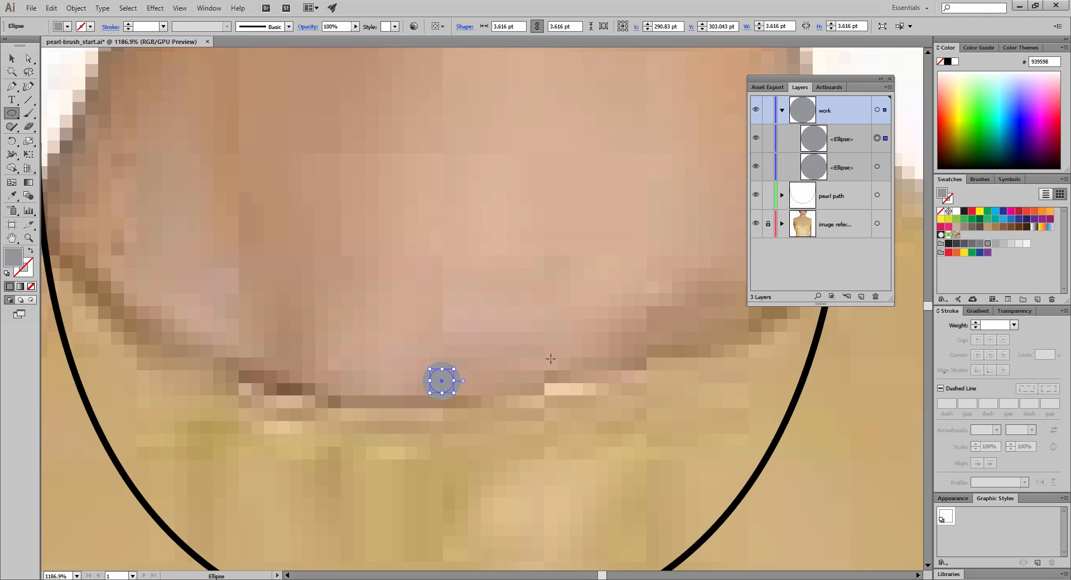
mouse_move(542, 353)
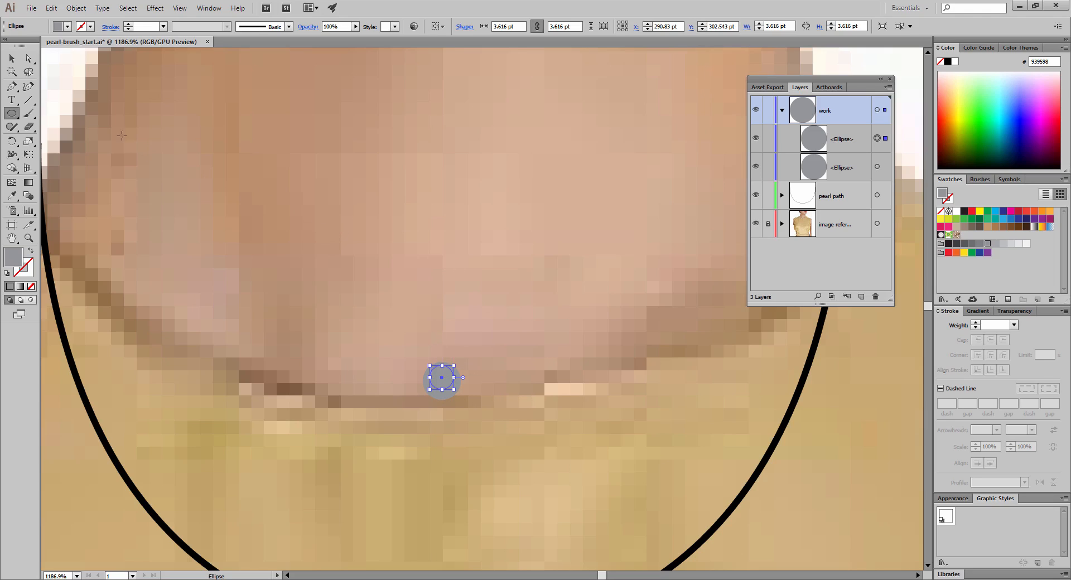
Start reshaping the top circle copy into a white highlight with Direct Selection.
click(29, 58)
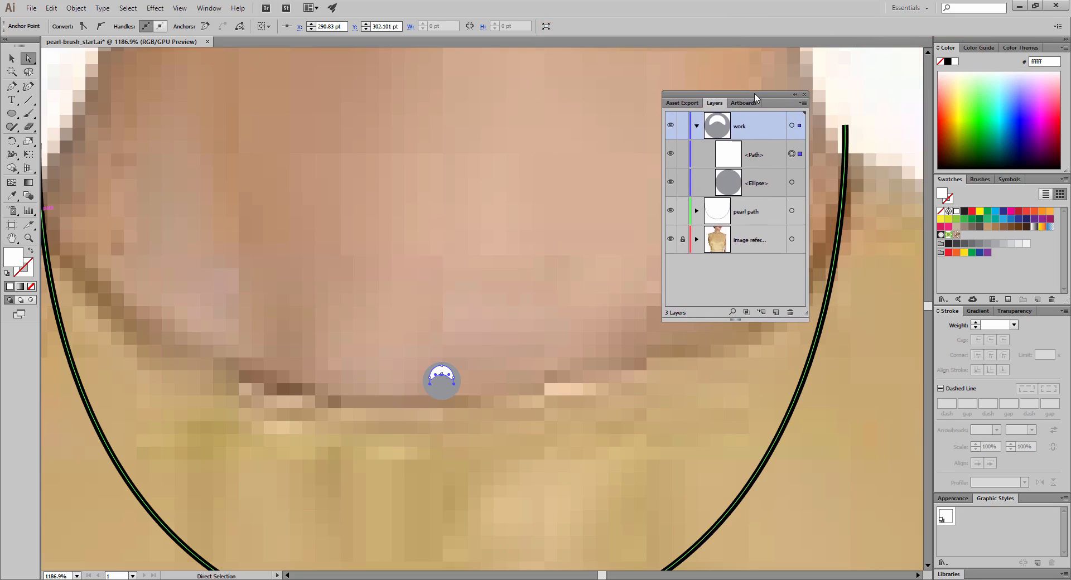
mouse_move(770, 141)
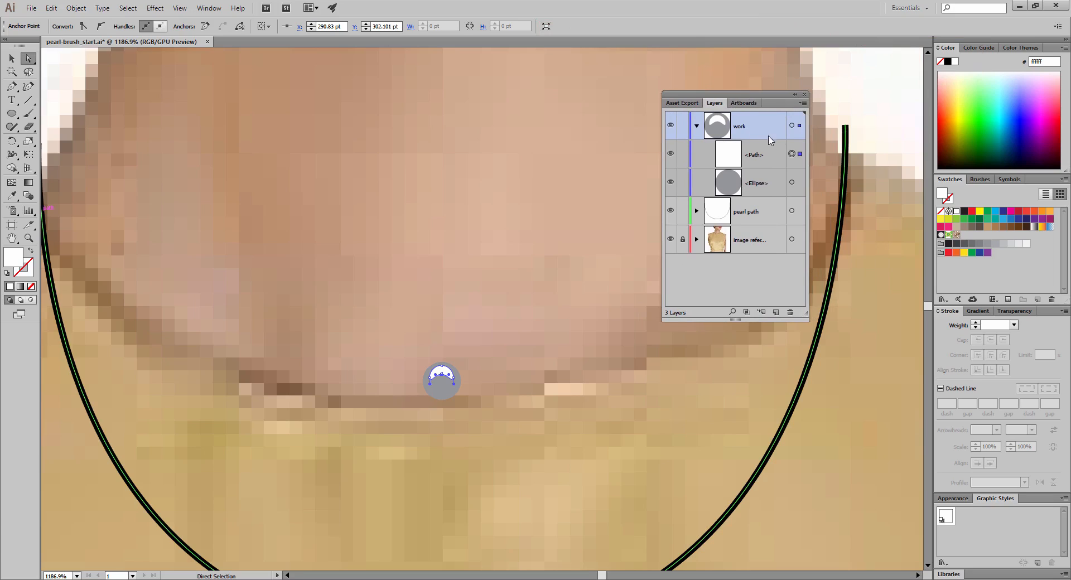
mouse_move(716, 195)
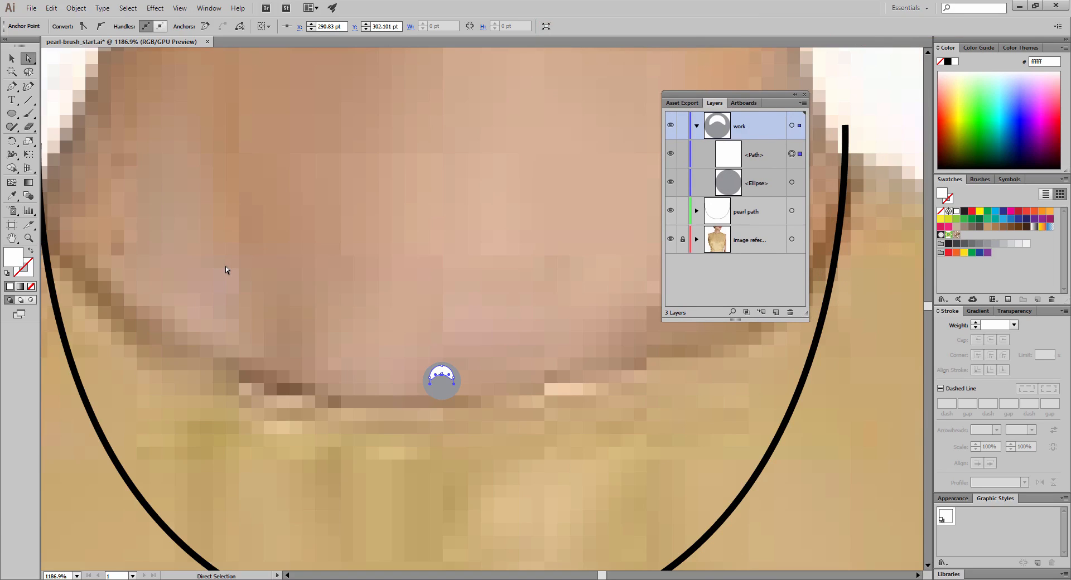
mouse_move(54, 208)
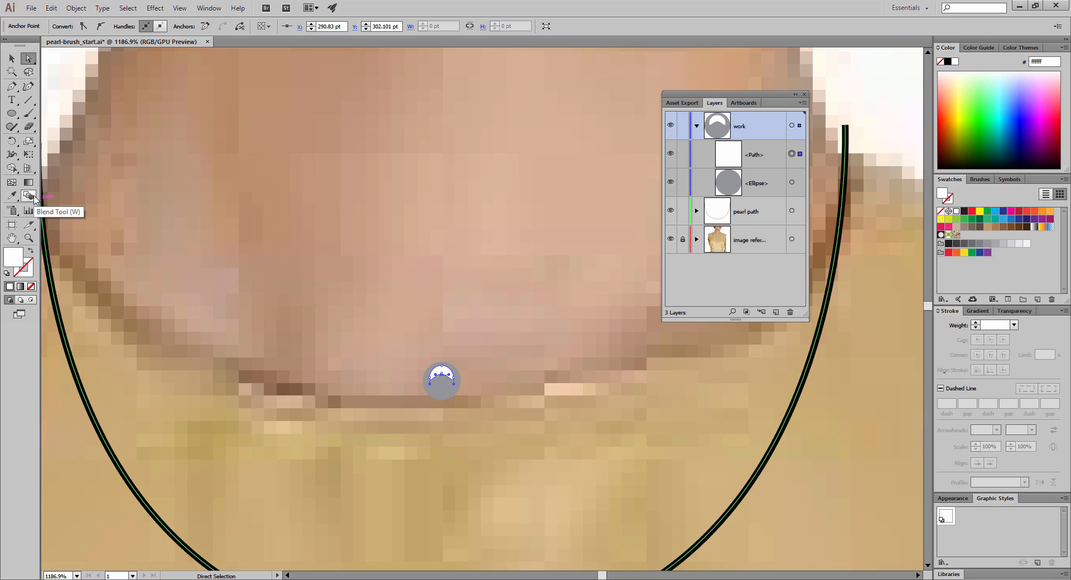
Switch to the Blend tool to blend the white highlight into the grey circle.
click(29, 198)
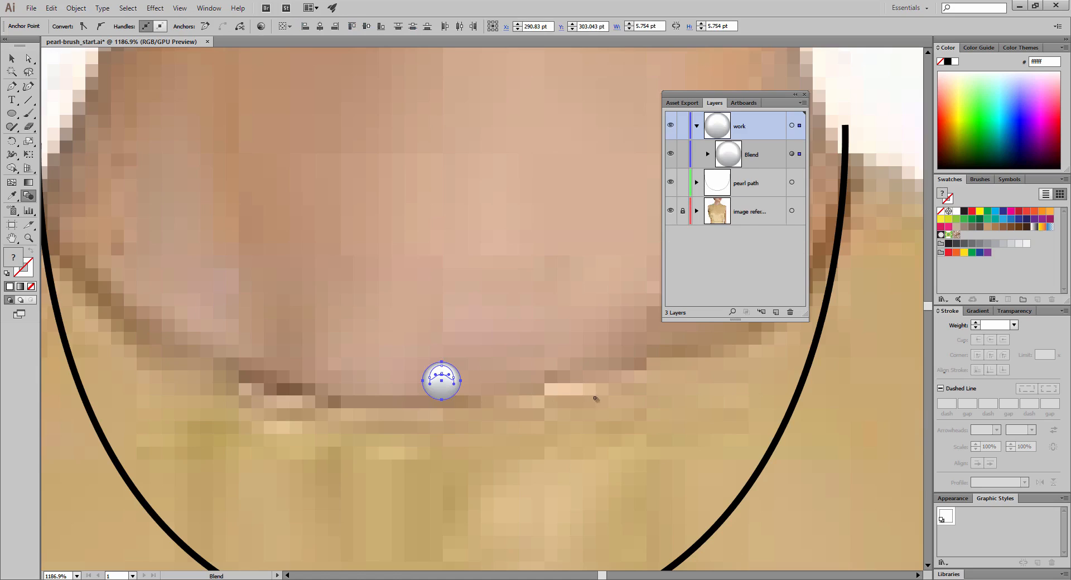
mouse_move(462, 350)
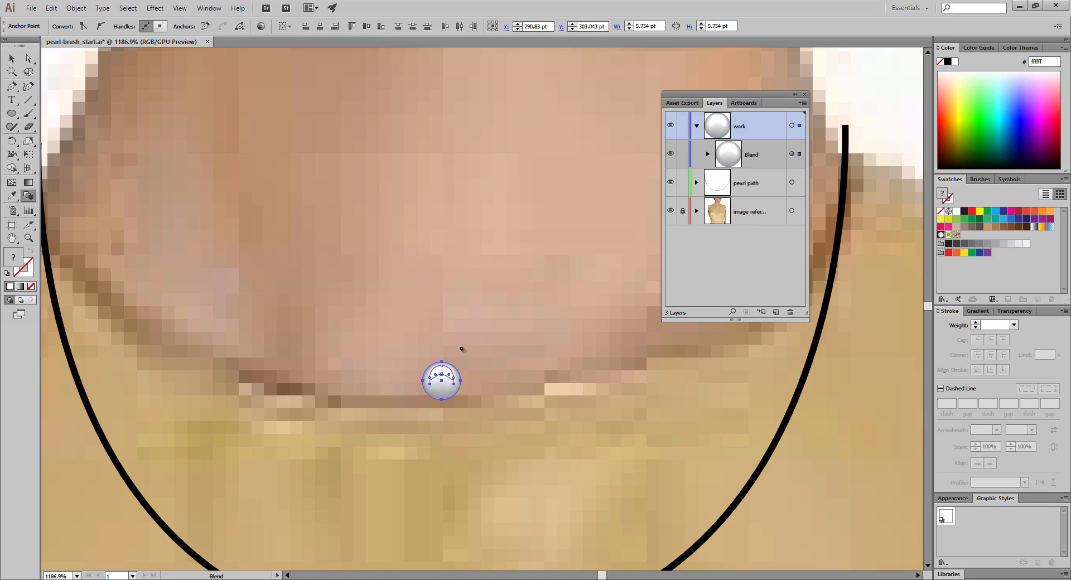
mouse_move(572, 291)
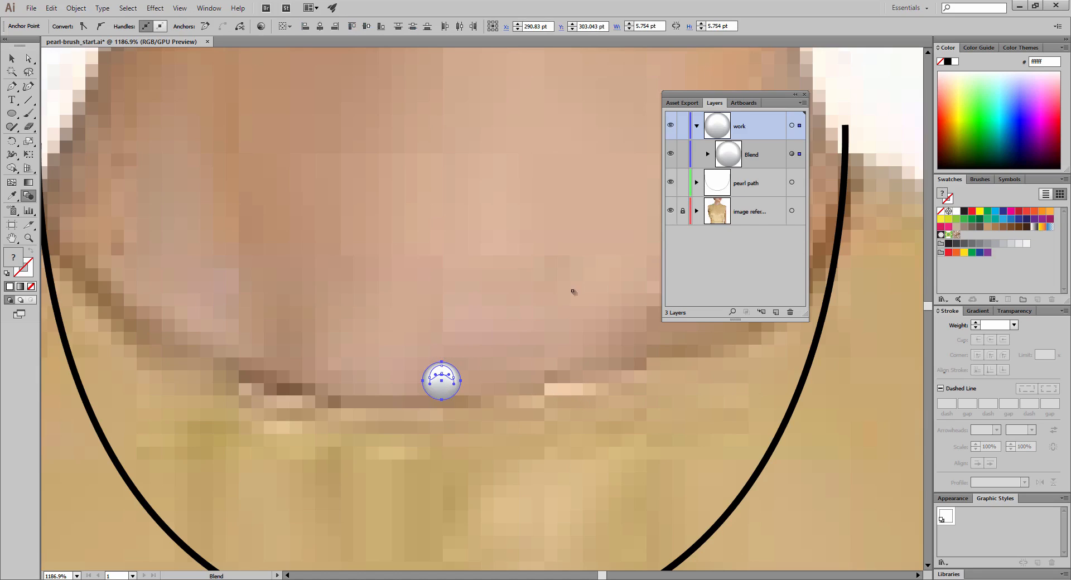
mouse_move(425, 345)
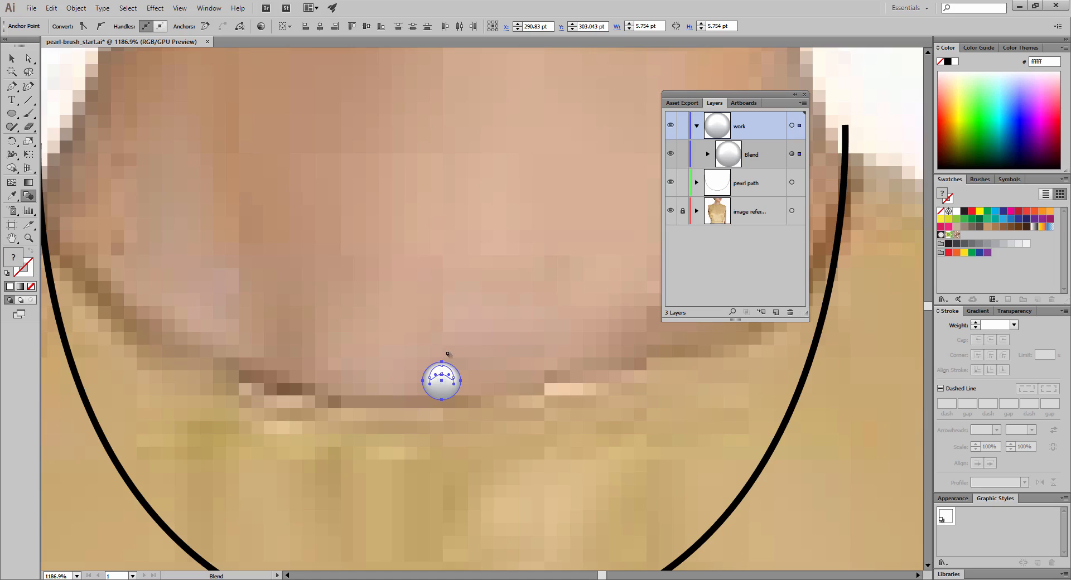
mouse_move(418, 324)
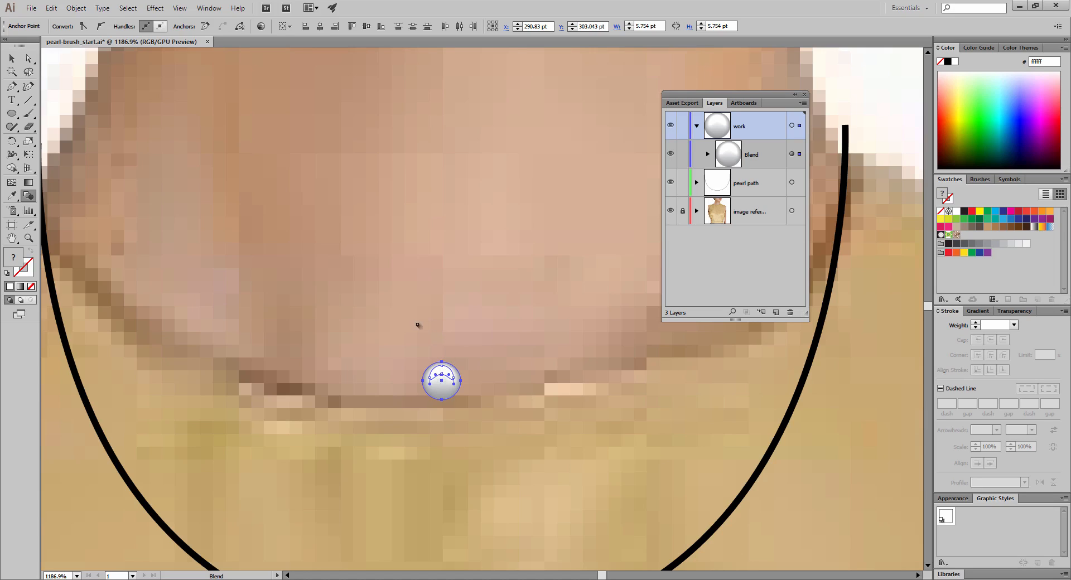
mouse_move(443, 300)
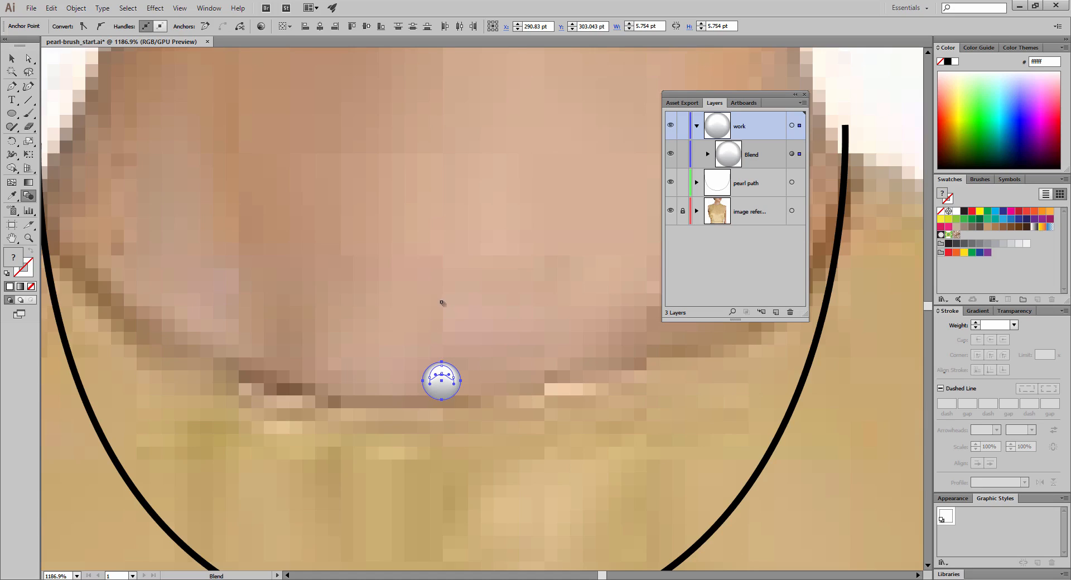
mouse_move(445, 309)
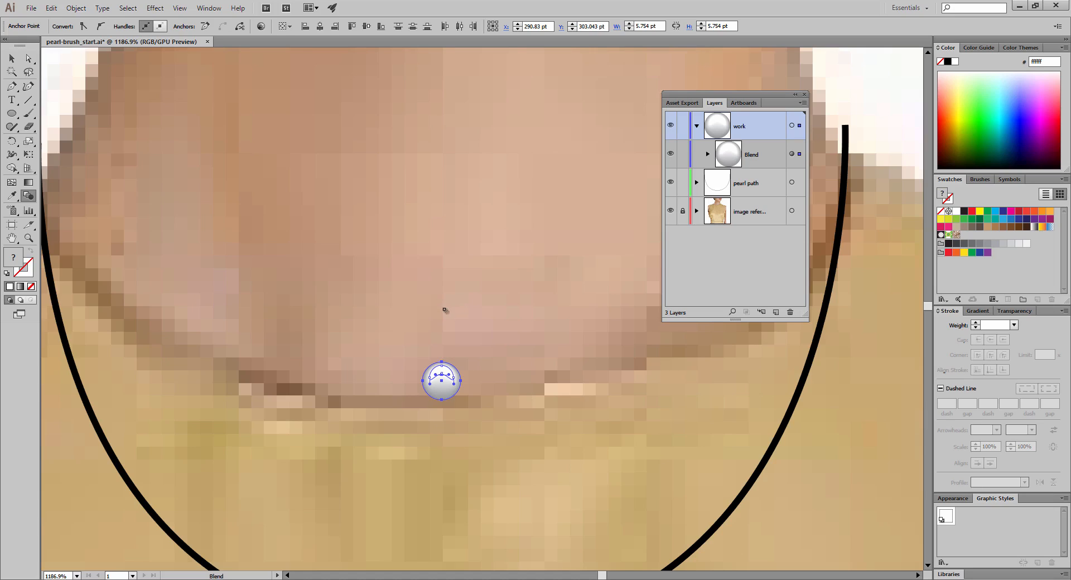
mouse_move(326, 294)
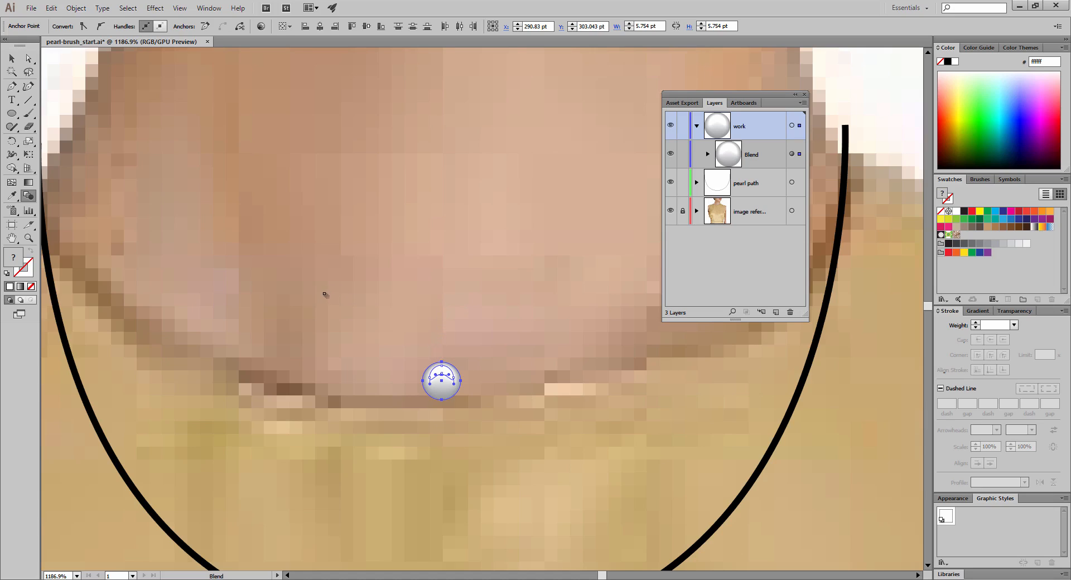
mouse_move(166, 242)
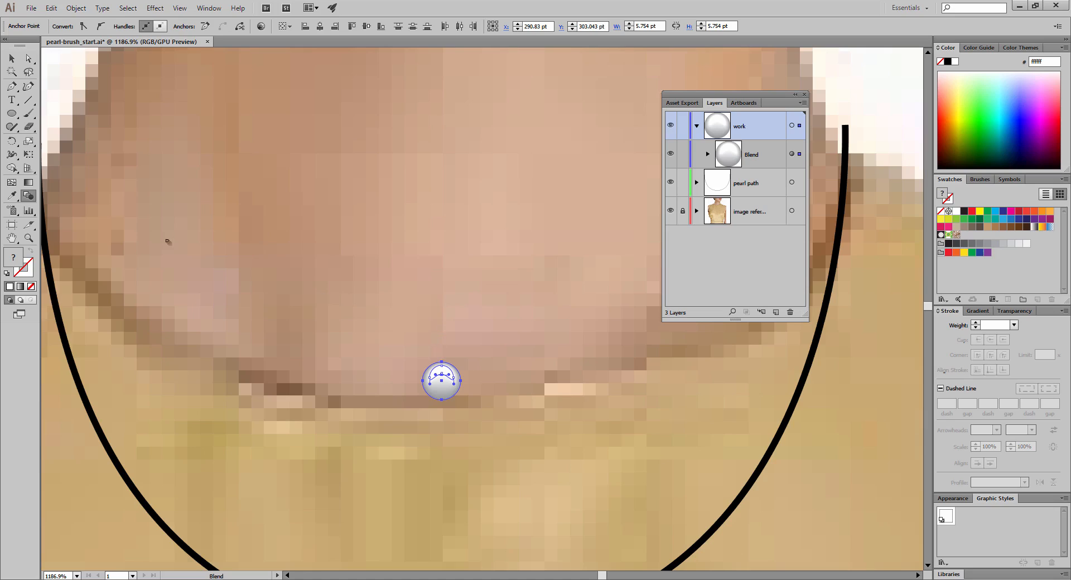
mouse_move(50, 101)
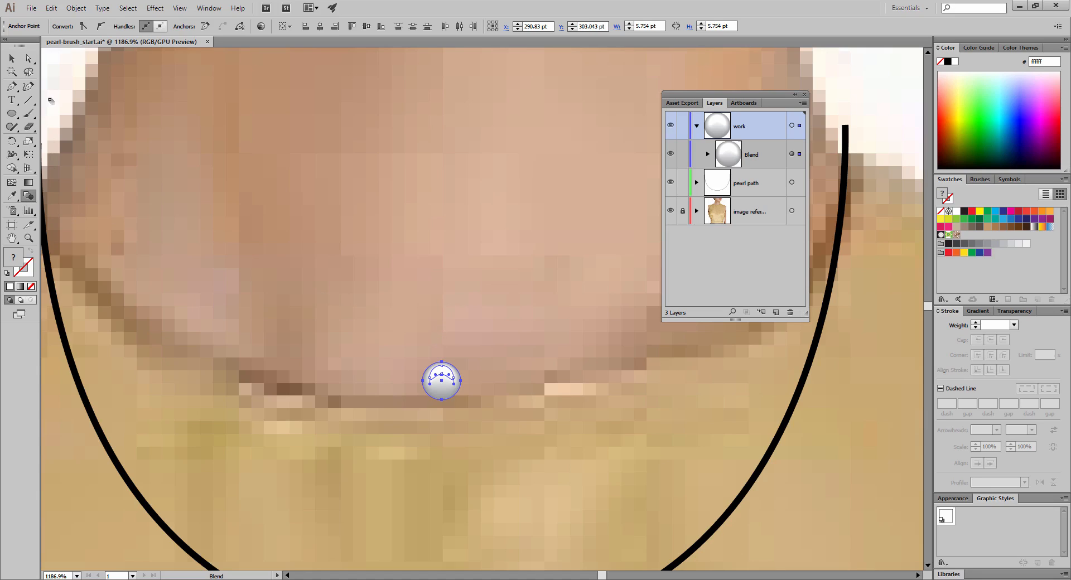
Set the pearl blend's options to 10 Specified Steps with Preview on.
click(76, 8)
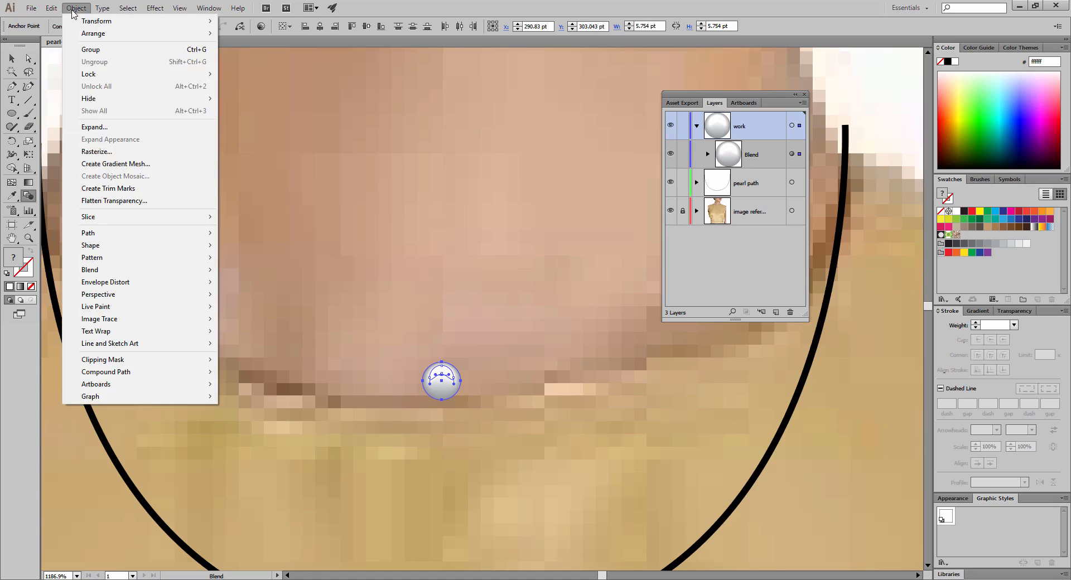
mouse_move(89, 269)
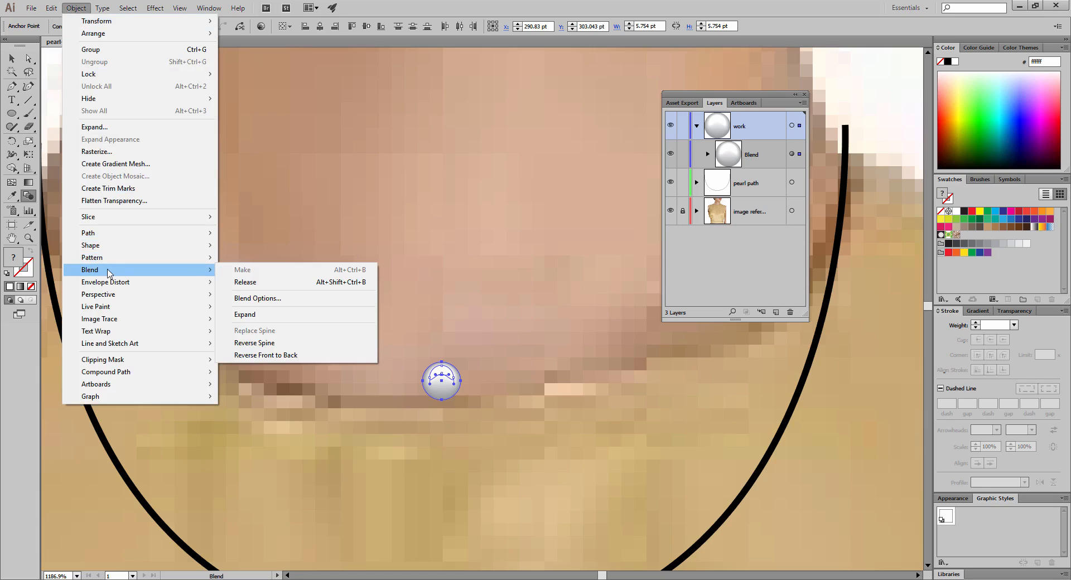
mouse_move(273, 306)
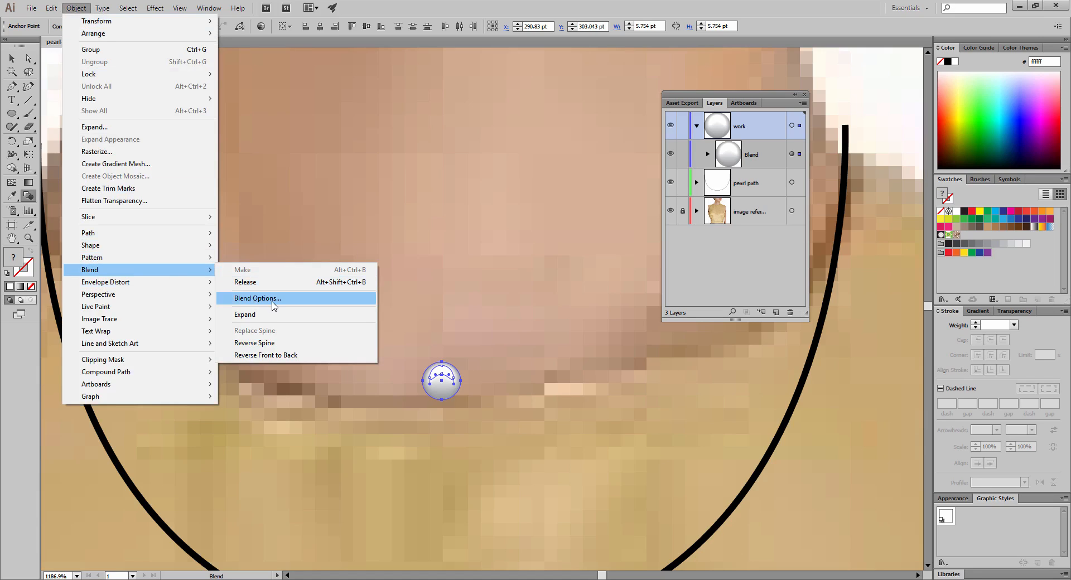
click(257, 298)
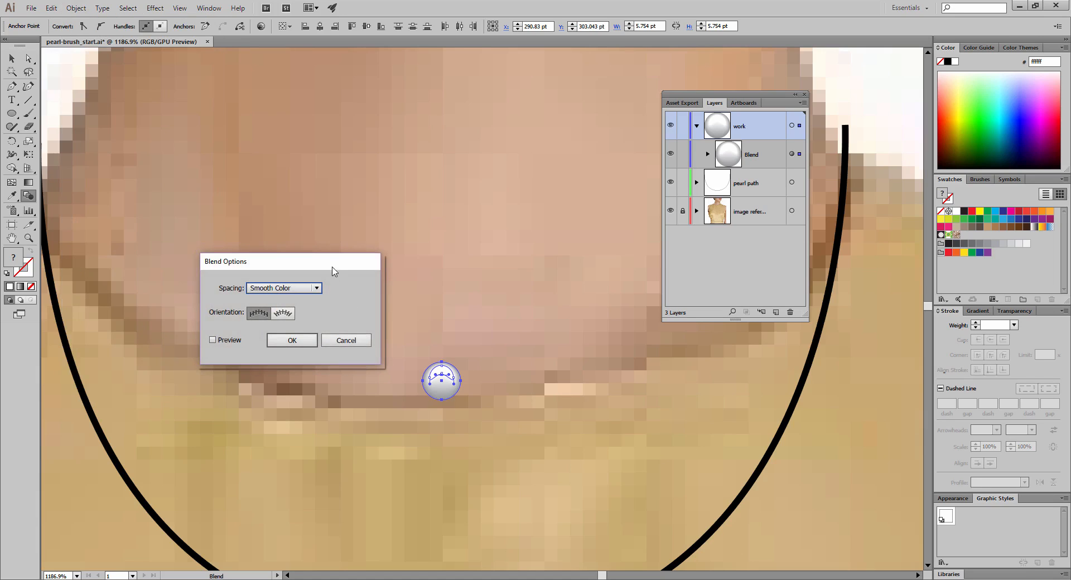
mouse_move(324, 296)
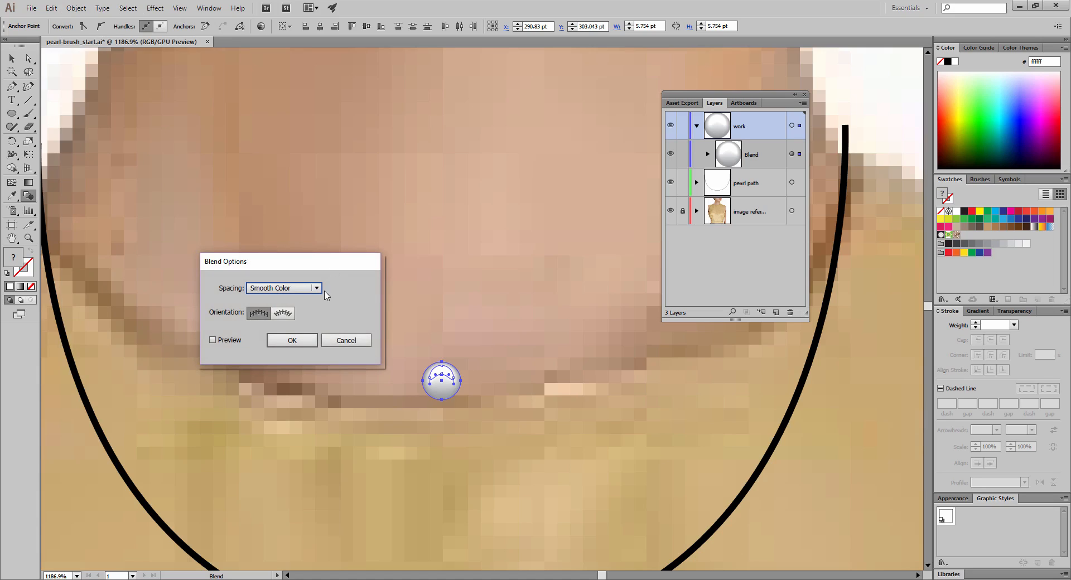
click(212, 339)
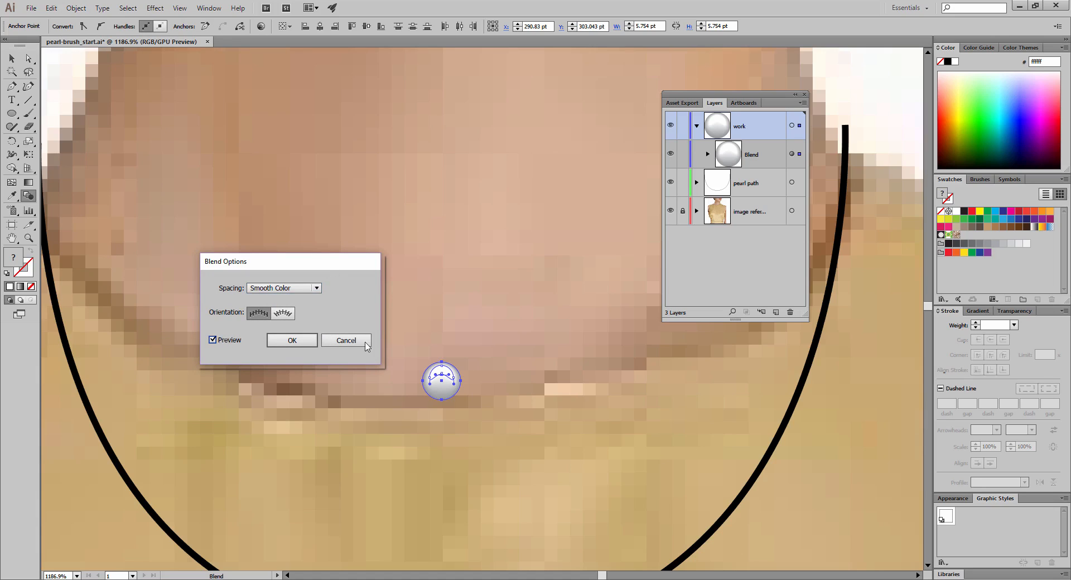
mouse_move(399, 317)
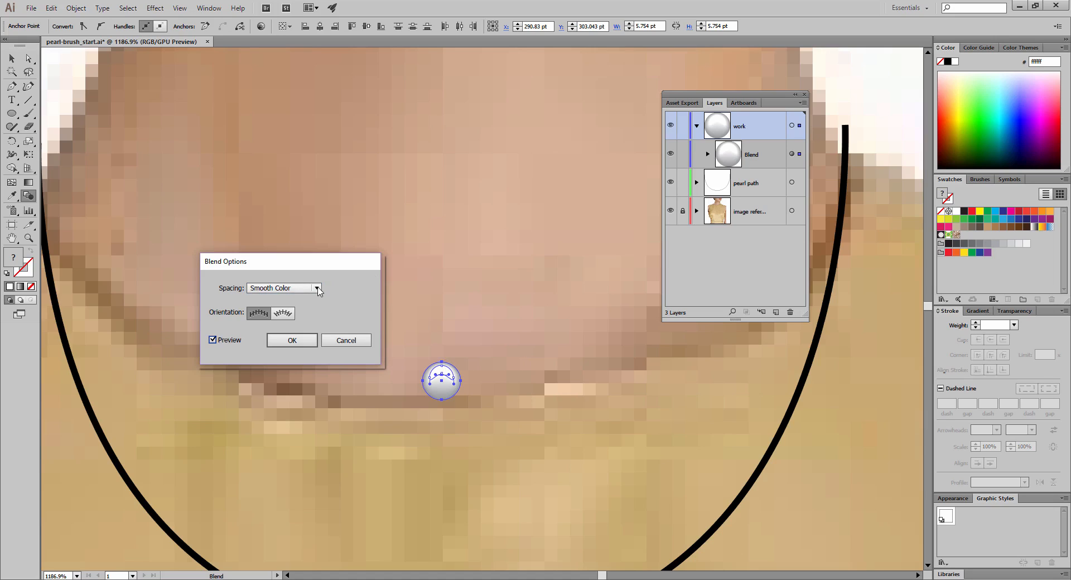
click(315, 288)
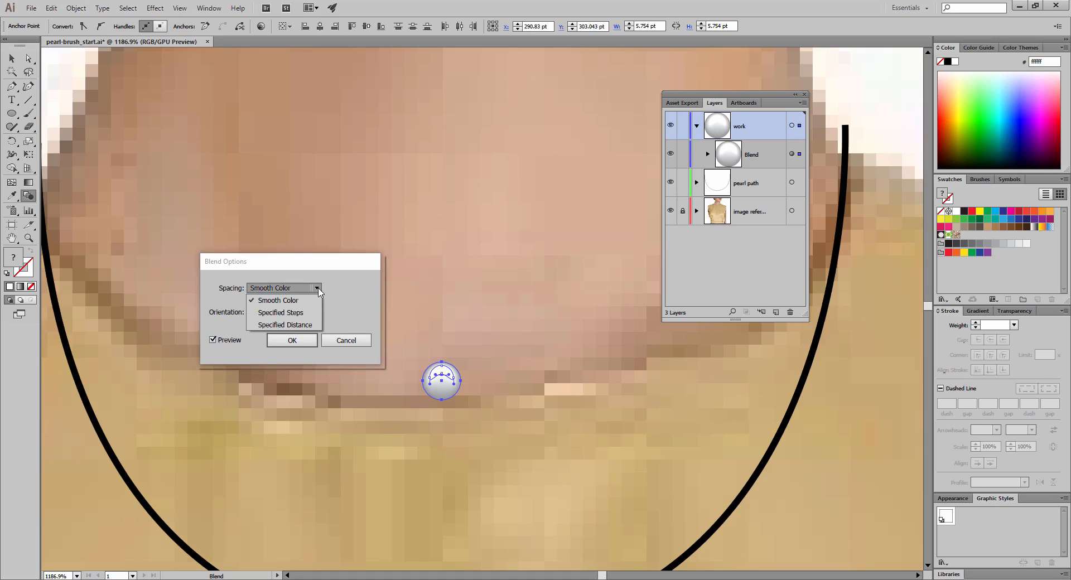
click(279, 312)
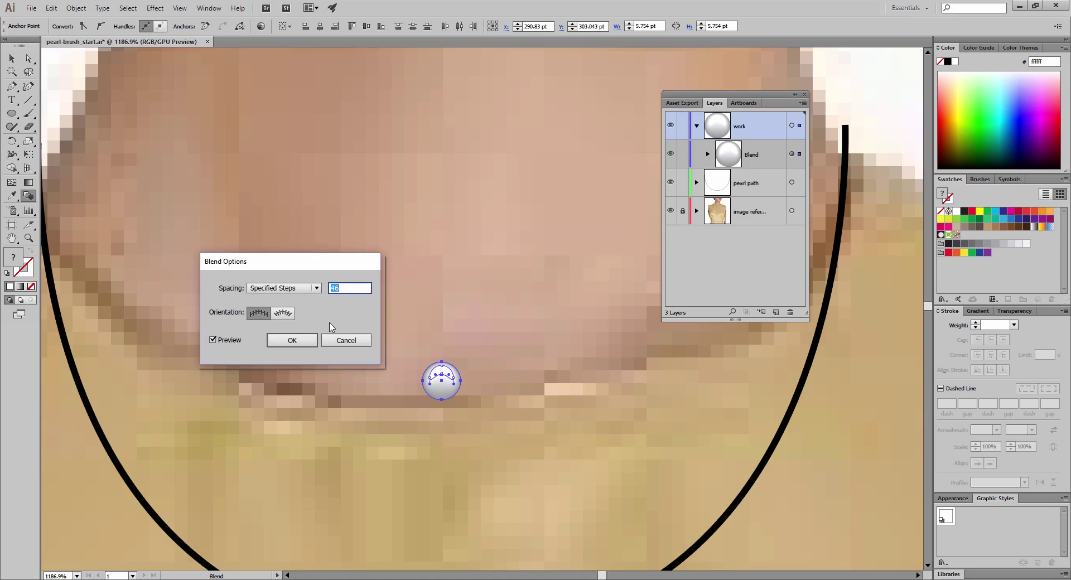
mouse_move(439, 383)
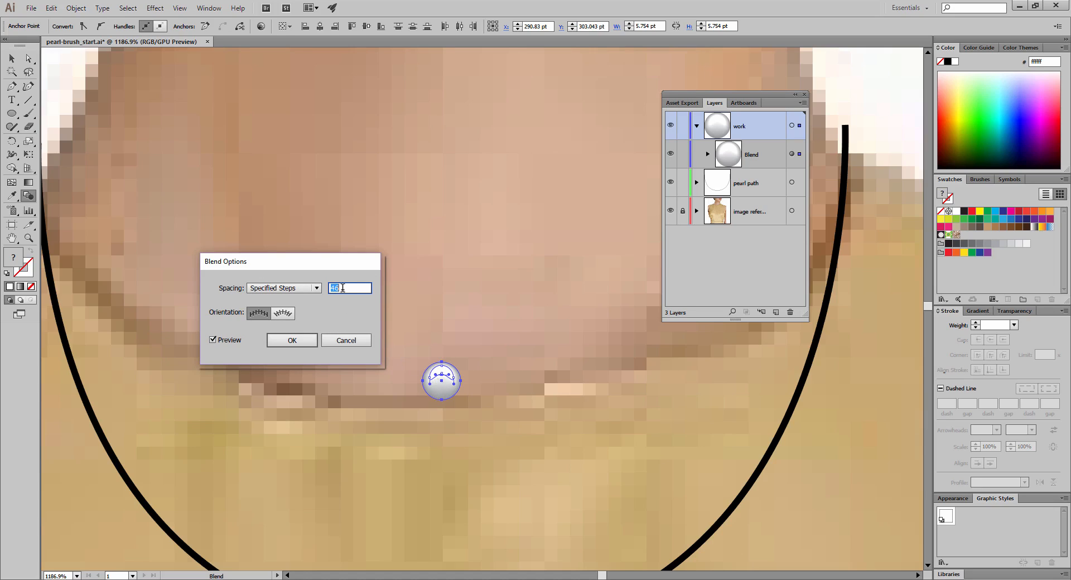
text(10)
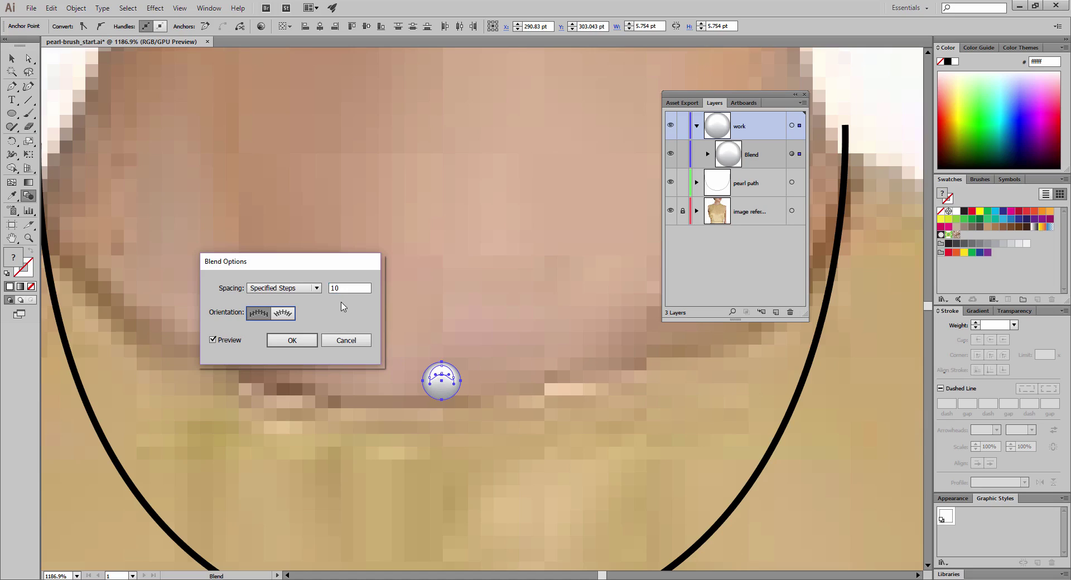
mouse_move(360, 431)
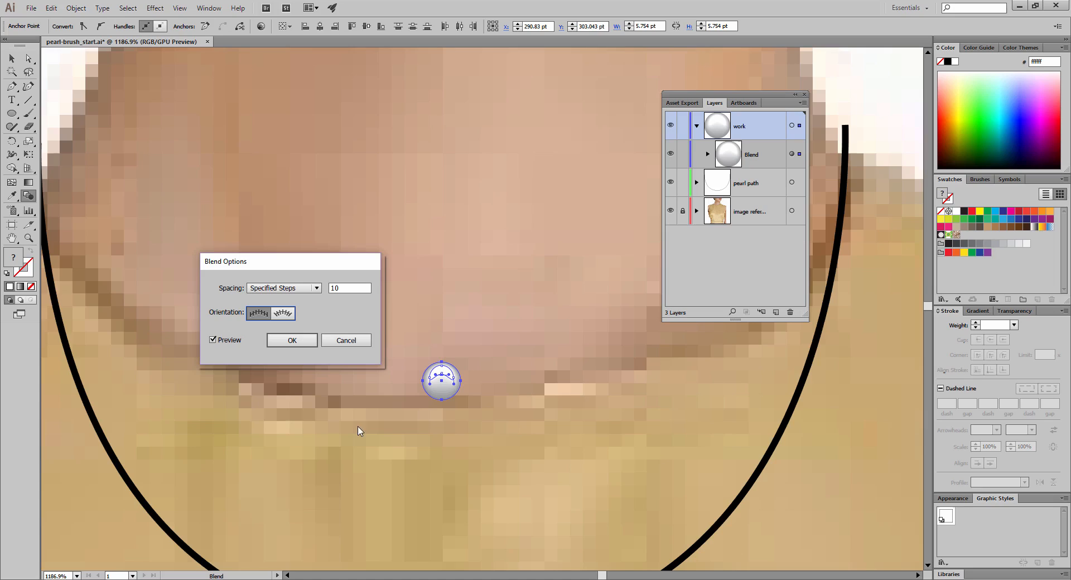
mouse_move(447, 403)
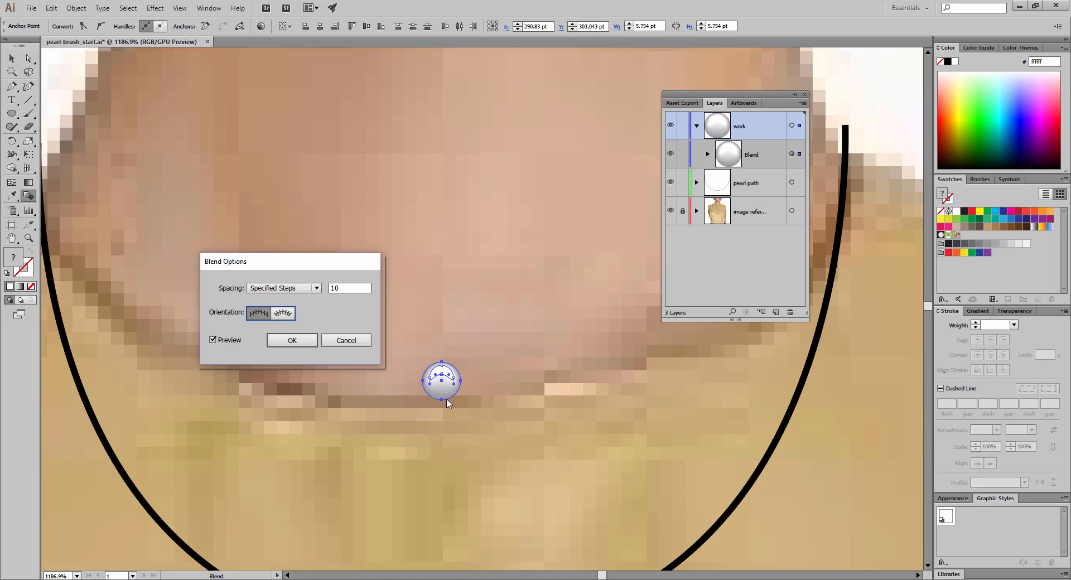
mouse_move(445, 389)
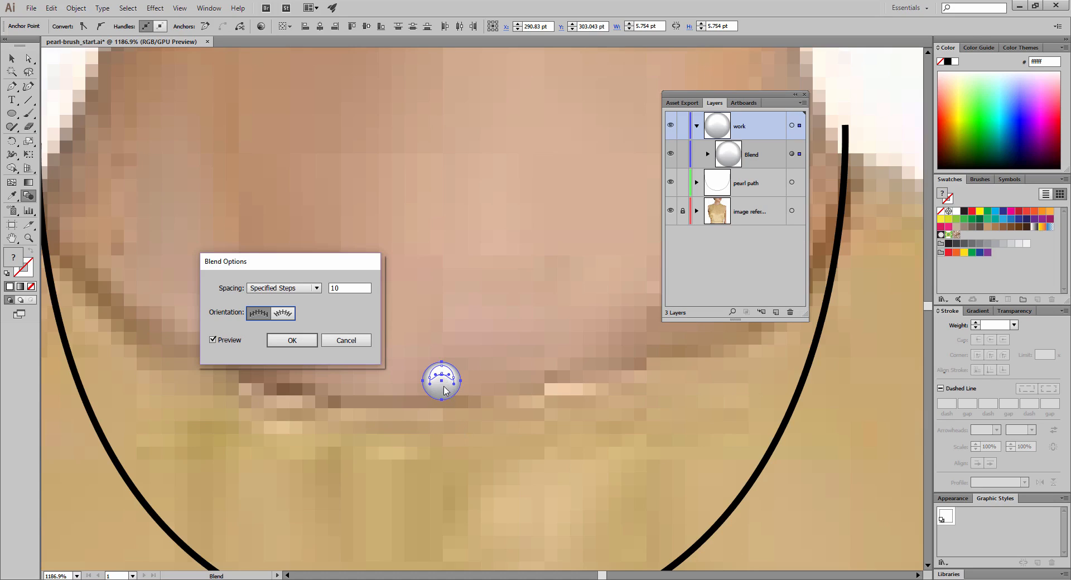
Replace the blend's Specified Steps value of 10 with 3.
click(349, 288)
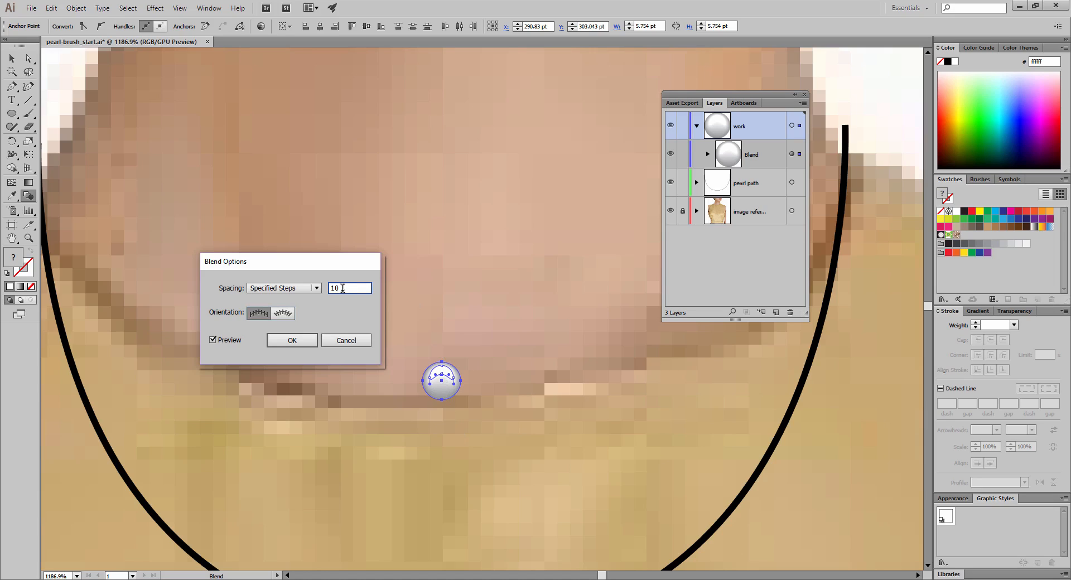
triple_click(349, 287)
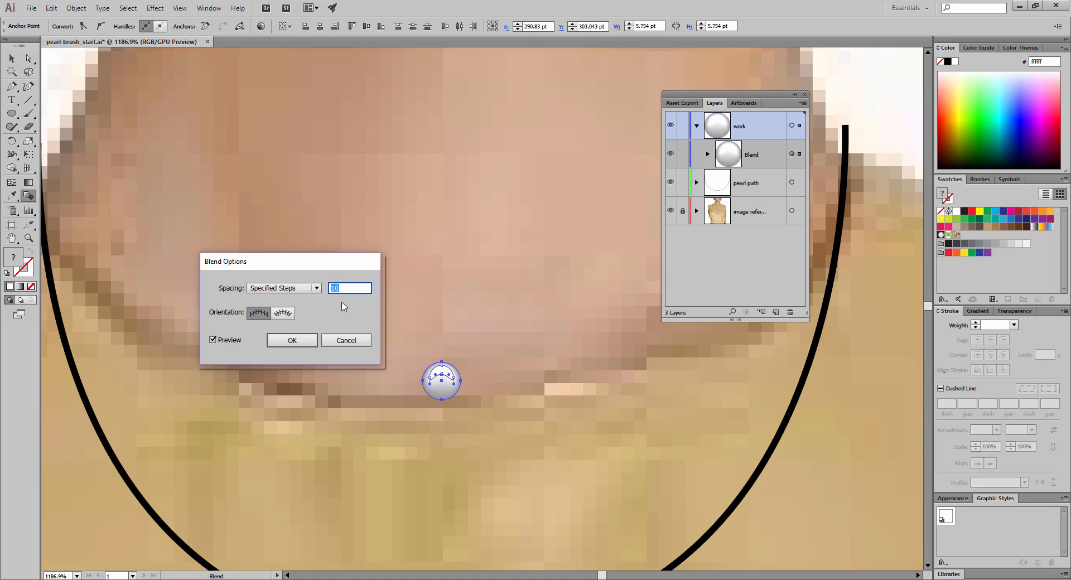
mouse_move(457, 331)
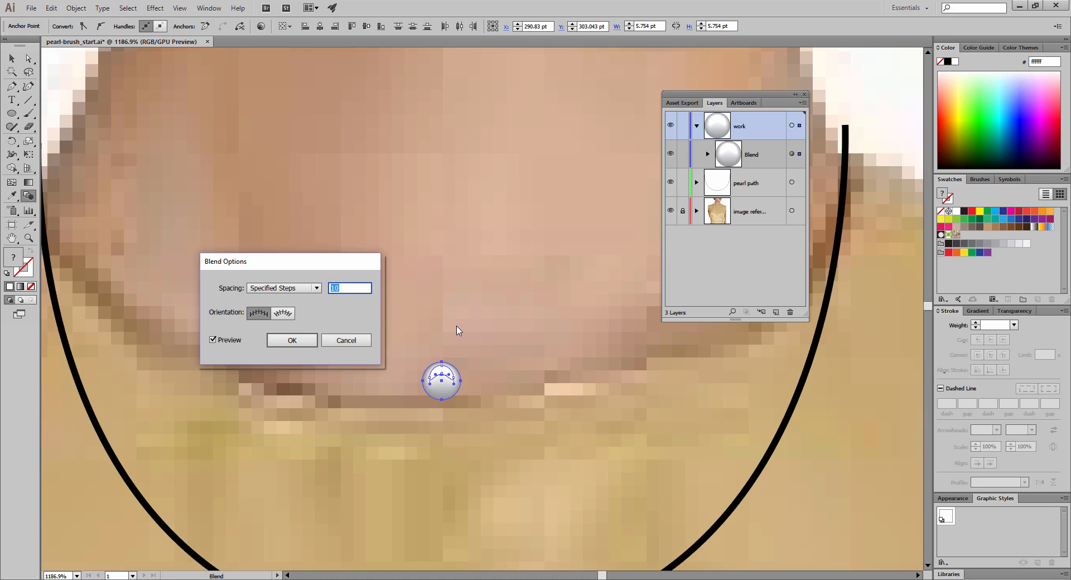
text(3)
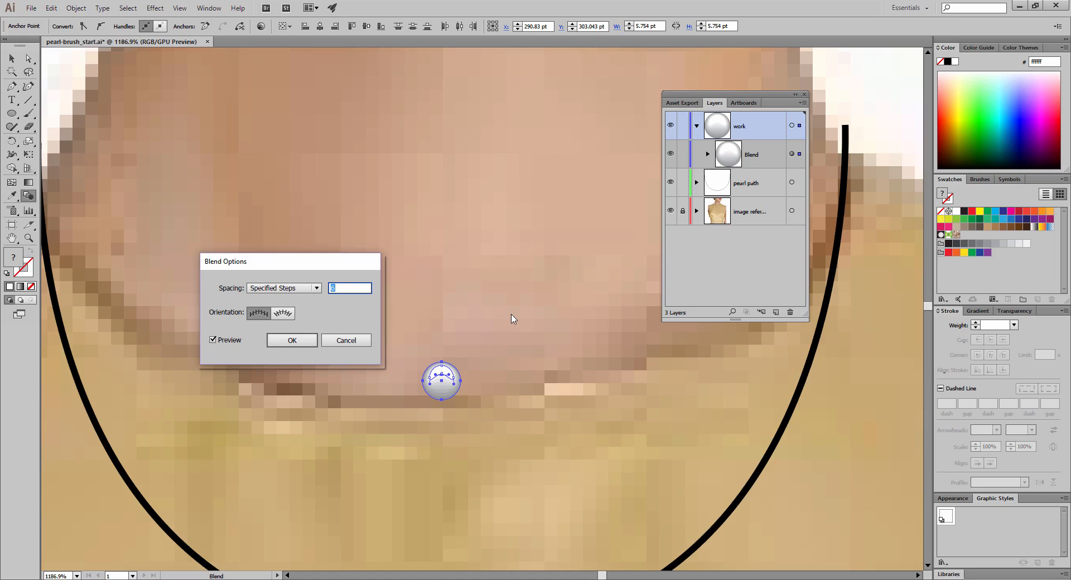
mouse_move(495, 385)
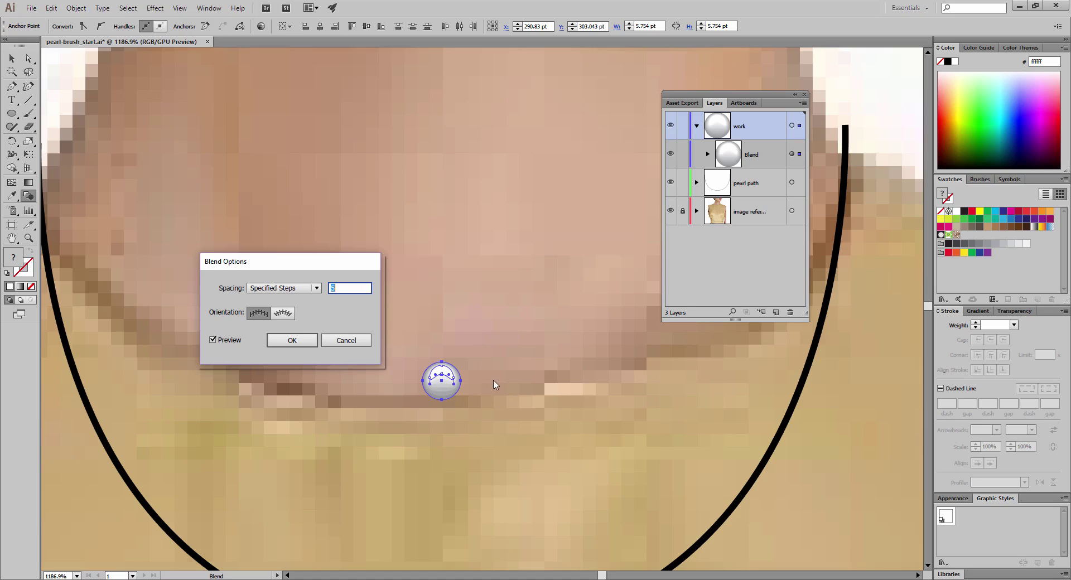
mouse_move(410, 394)
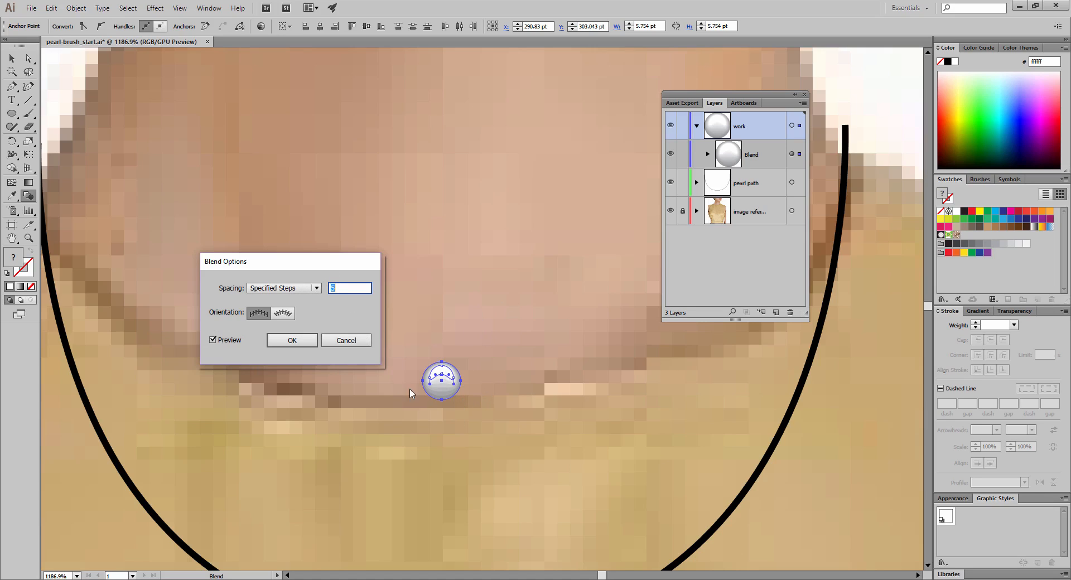
mouse_move(457, 394)
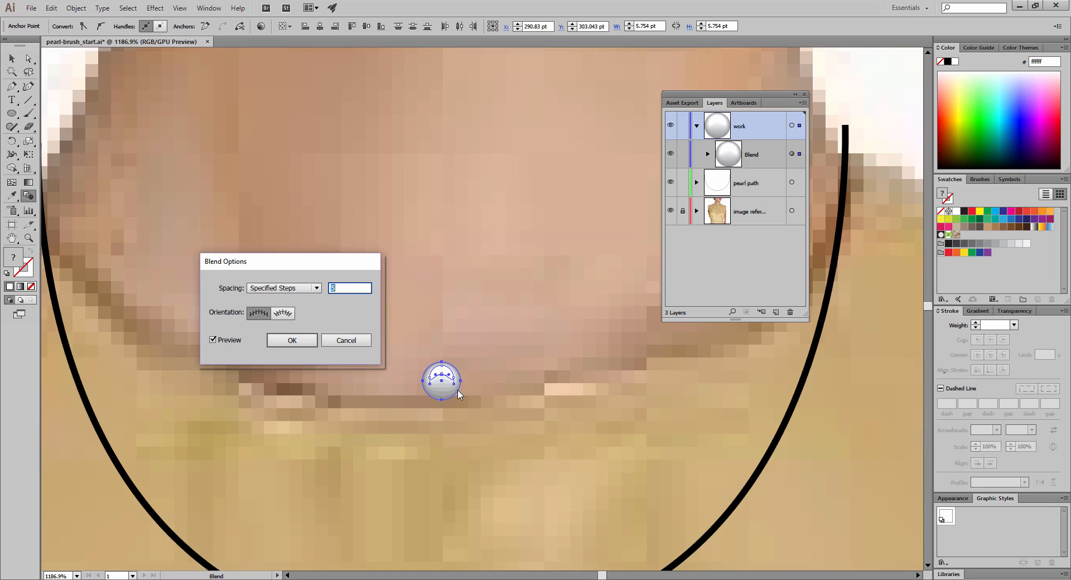
mouse_move(449, 372)
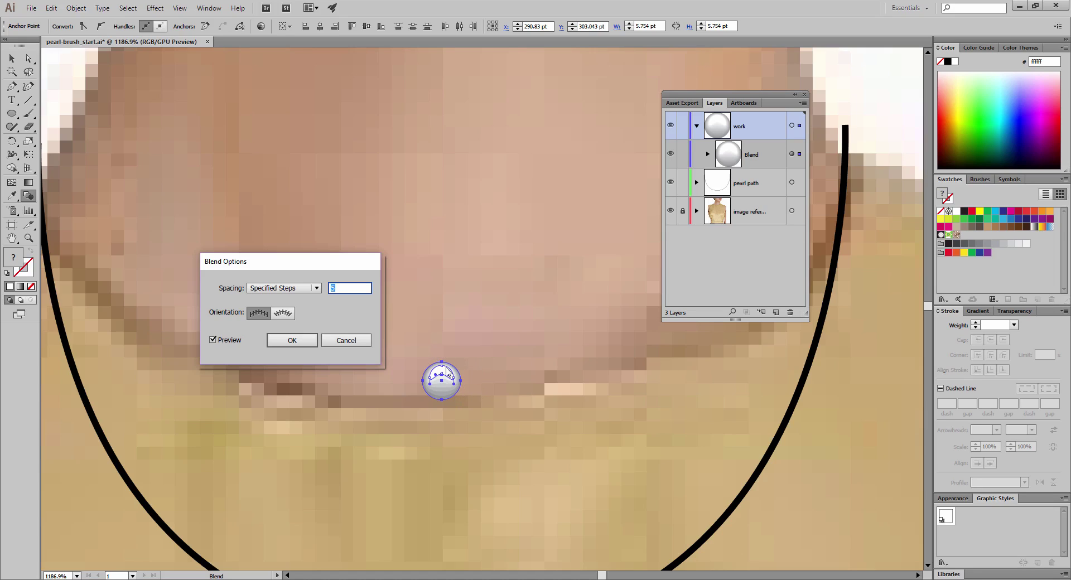
mouse_move(309, 354)
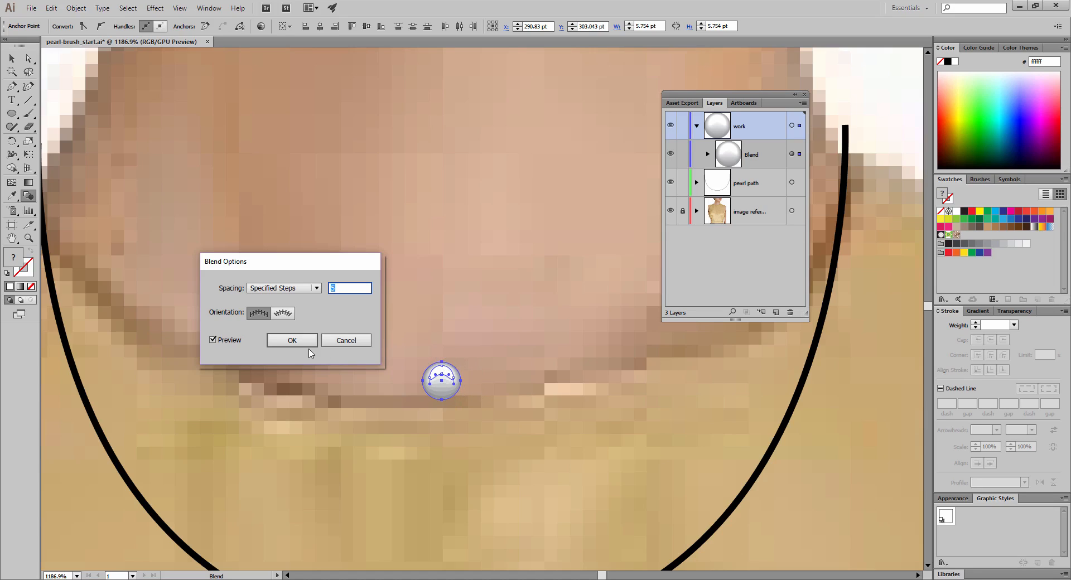
Confirm the 3 blend steps and move the back ellipse out below the Blend group in Layers.
click(291, 341)
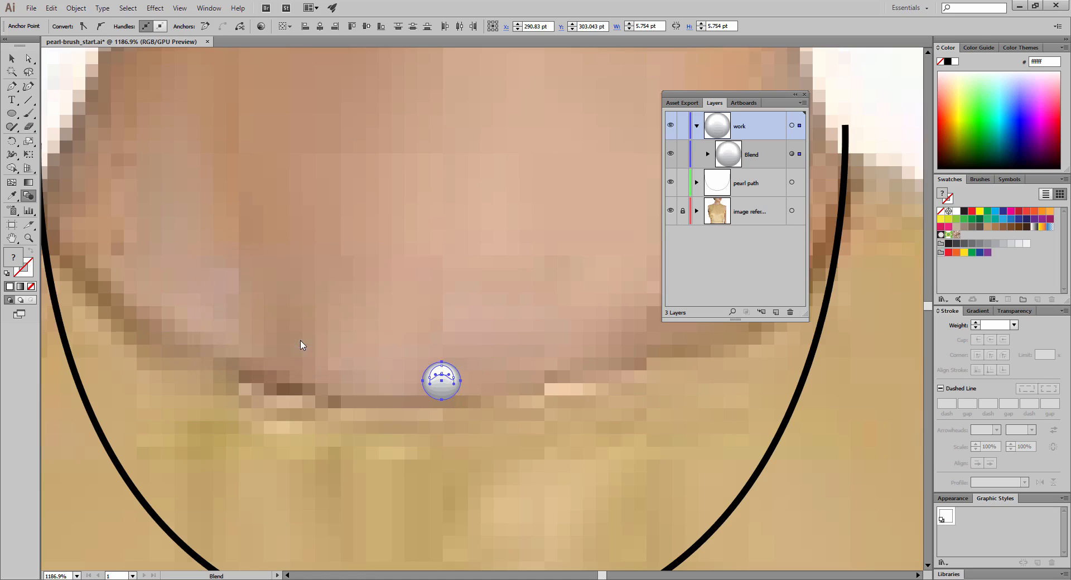
mouse_move(711, 176)
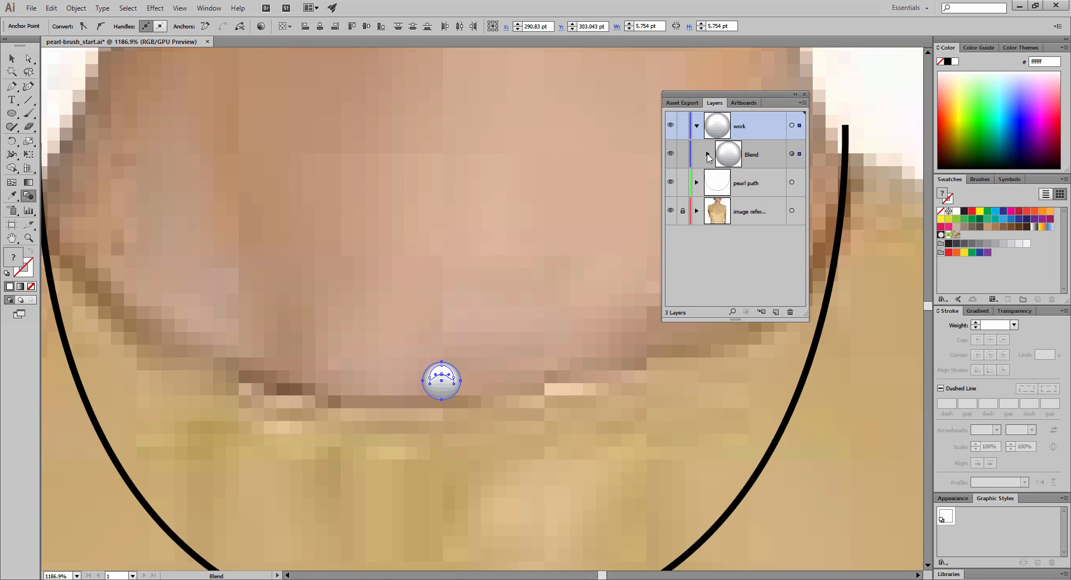
click(696, 154)
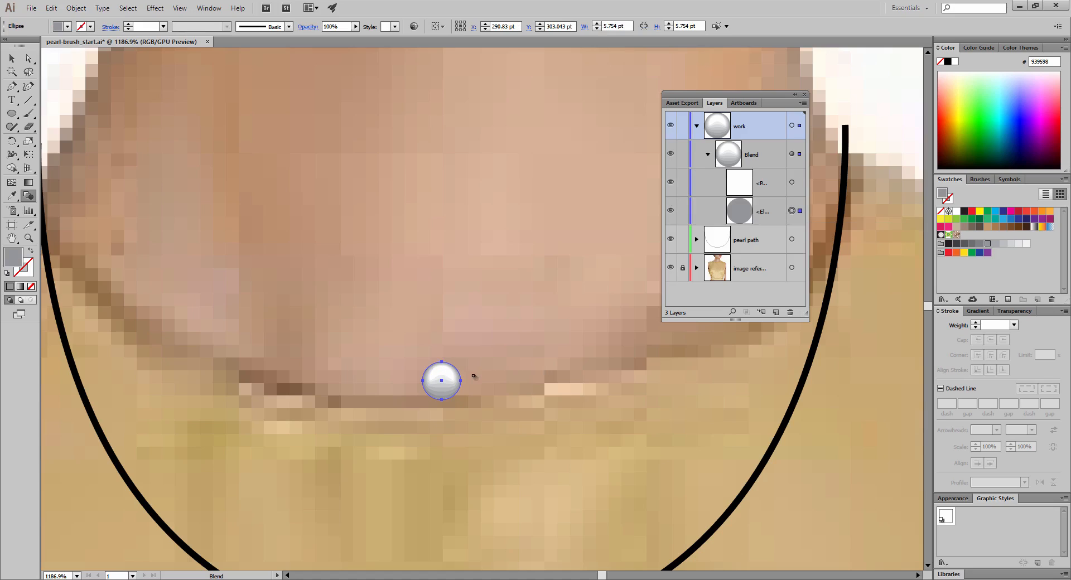
mouse_move(460, 375)
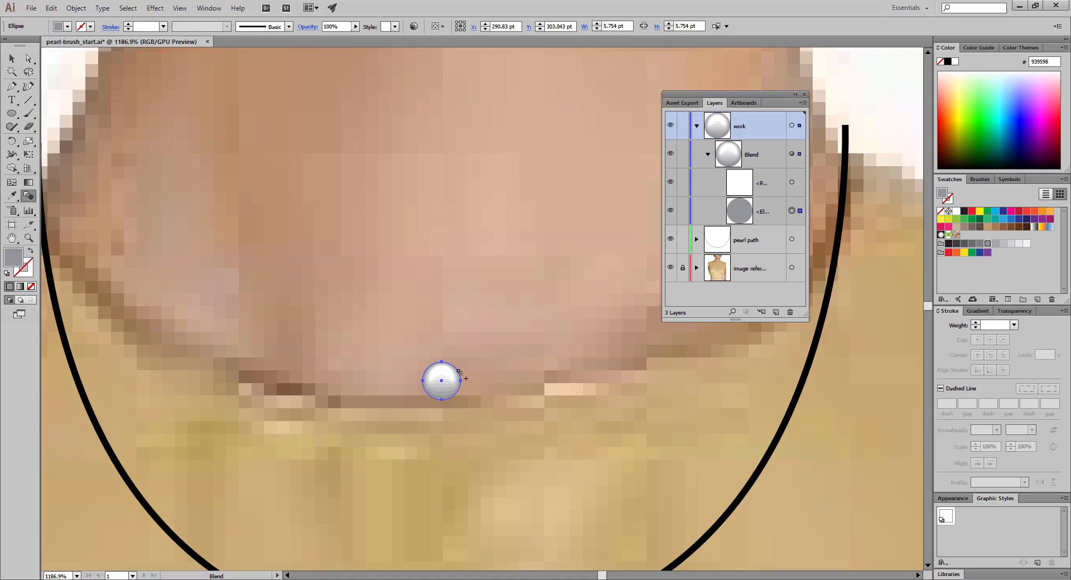
mouse_move(765, 226)
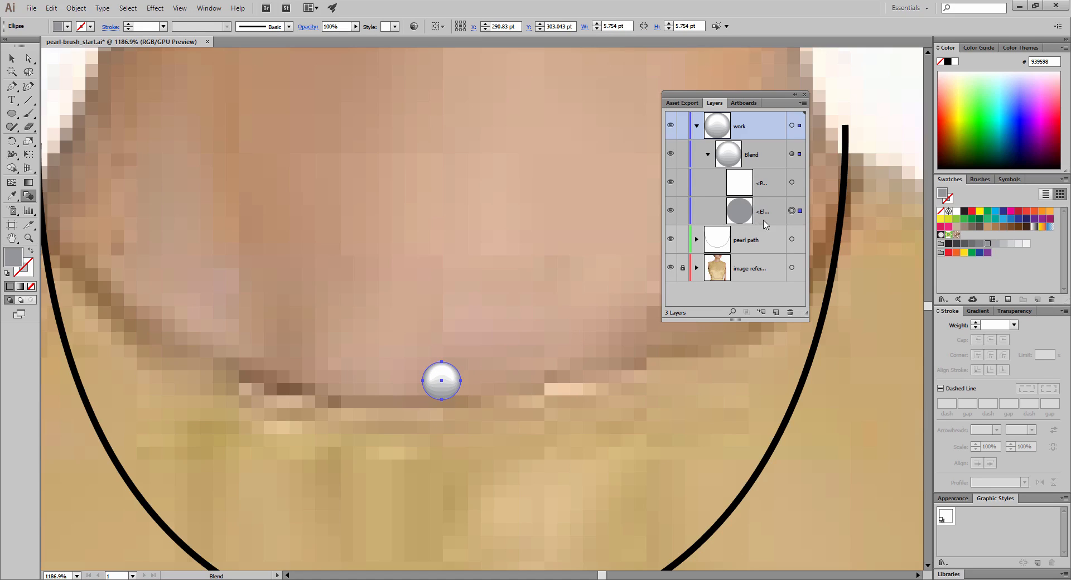
click(740, 211)
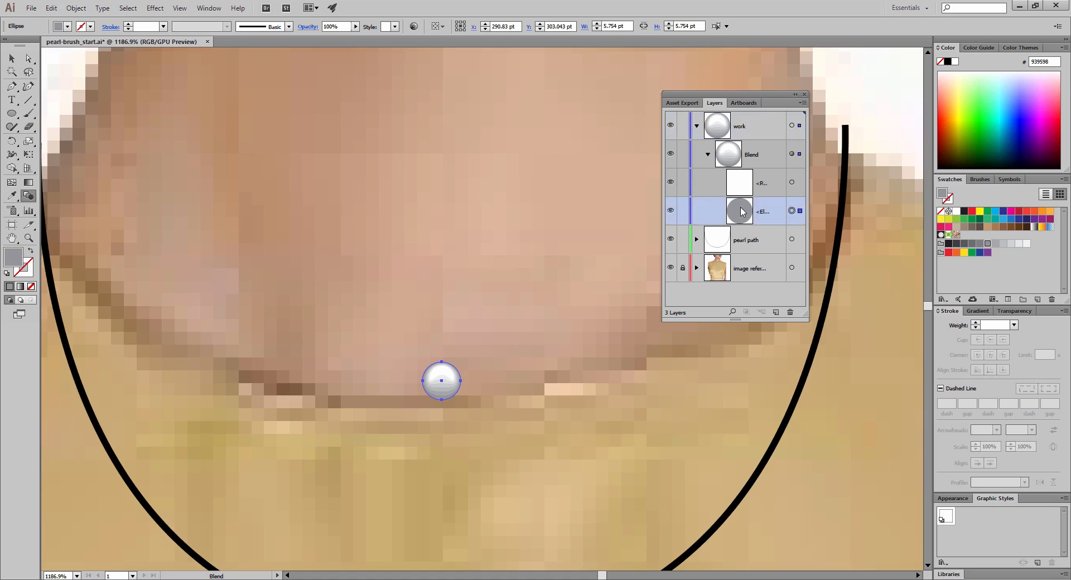
mouse_move(770, 219)
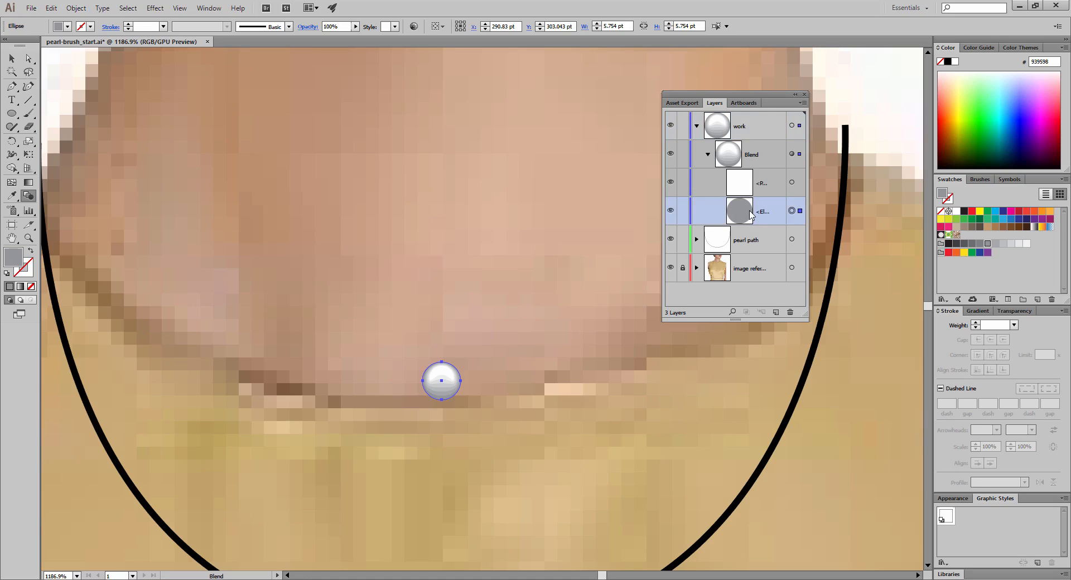
mouse_move(765, 216)
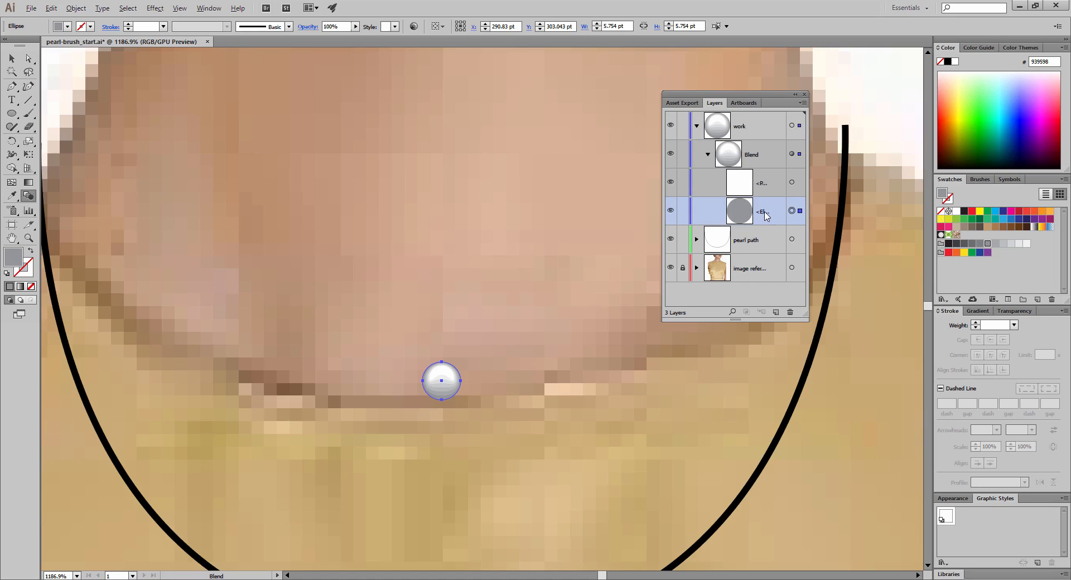
mouse_move(763, 212)
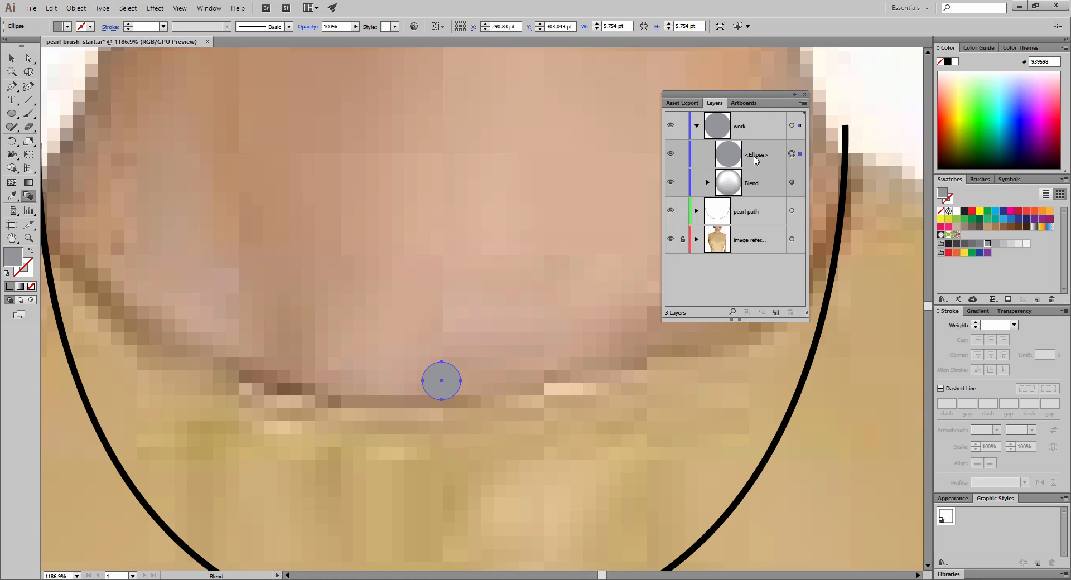
mouse_move(771, 153)
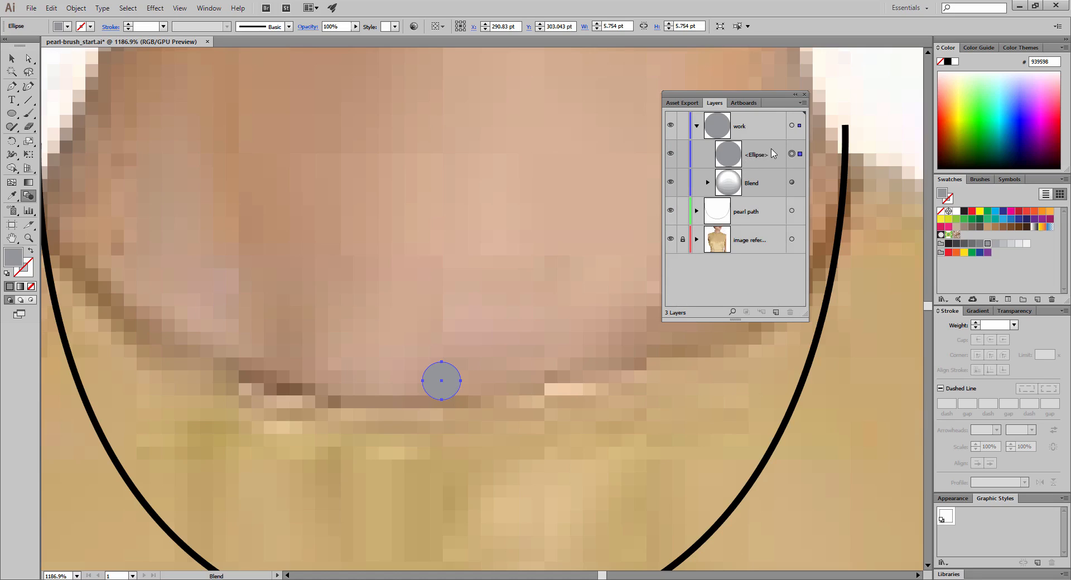
click(755, 154)
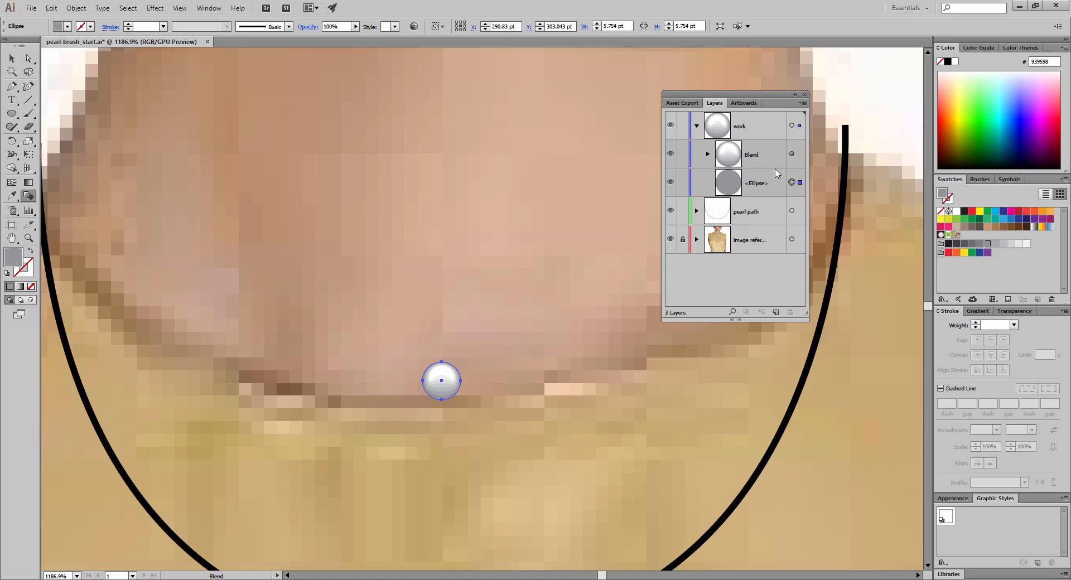
mouse_move(772, 204)
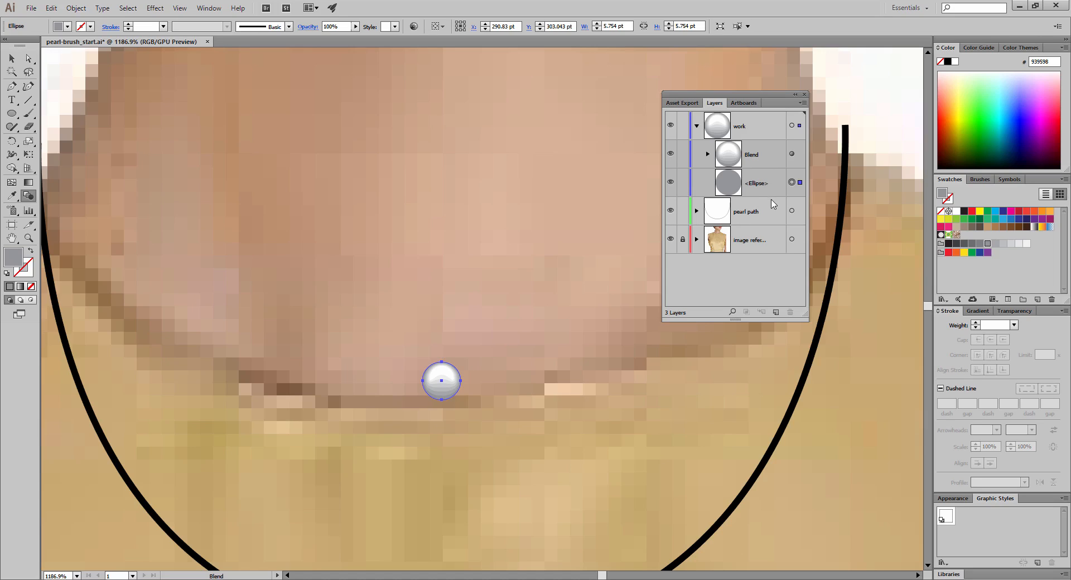
mouse_move(792, 183)
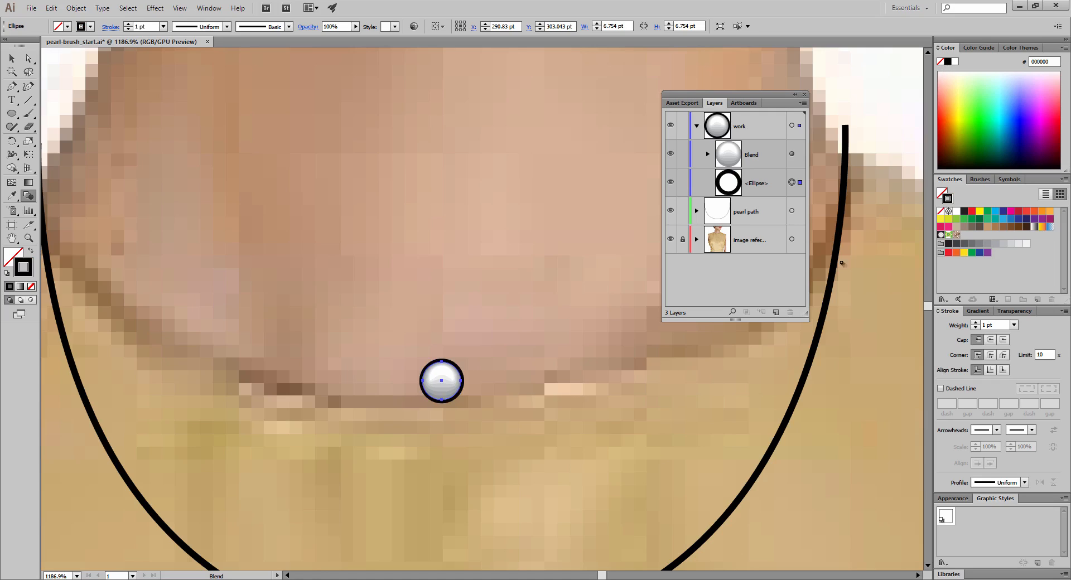
mouse_move(1048, 339)
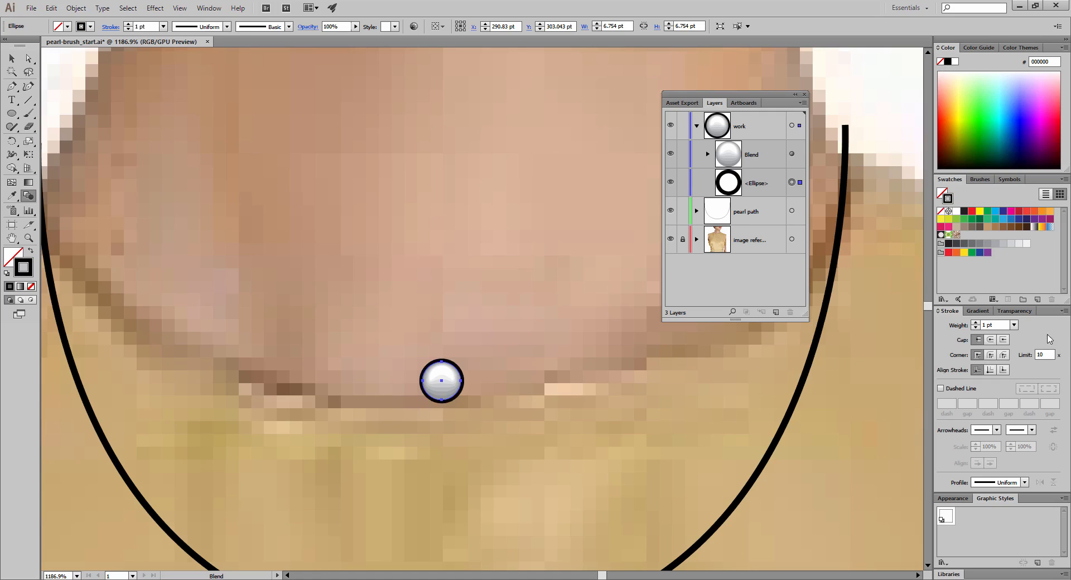
Give the loose ellipse a thin 0.125 pt black stroke and adjust its cap style.
click(1014, 325)
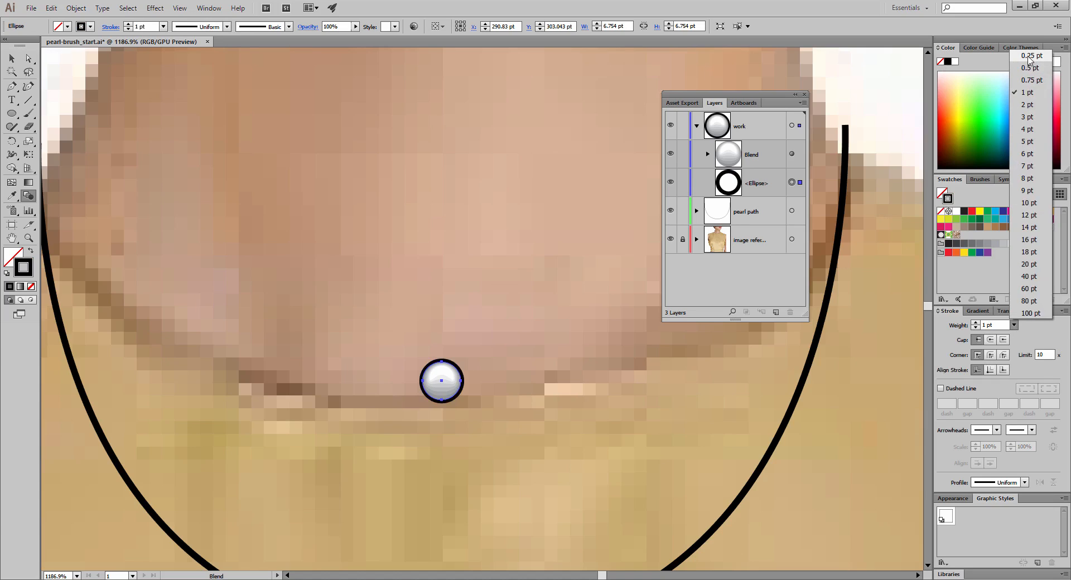
click(1031, 56)
text(0.125)
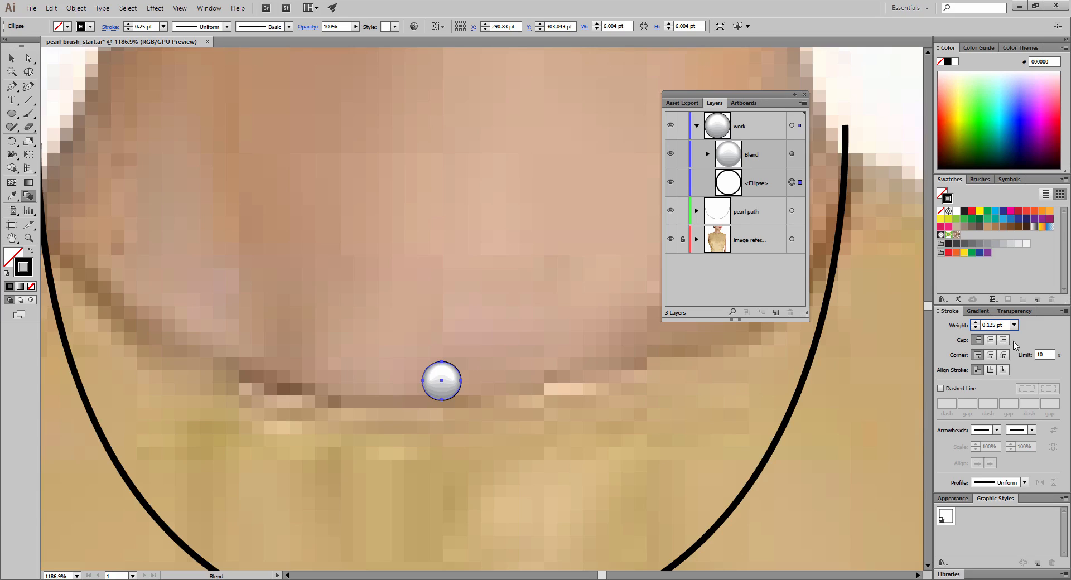
mouse_move(989, 369)
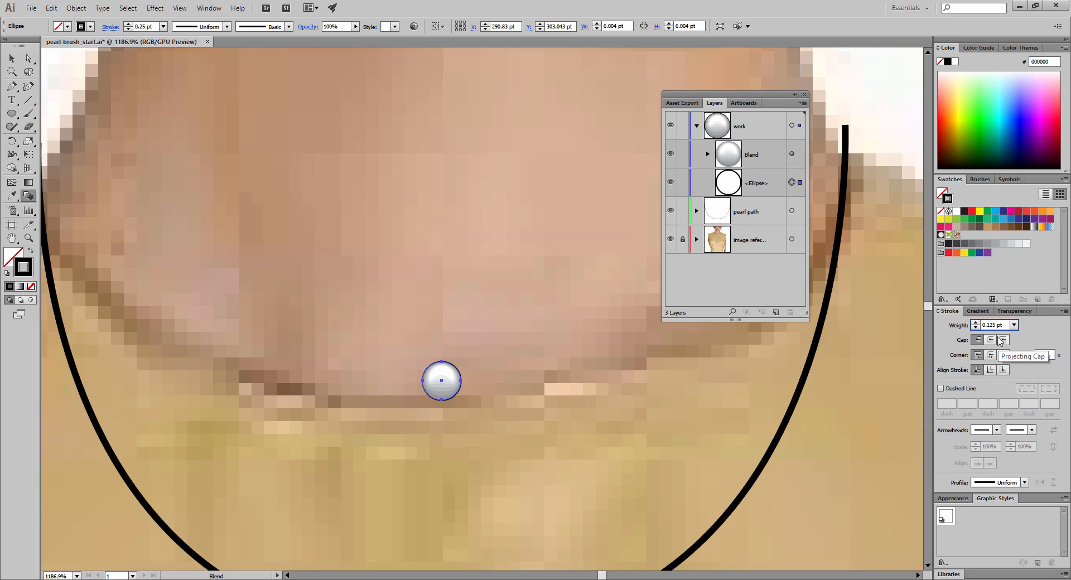
click(977, 355)
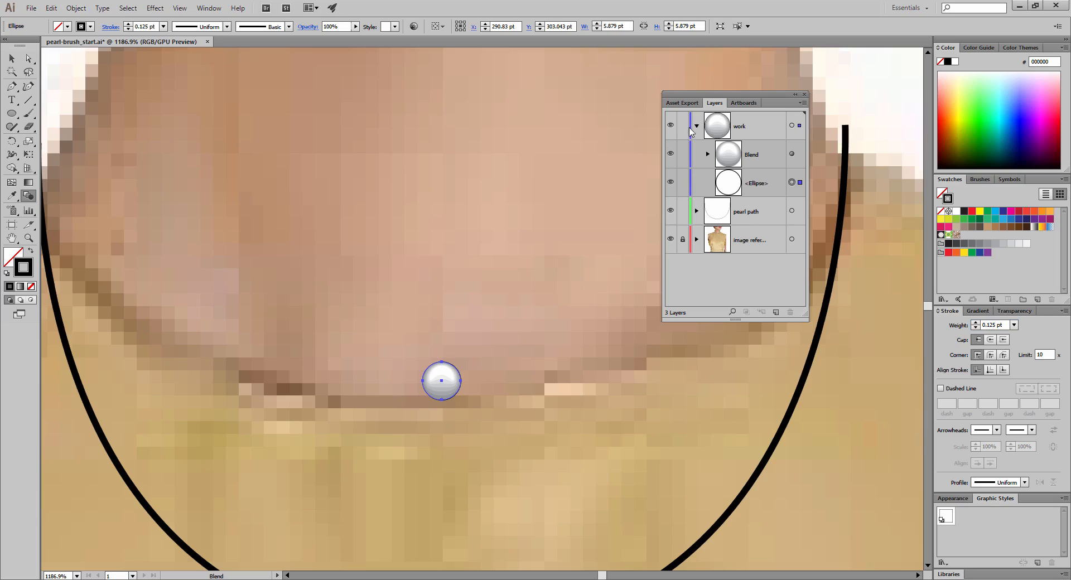
Select the whole work layer and start a new brush from it in the Brushes panel.
click(696, 126)
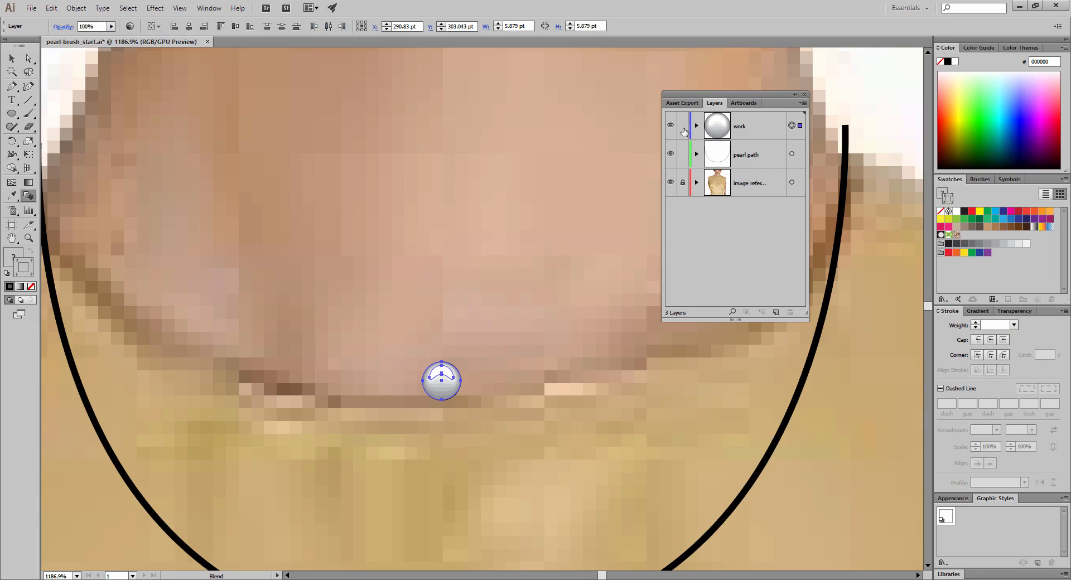
click(695, 125)
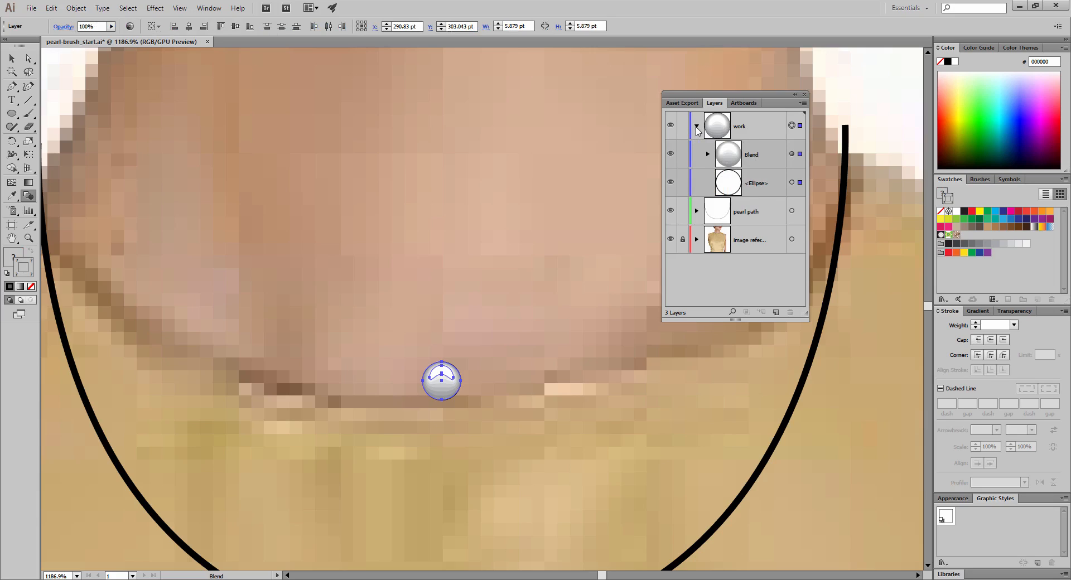
click(694, 125)
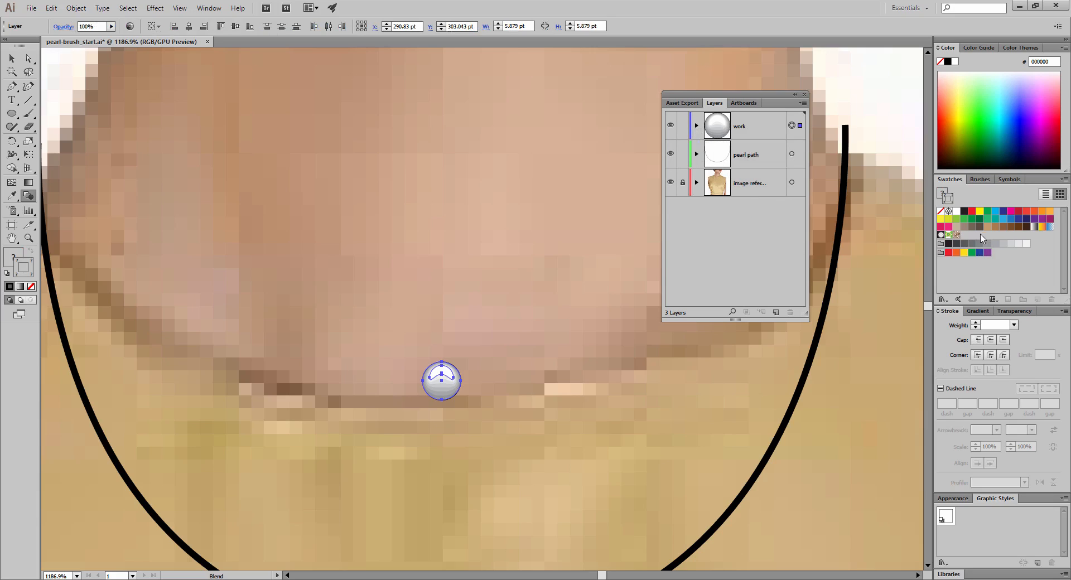
click(978, 178)
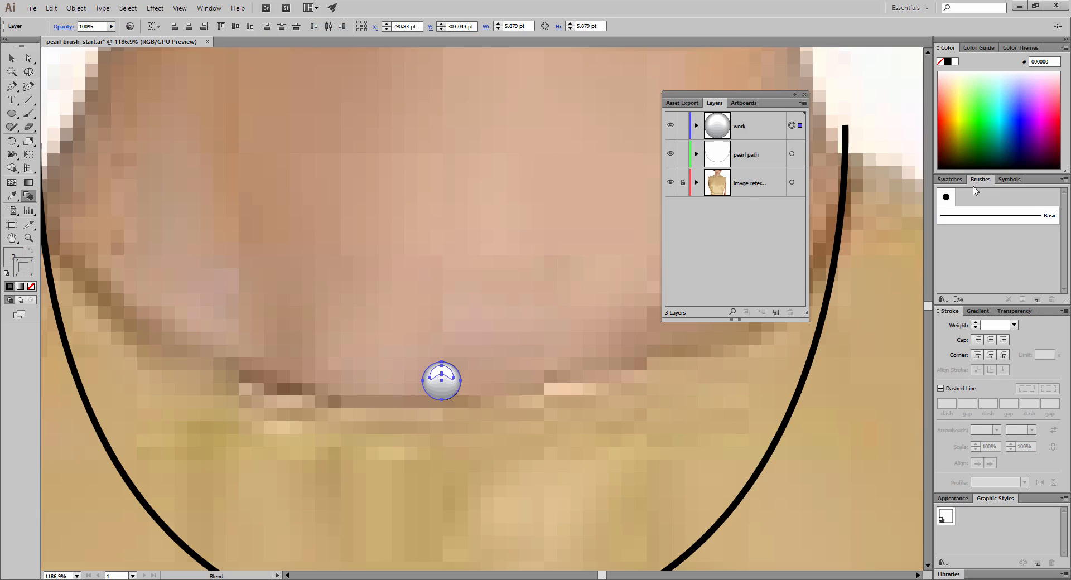
mouse_move(1037, 299)
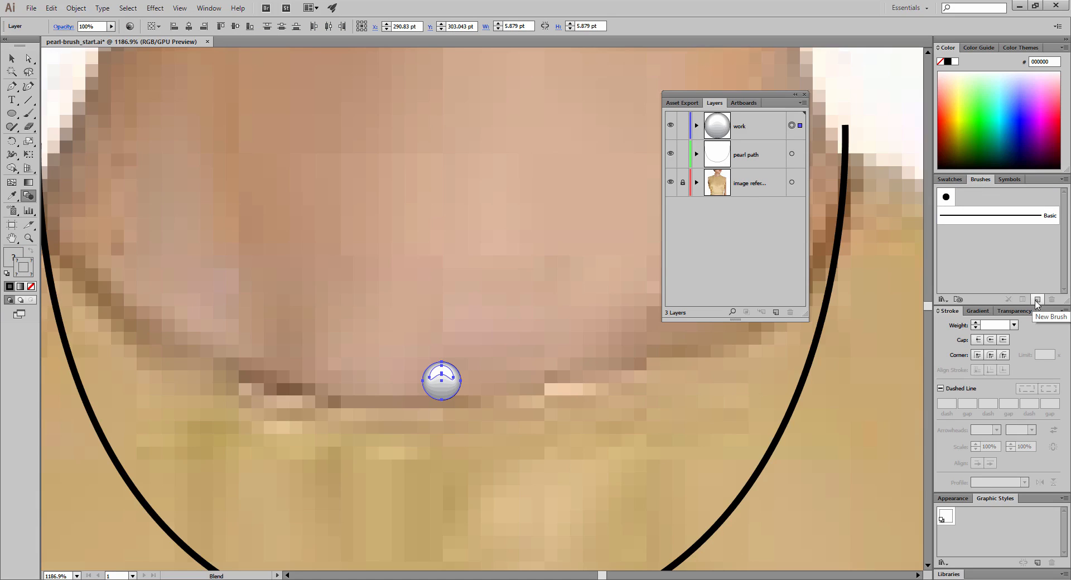
click(1036, 299)
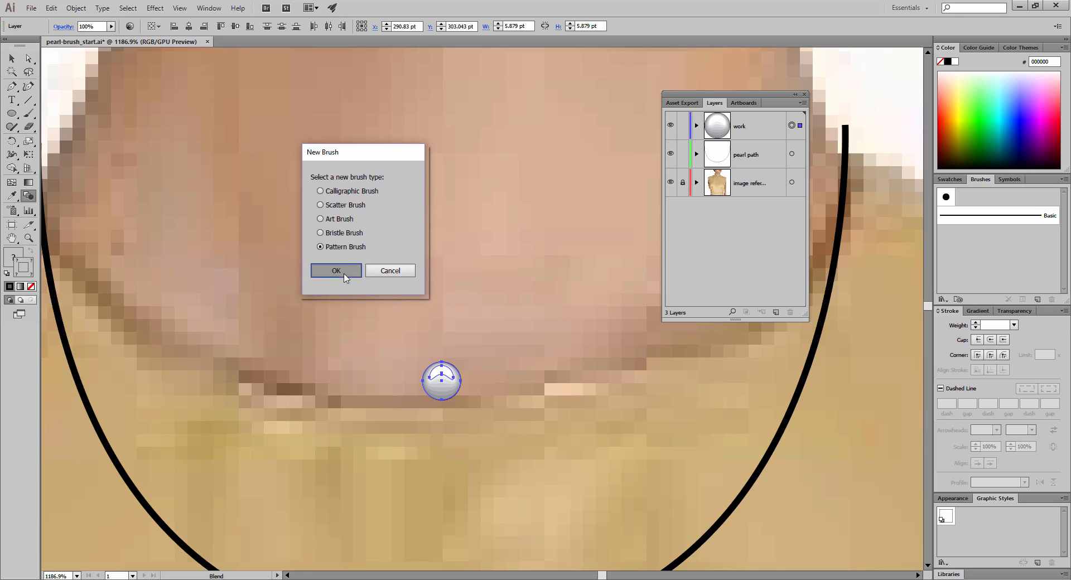
Confirm Pattern Brush, name it Pearl-01 and set the Outer Corner Tile to None.
click(335, 272)
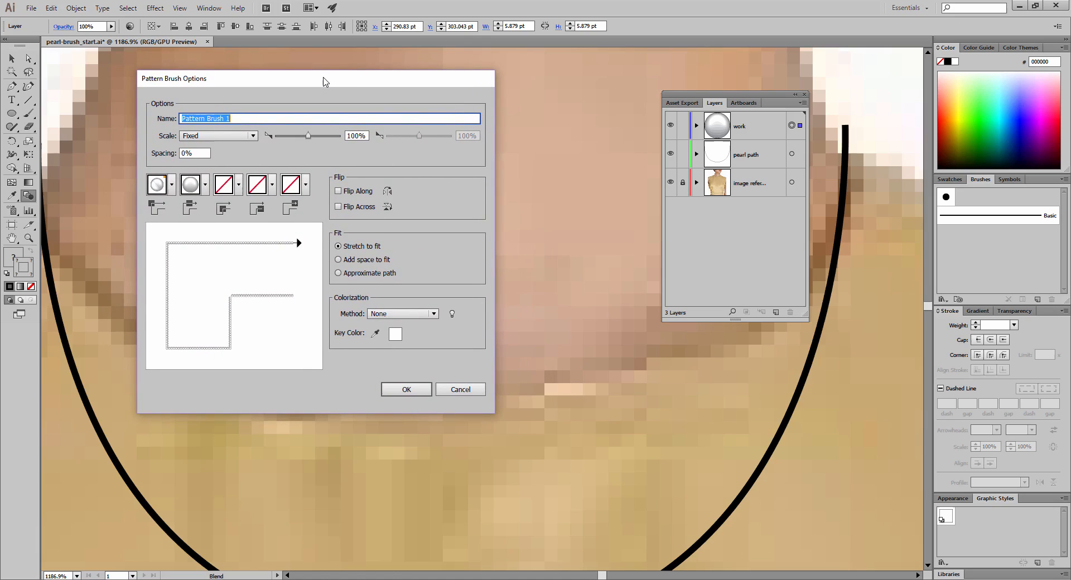
mouse_move(308, 94)
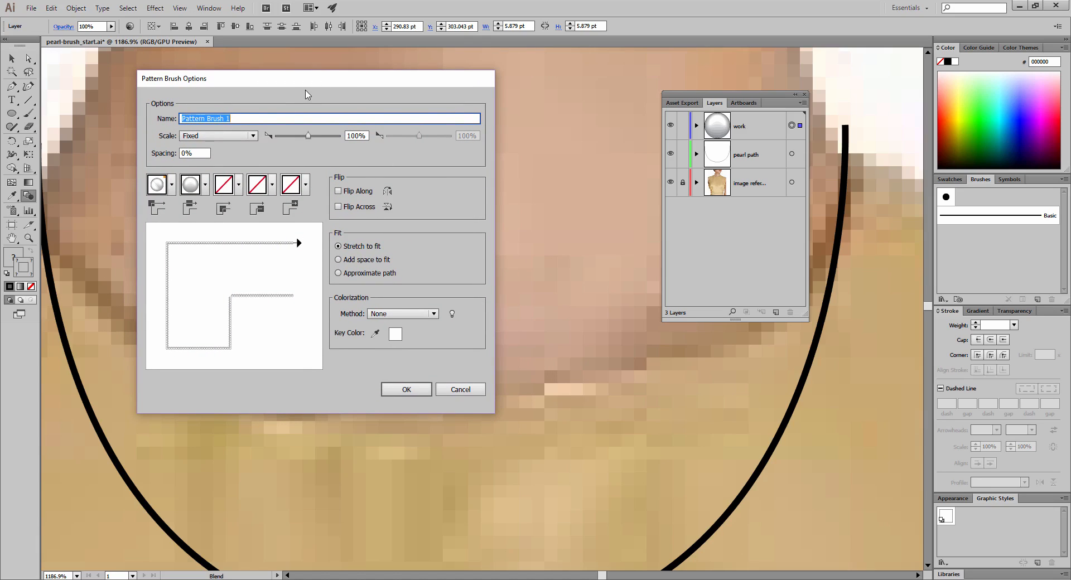
text(Pearl-0)
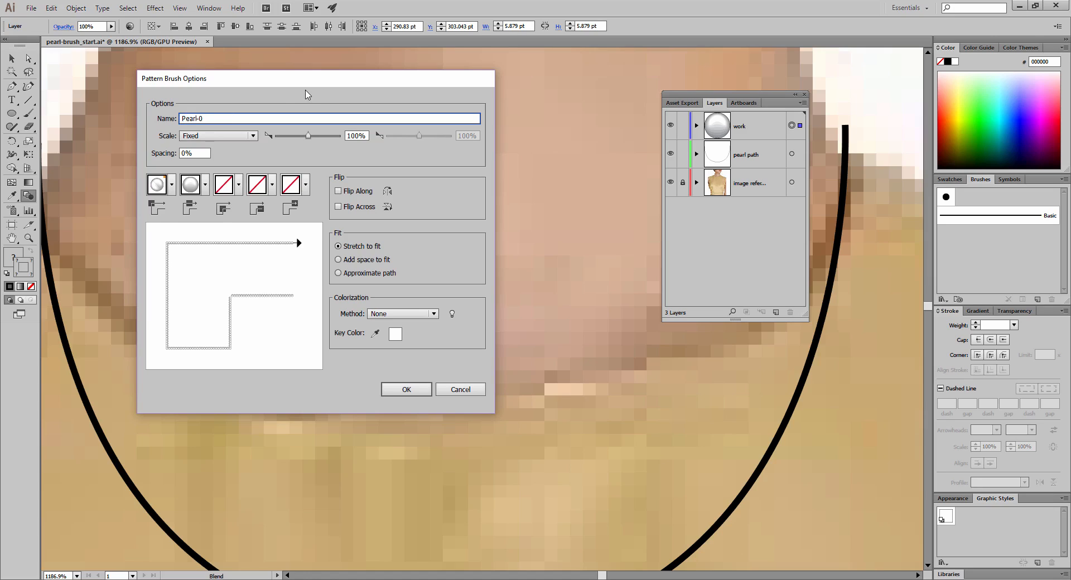
text(1)
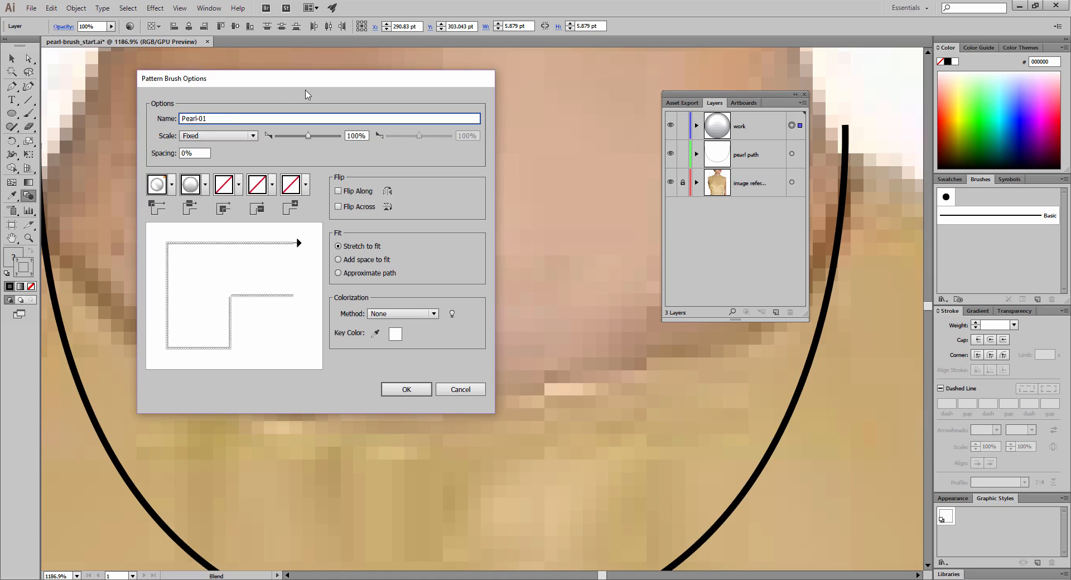
mouse_move(219, 218)
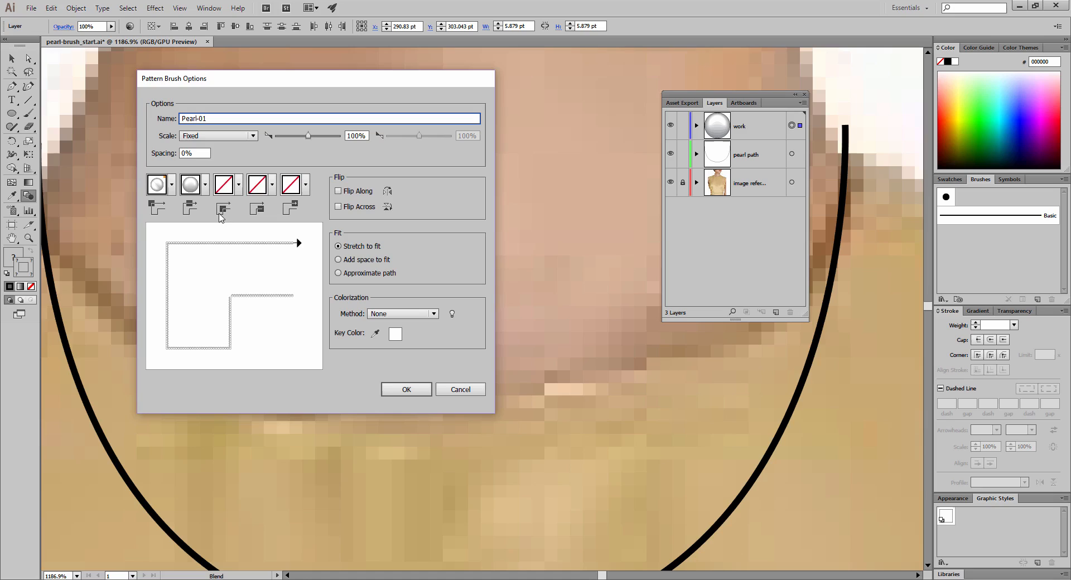
mouse_move(176, 197)
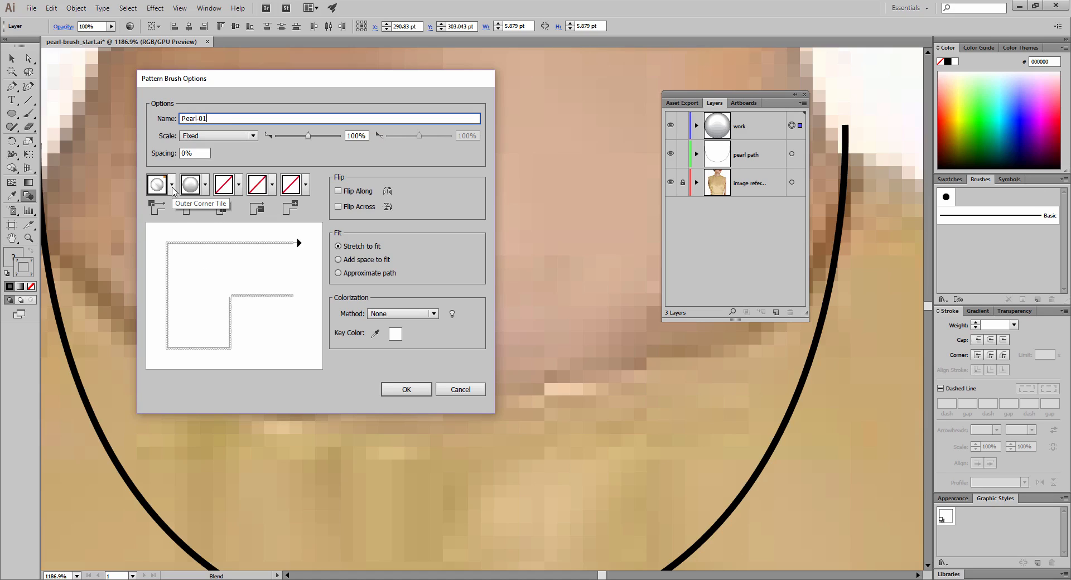
click(169, 184)
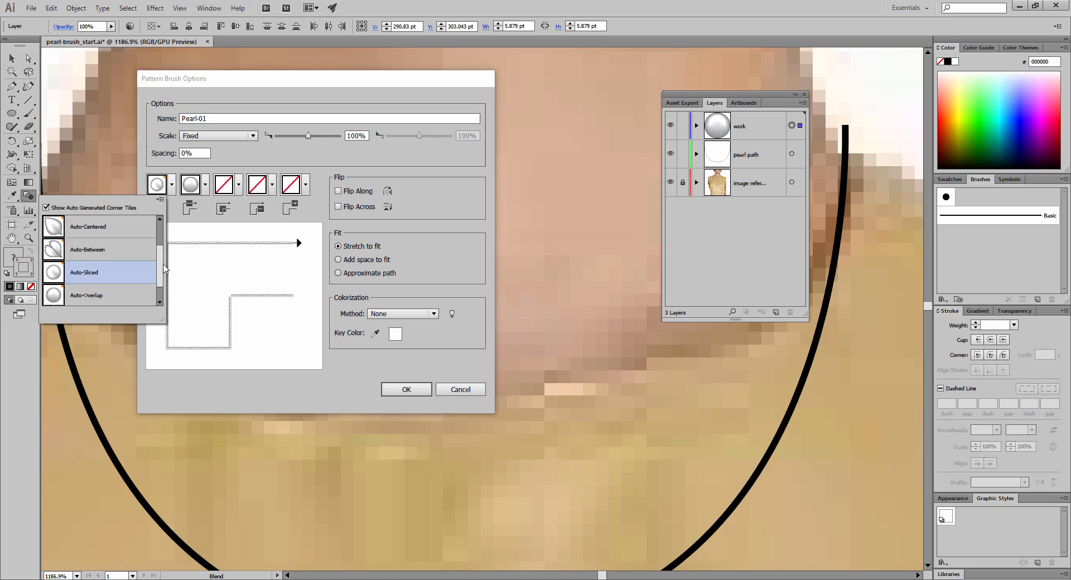
scroll(up, 3)
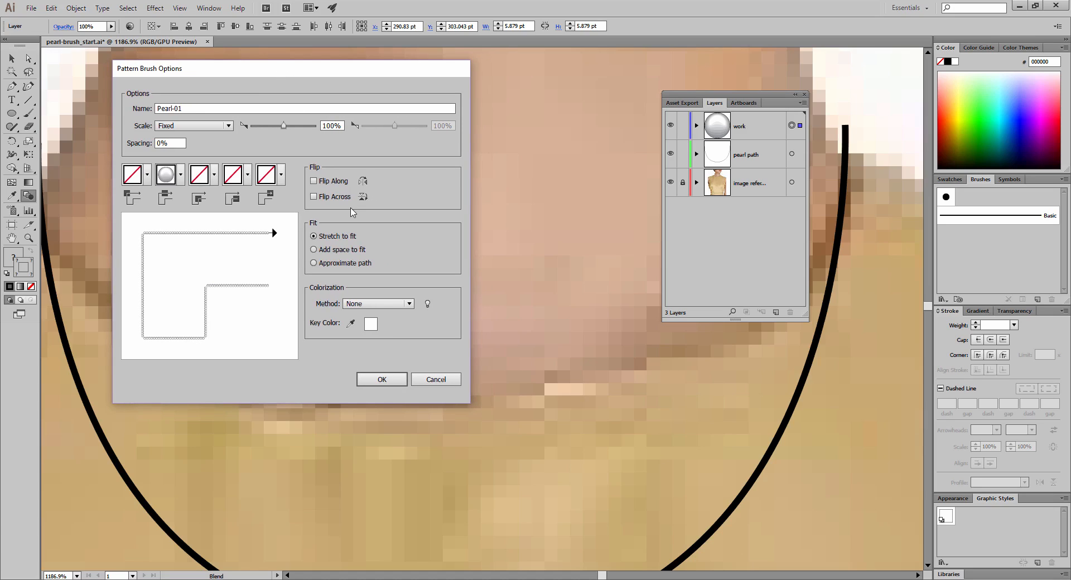
mouse_move(430, 247)
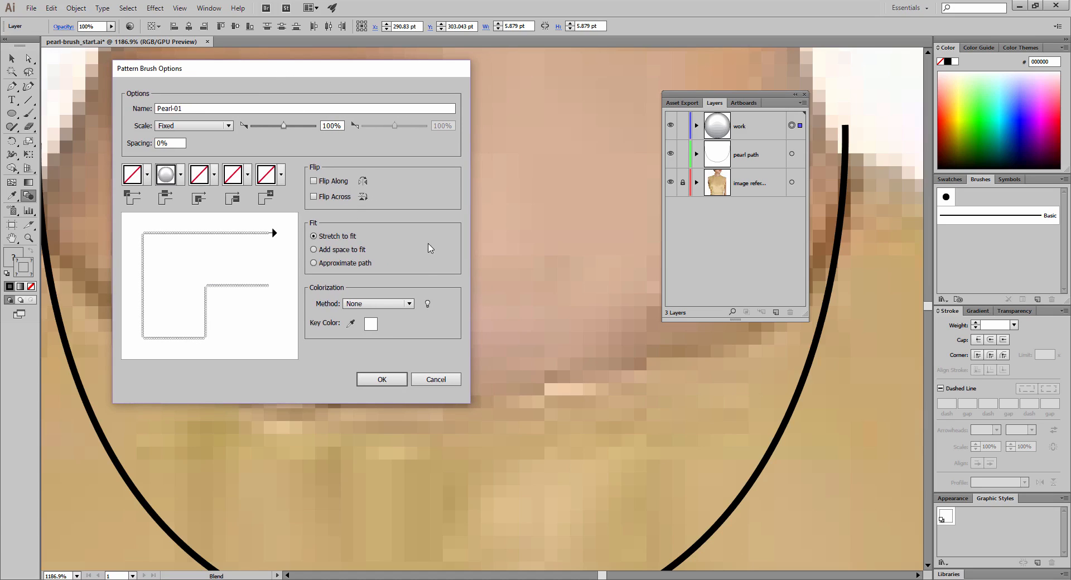
mouse_move(327, 270)
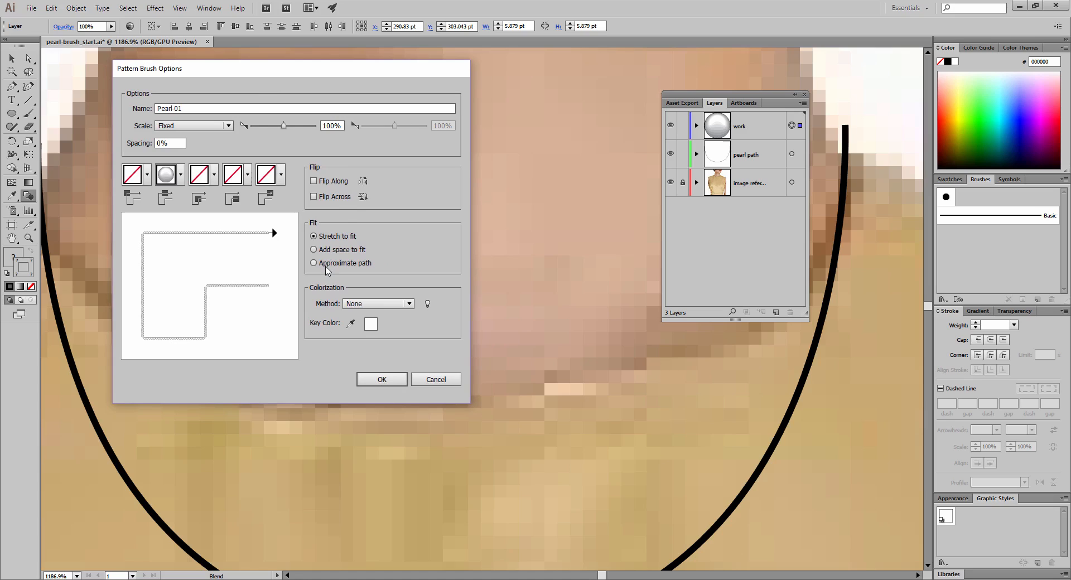
Set Pearl-01 to Approximate path, Tints and Shades colorization with the pearl grey as key colour, and confirm.
click(313, 264)
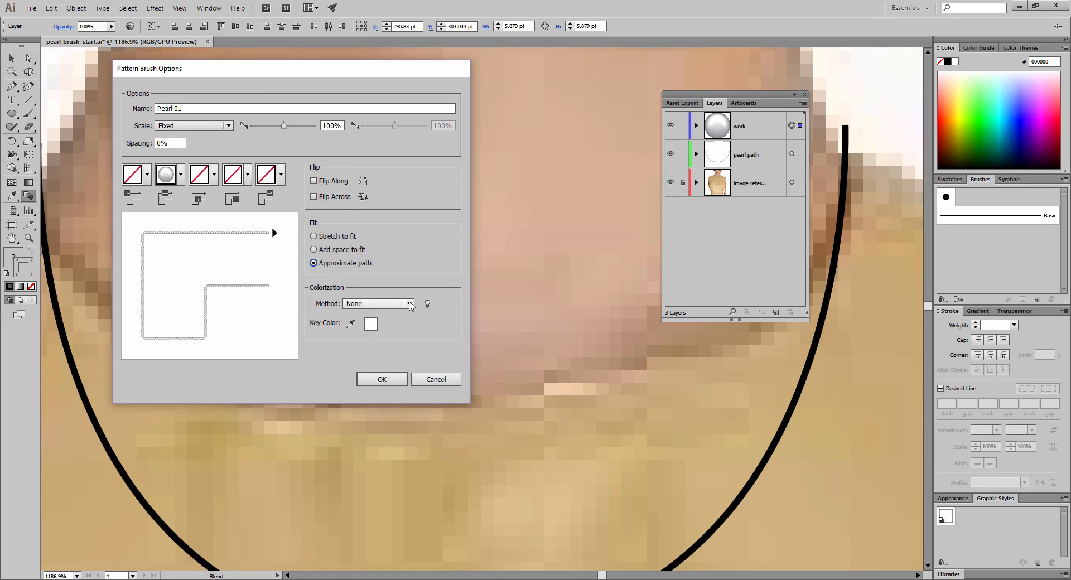
click(378, 303)
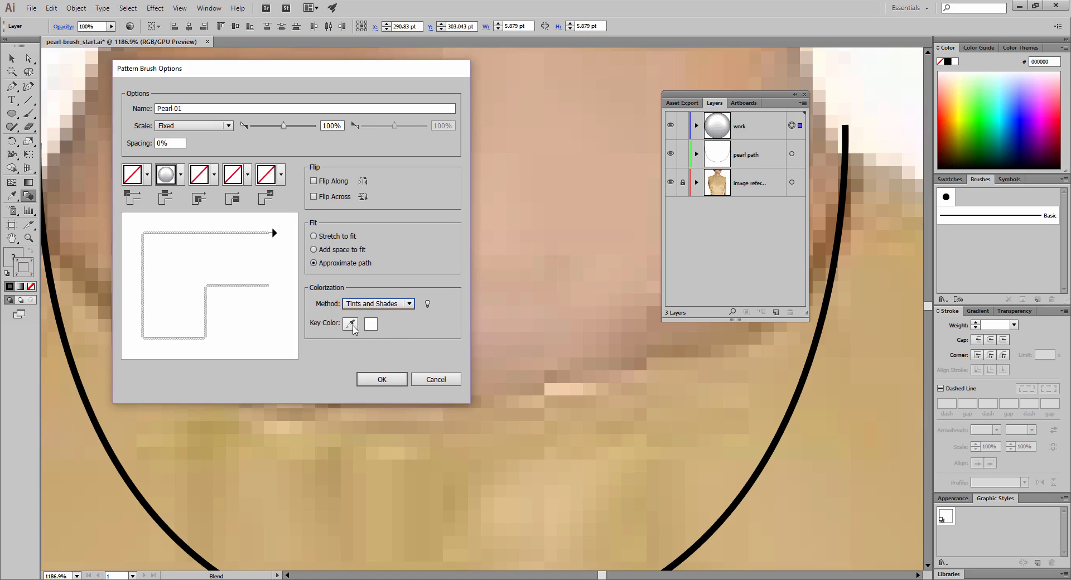
mouse_move(353, 334)
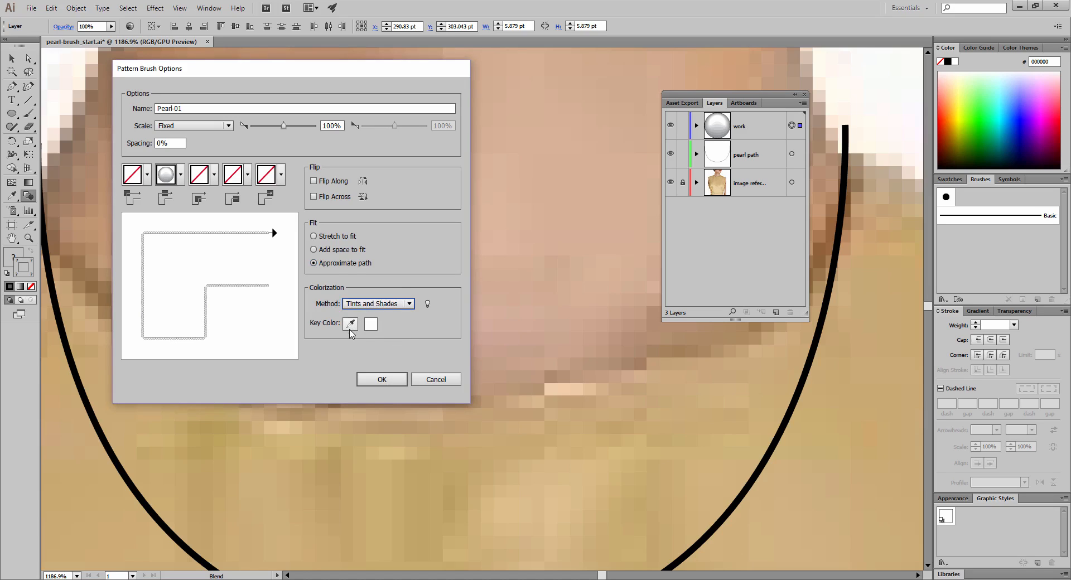
click(350, 324)
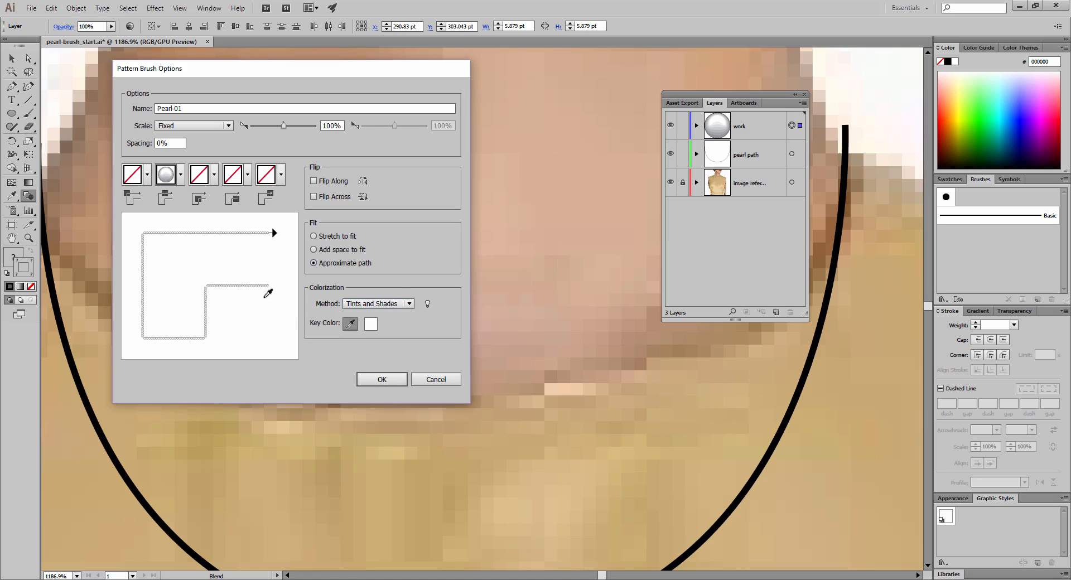
mouse_move(258, 281)
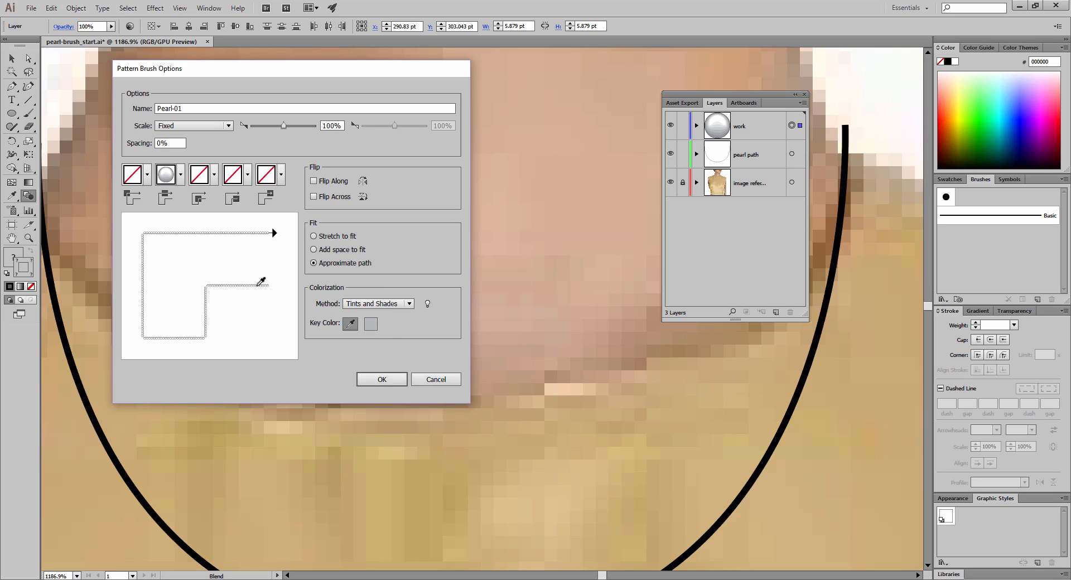
mouse_move(258, 280)
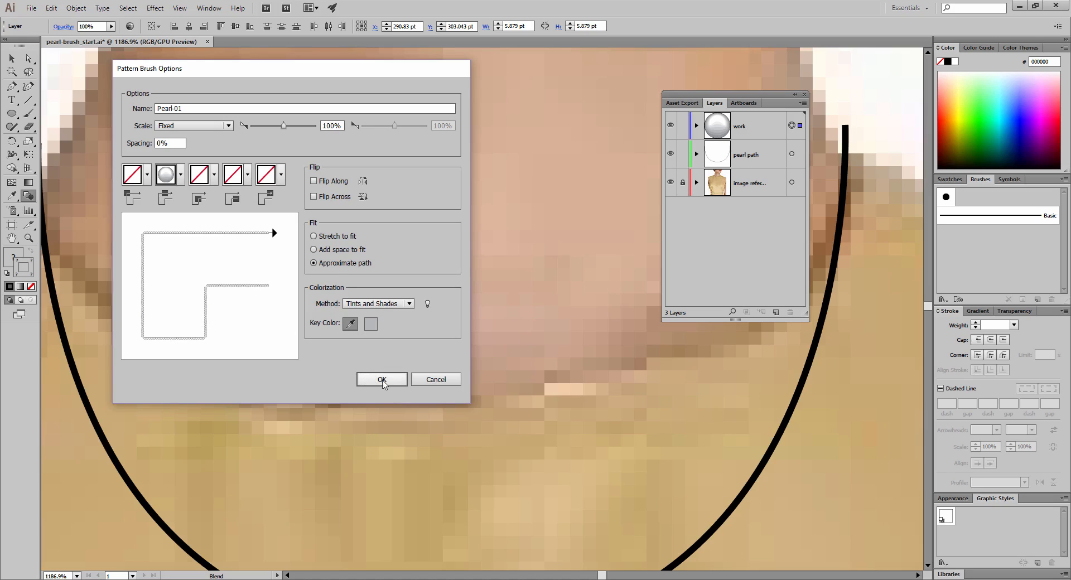
click(381, 379)
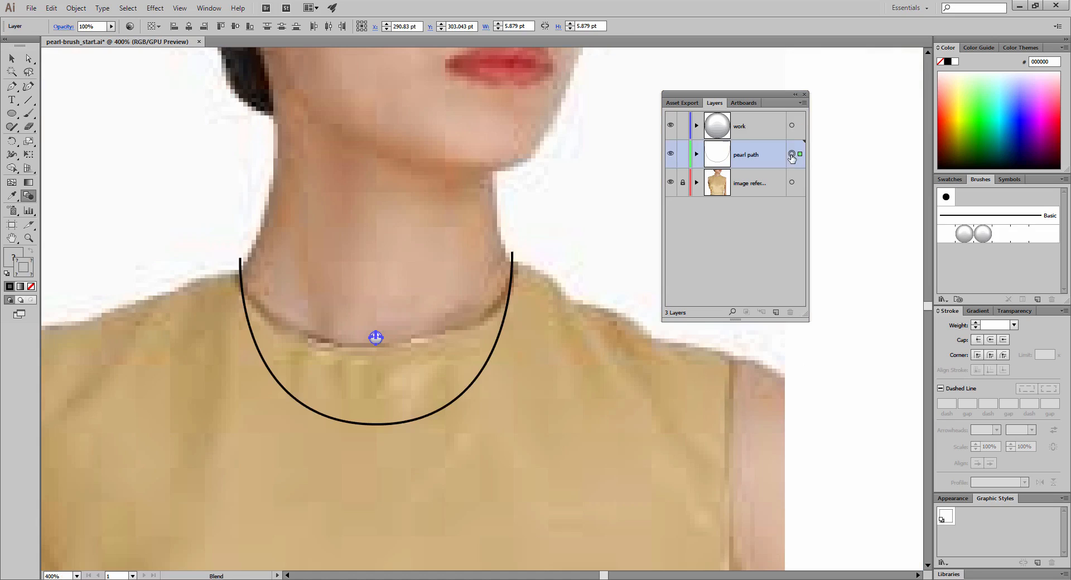
Apply the Pearl-01 brush to the necklace path and tint its stroke a light cyan swatch.
click(376, 338)
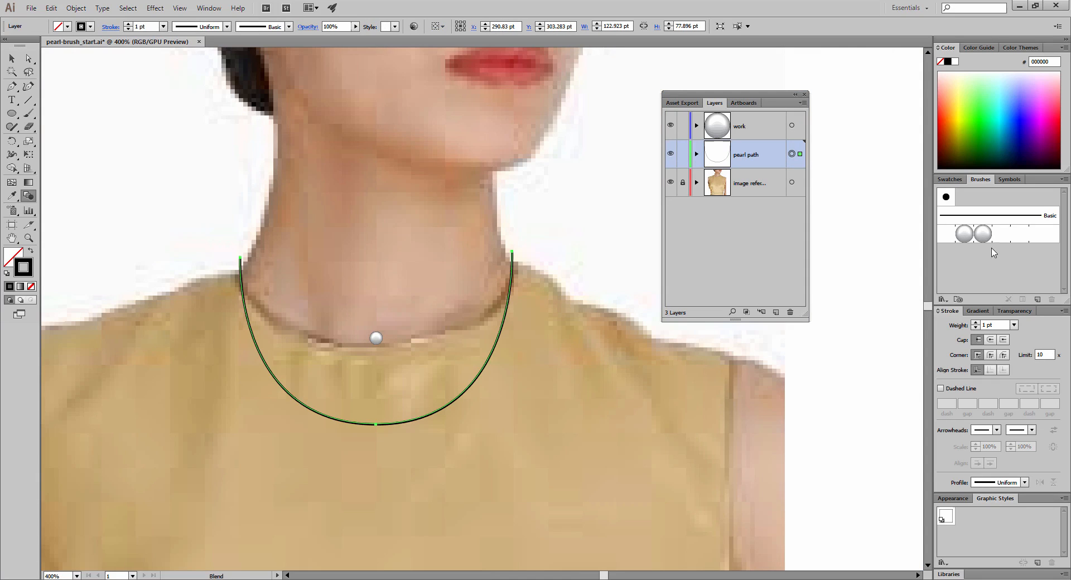
click(983, 233)
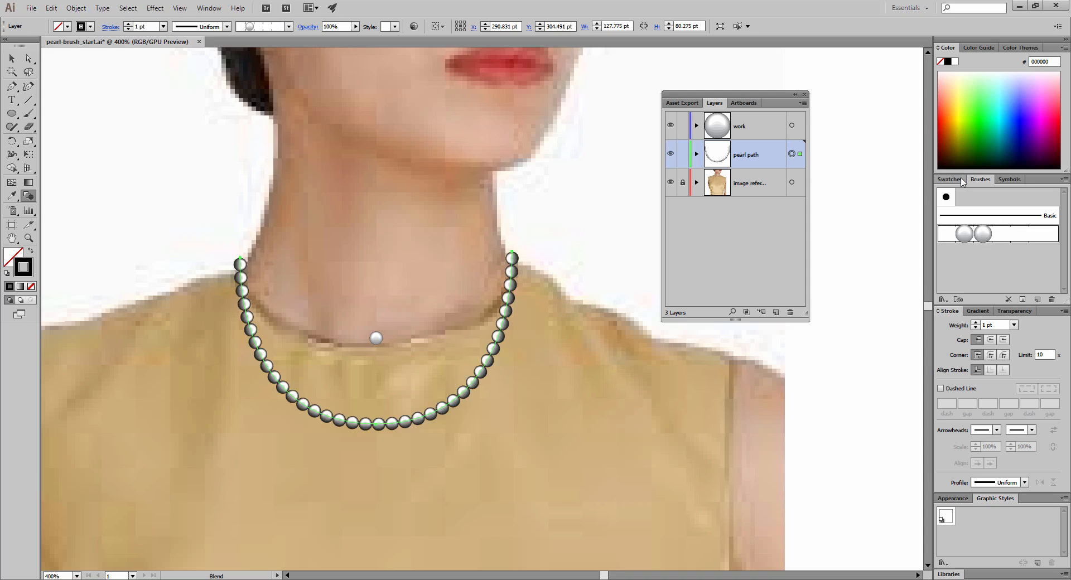
click(948, 178)
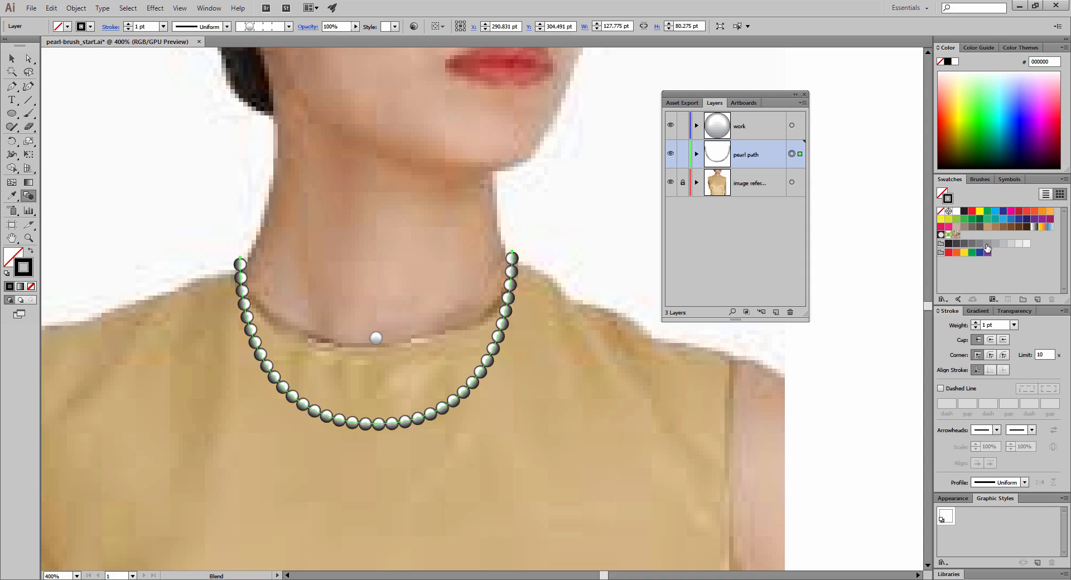
click(987, 243)
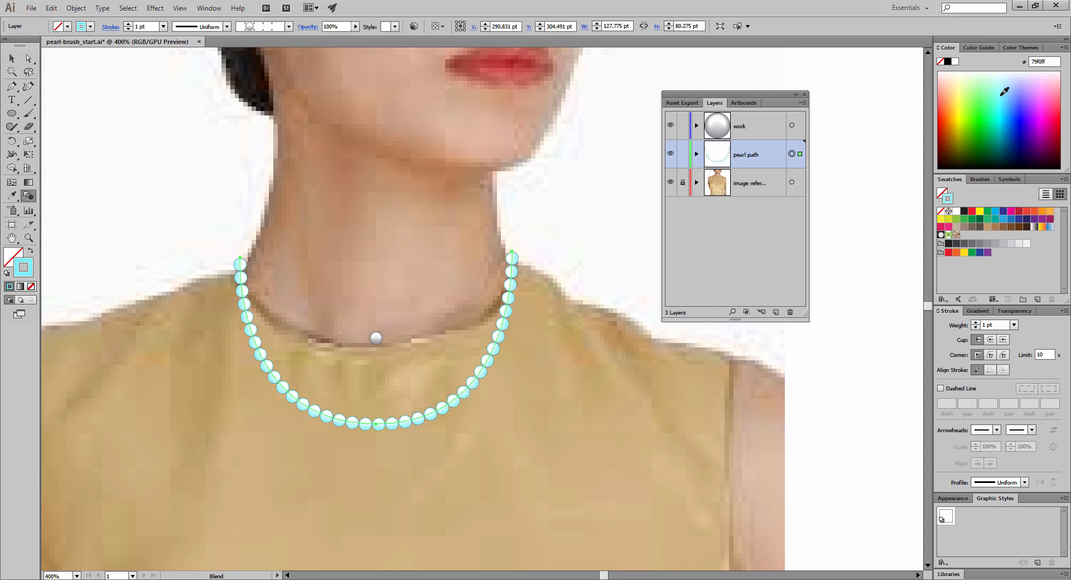
Shift the necklace stroke colour from cyan to a pale mint green.
click(982, 85)
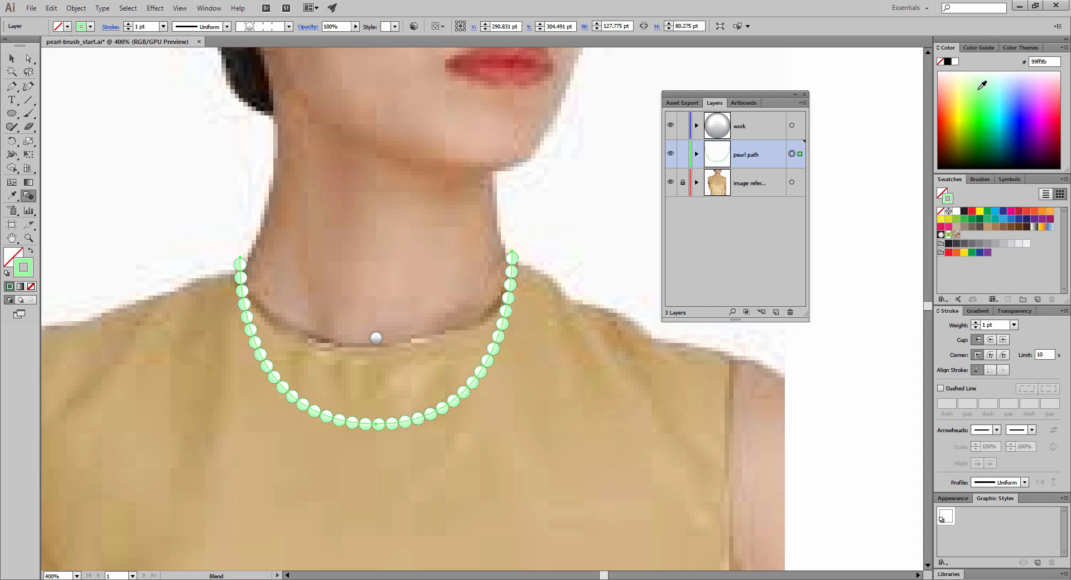